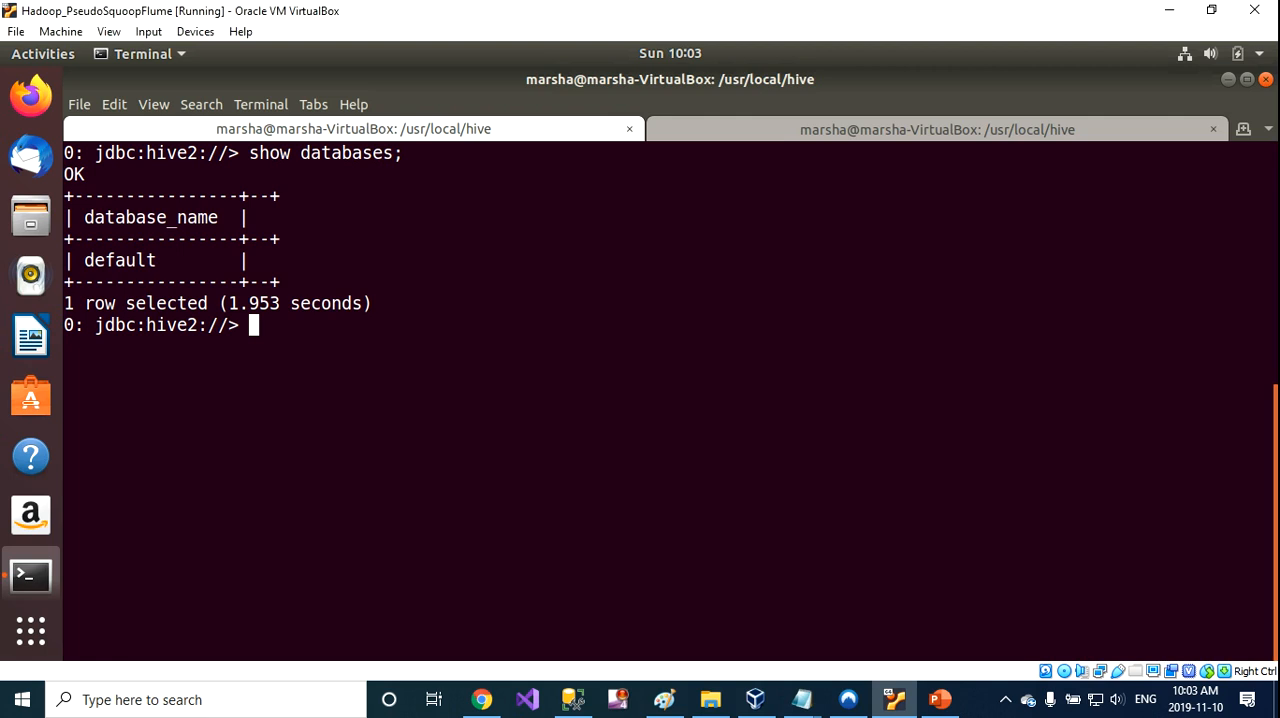
Run 'create database if not exists company;' at the beeline prompt
type("create da")
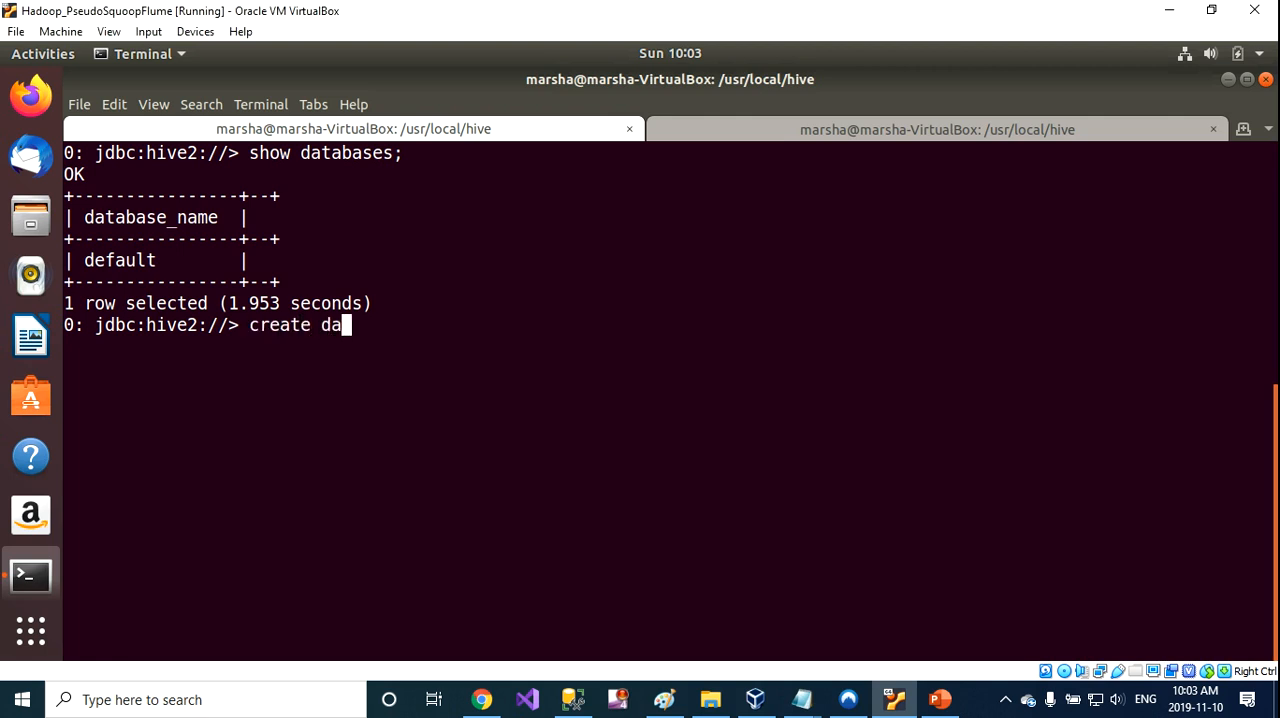
type("tabase")
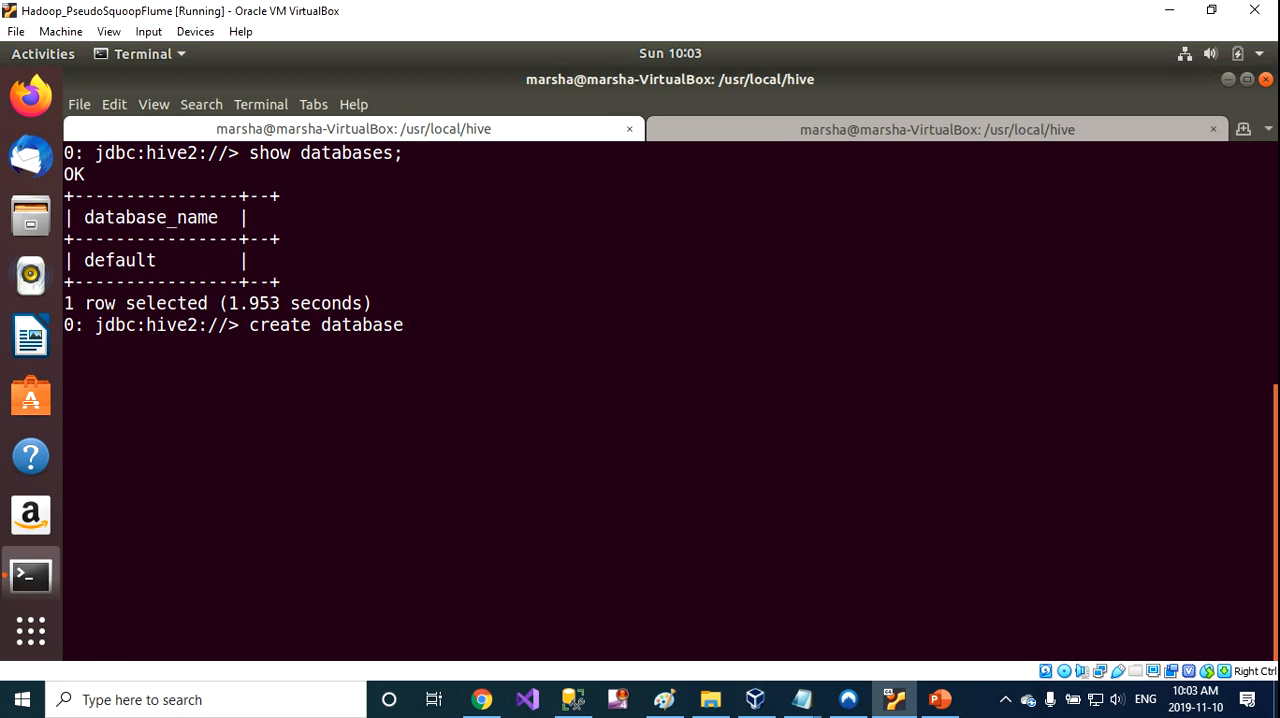
type("if not ex")
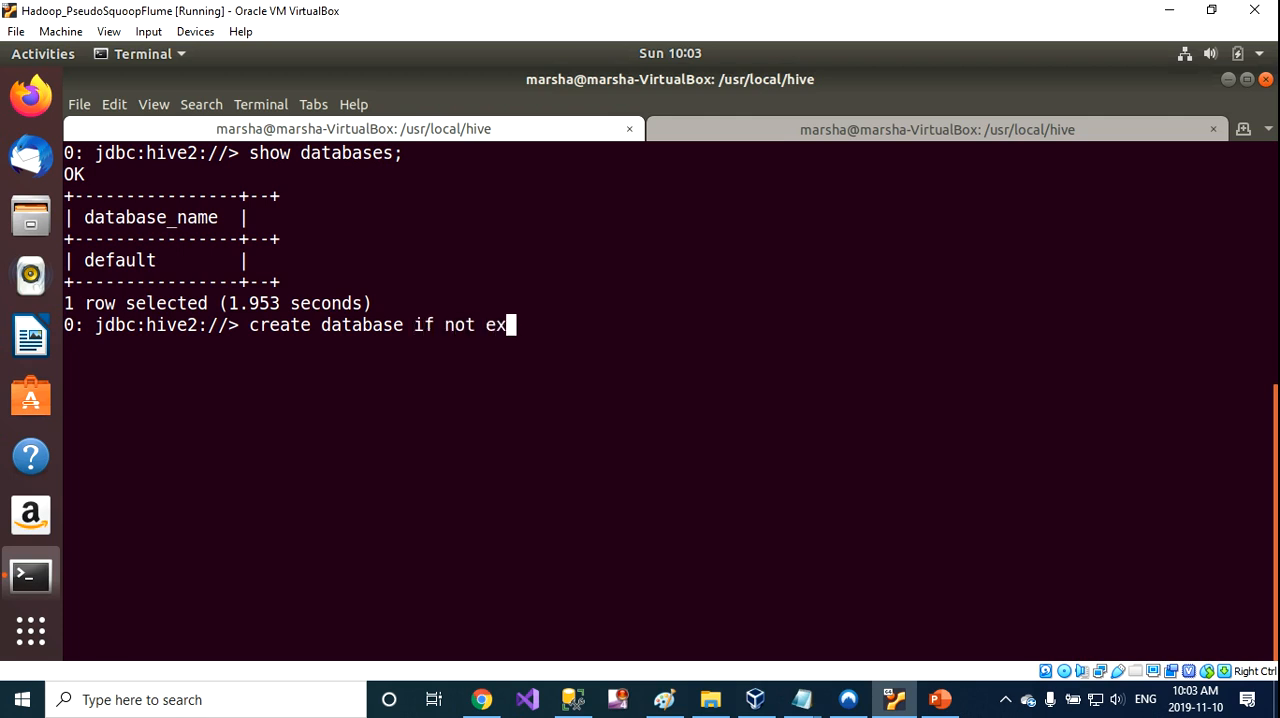
type("ists")
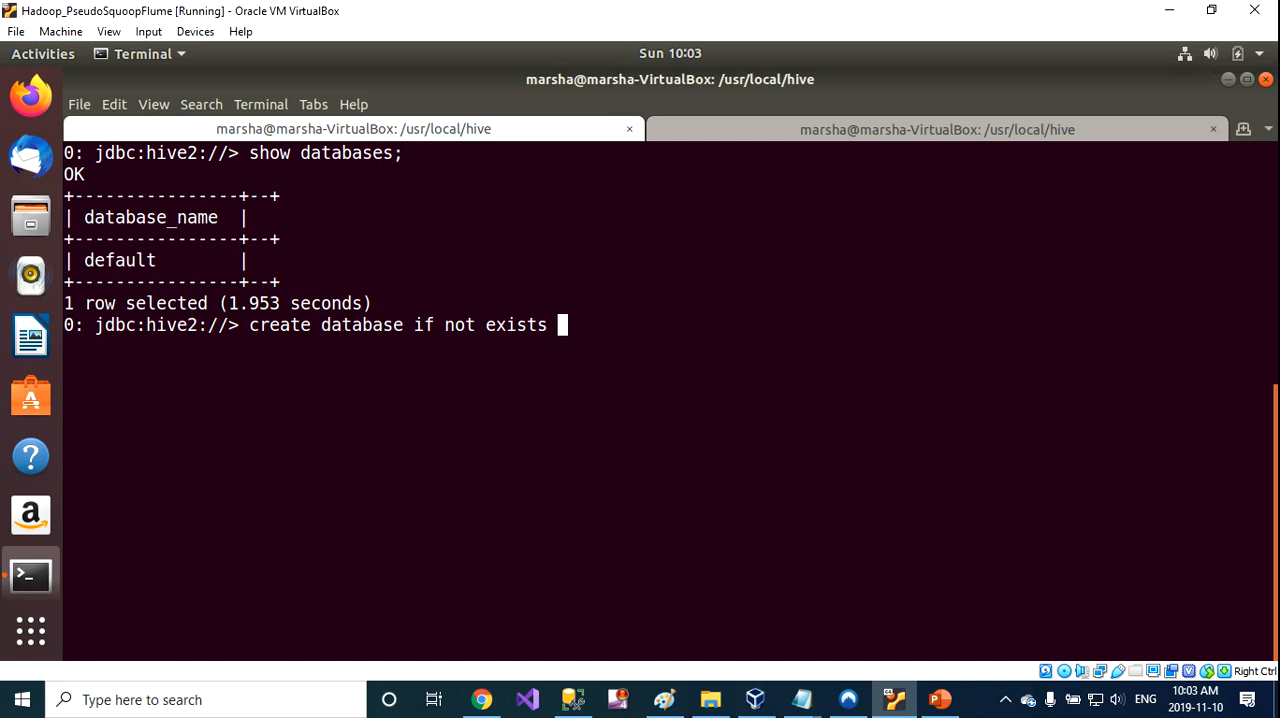
type("compa")
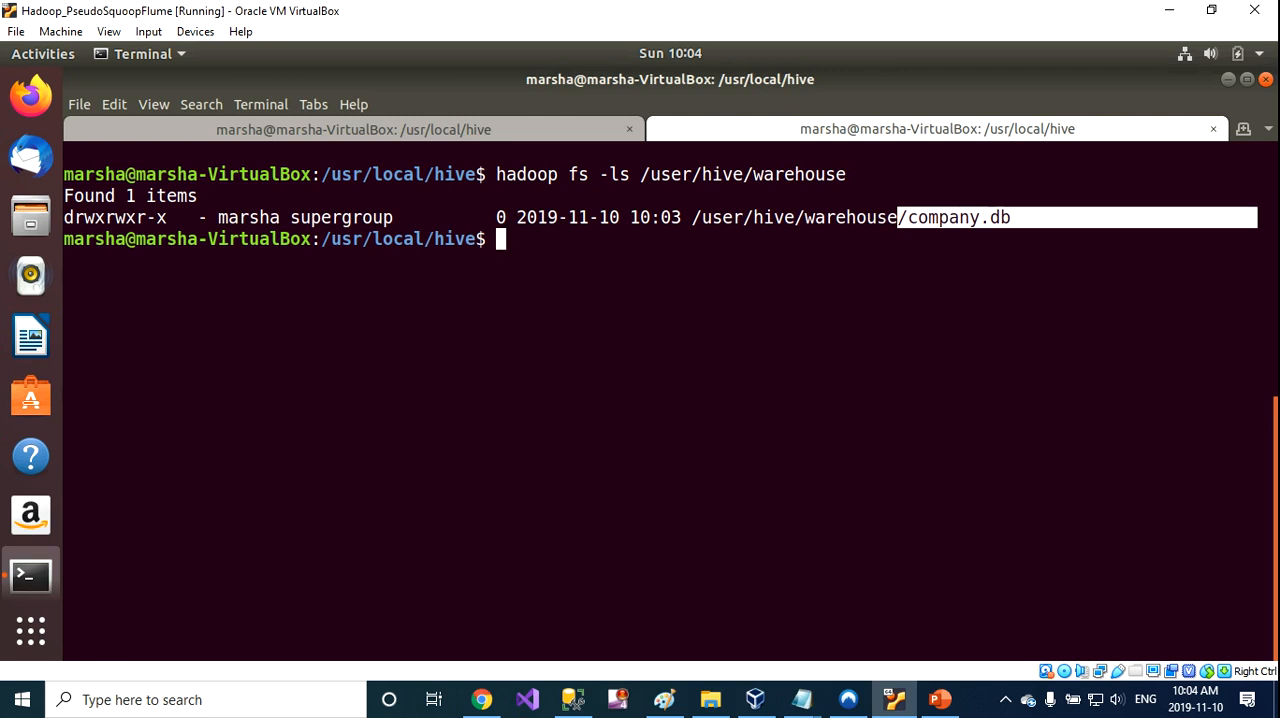
Return to the beeline terminal tab after listing the HDFS warehouse directory
left_click(352, 128)
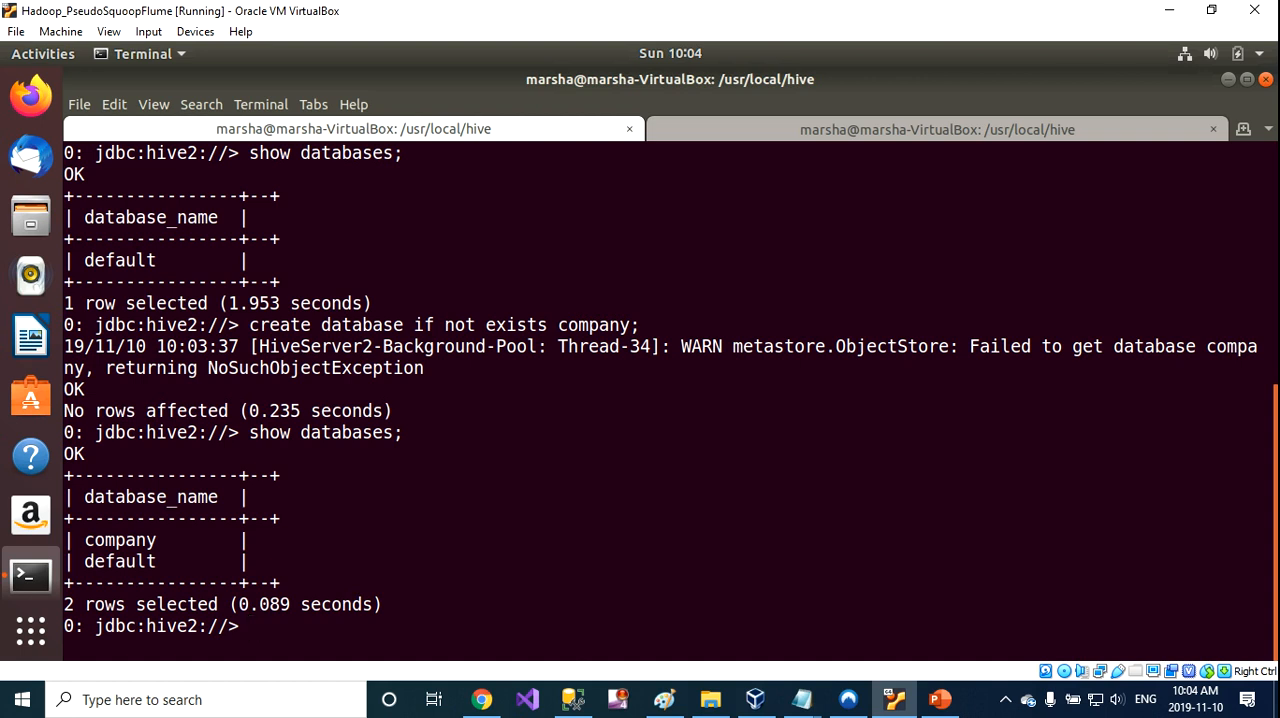
Run 'use company;' to switch databases, then clear the screen
type("use company;")
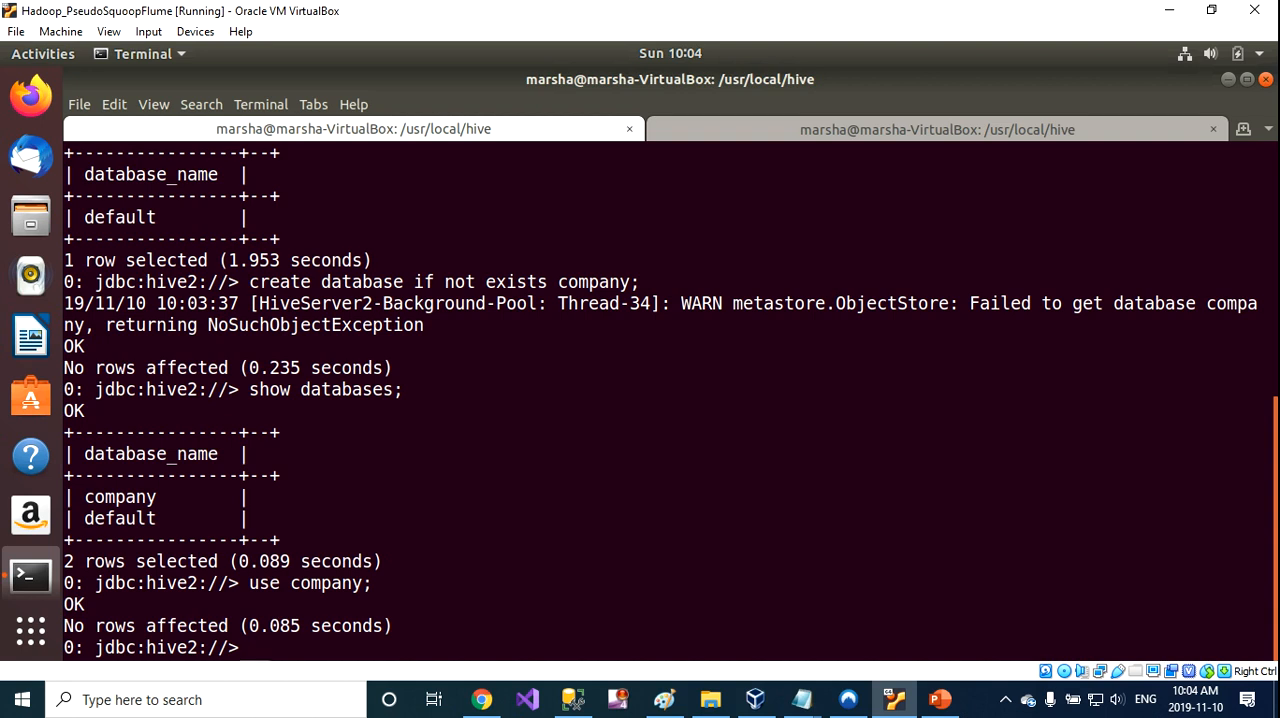
type("use")
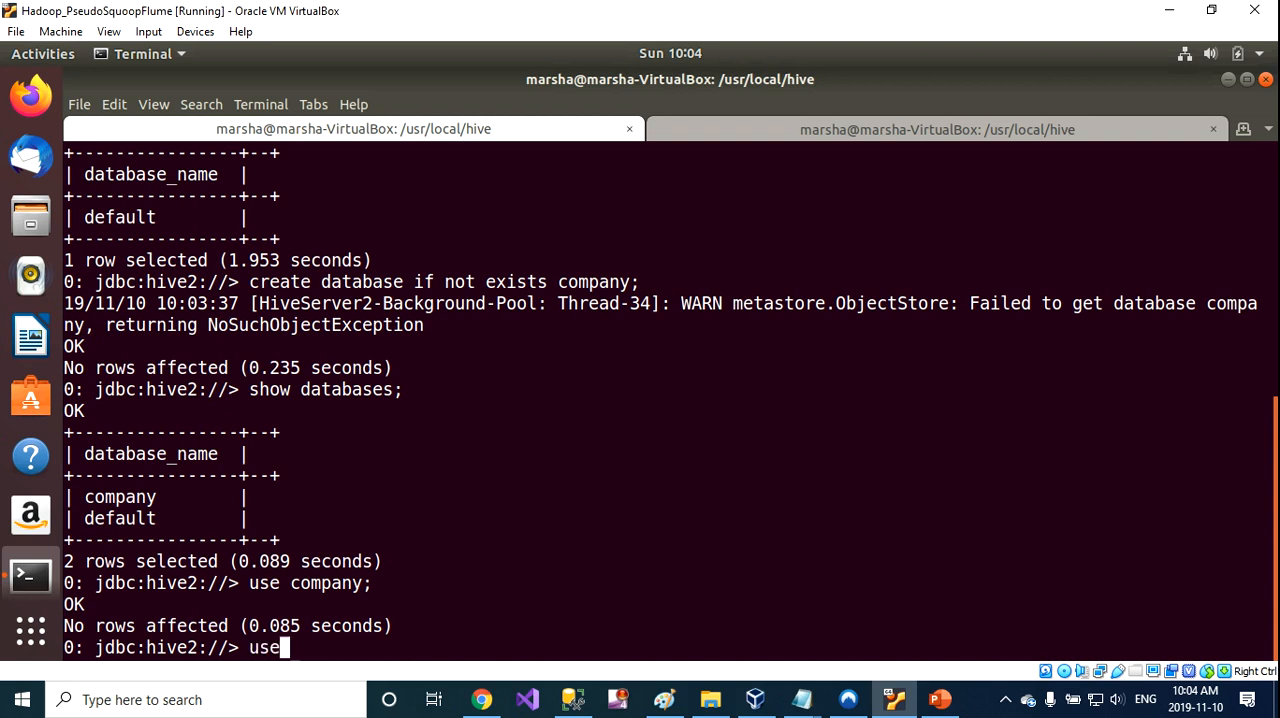
type("de")
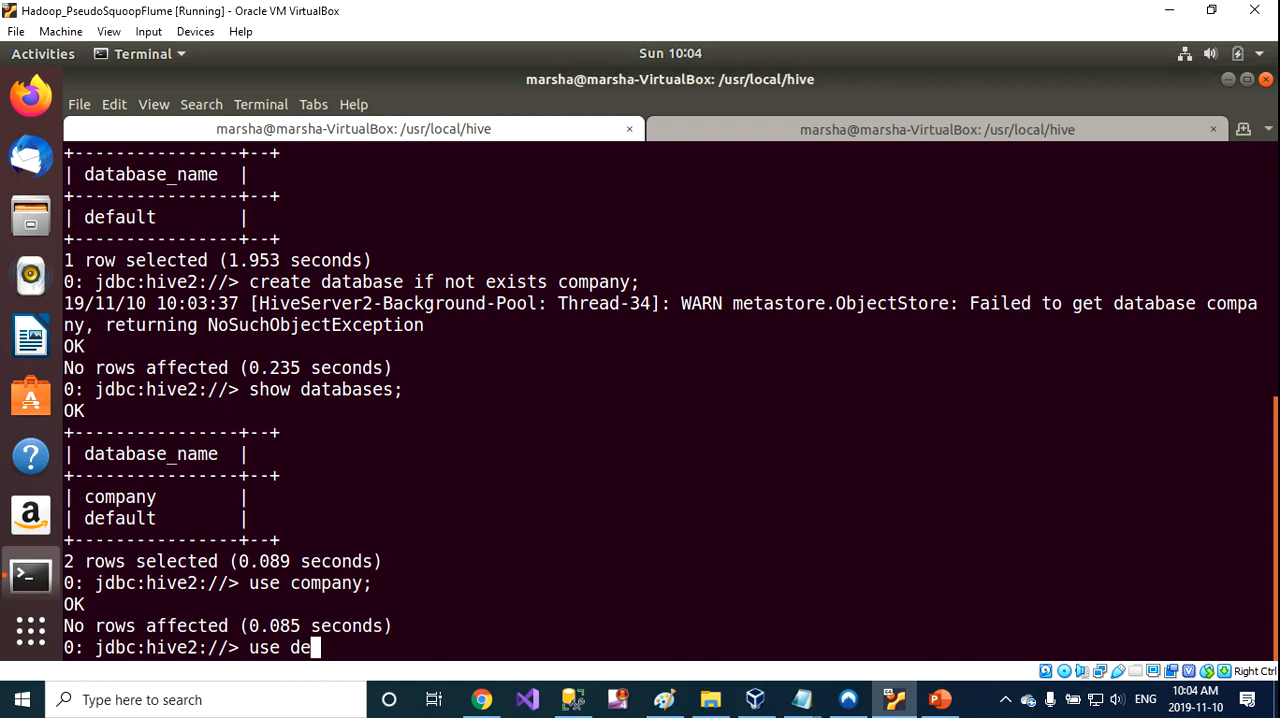
key("enter")
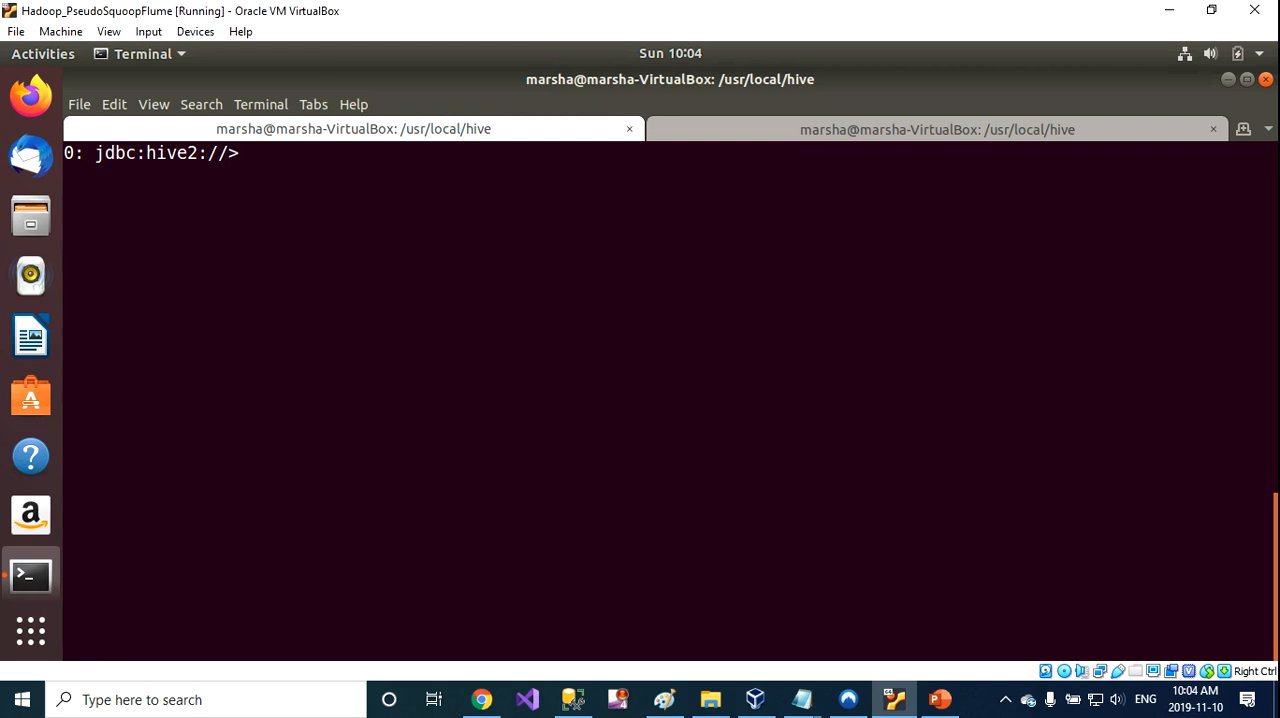
Start the statement 'create table if not exists product(' at the prompt
type("crea")
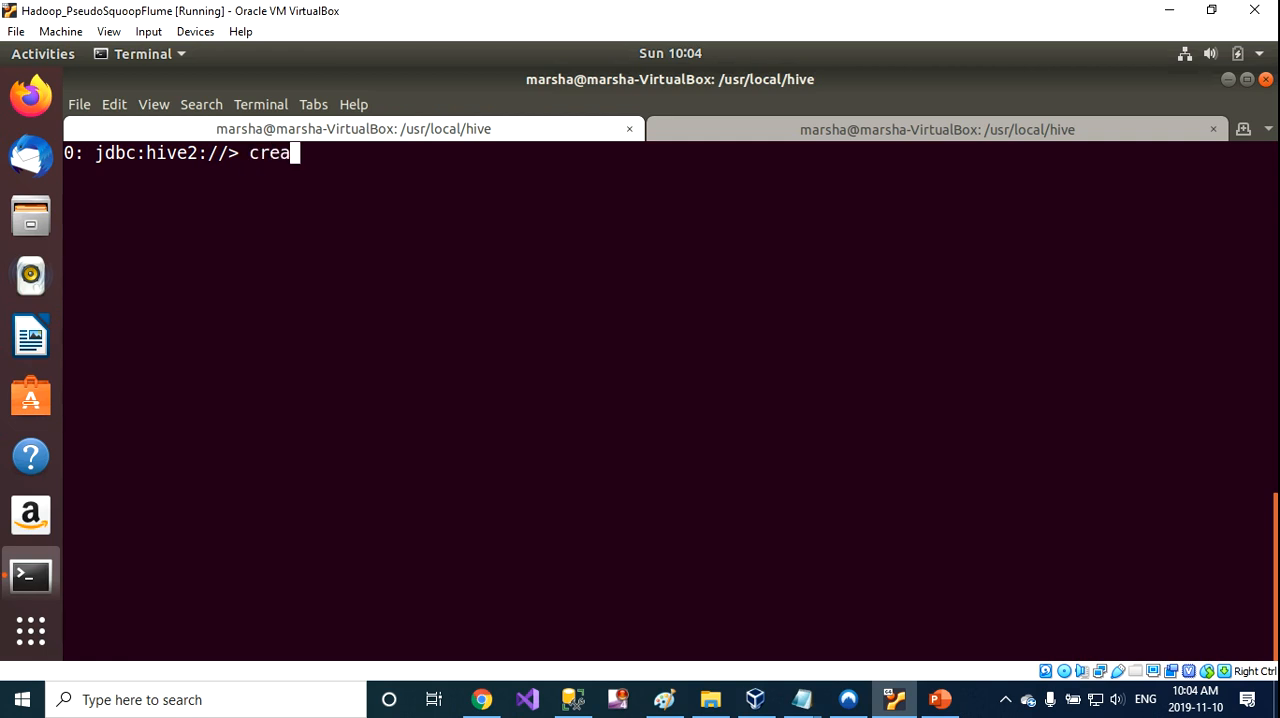
type("te table")
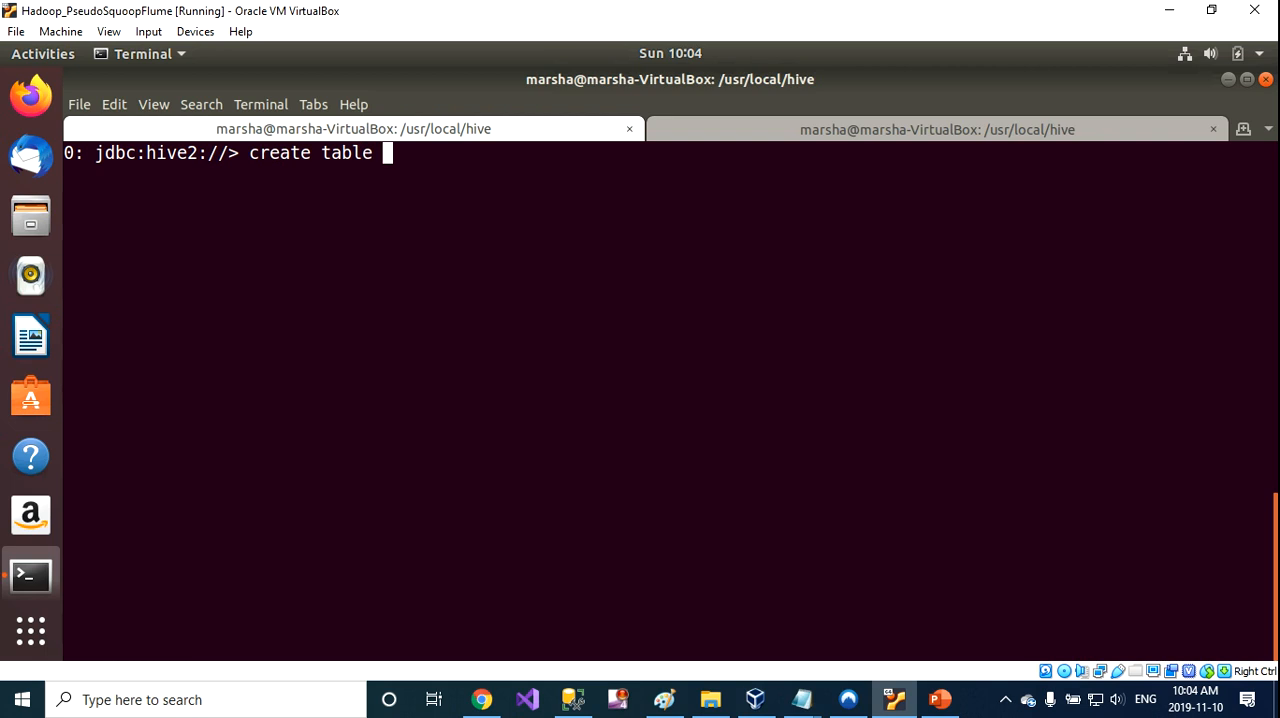
type("if not exists")
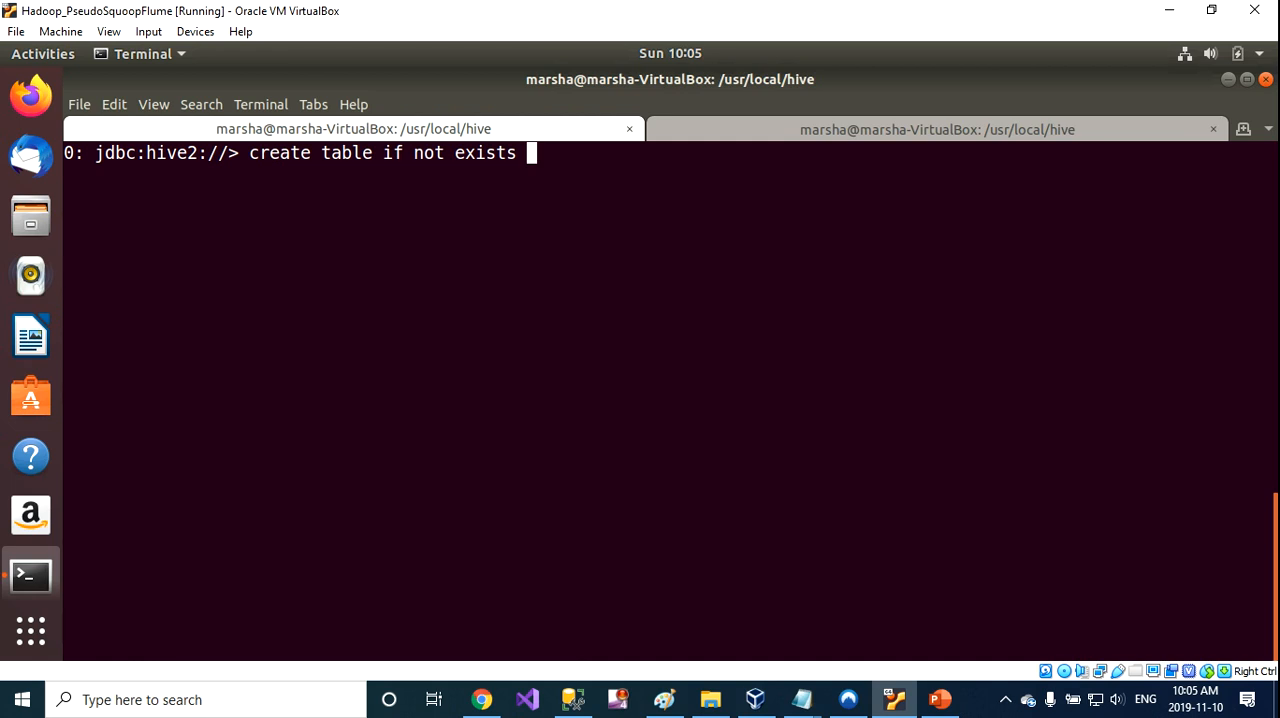
type("produc")
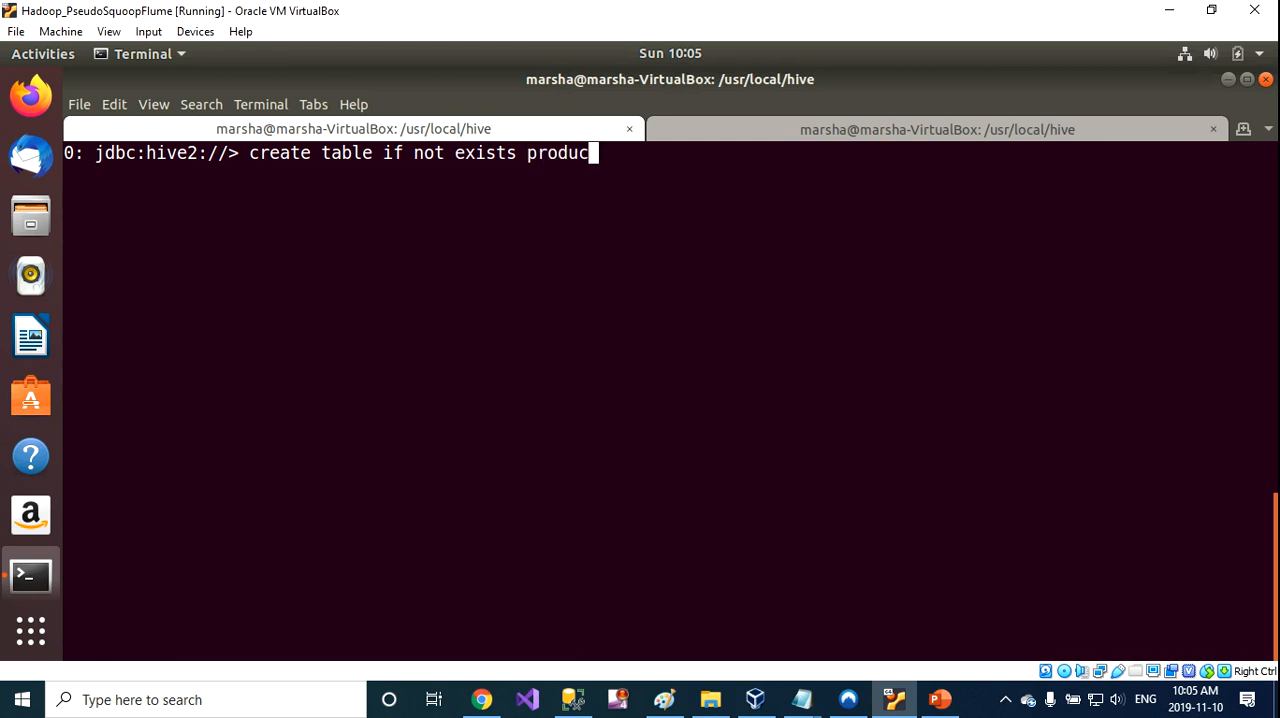
type("t")
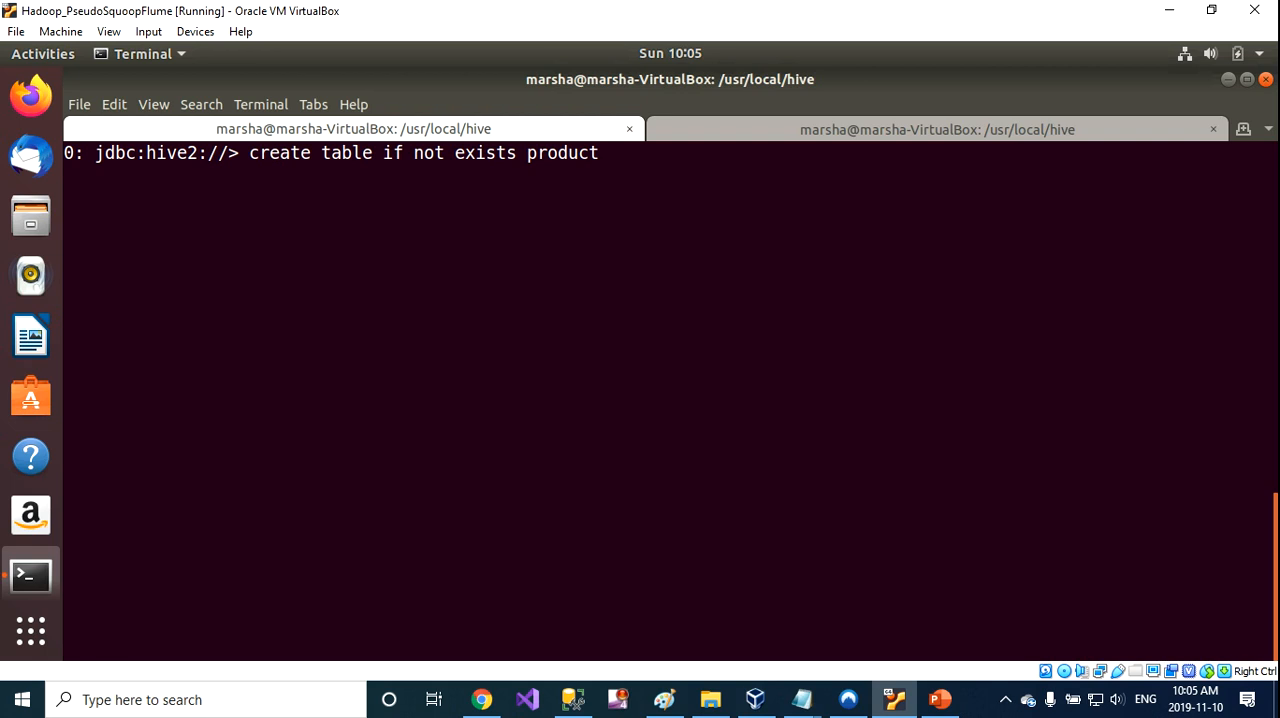
type("(")
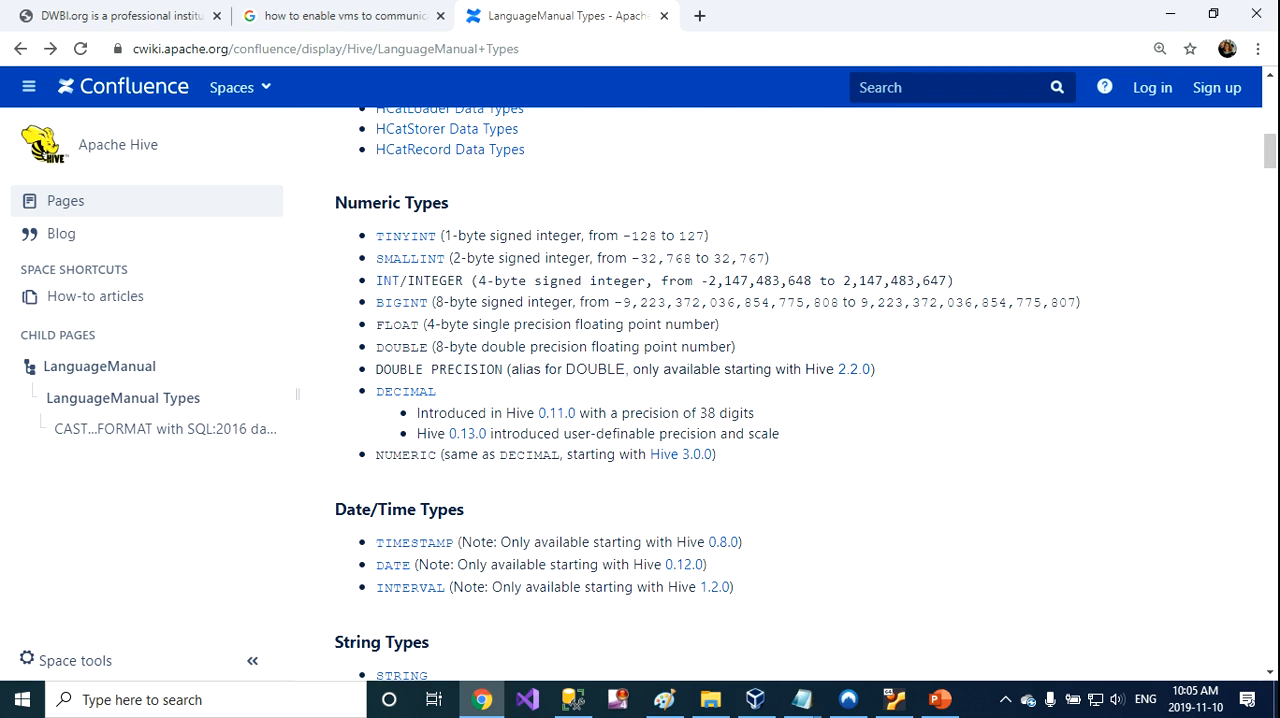
Highlight the TINYINT value range on the Hive Types wiki and scroll to String Types
left_click_drag(632, 236, 700, 236)
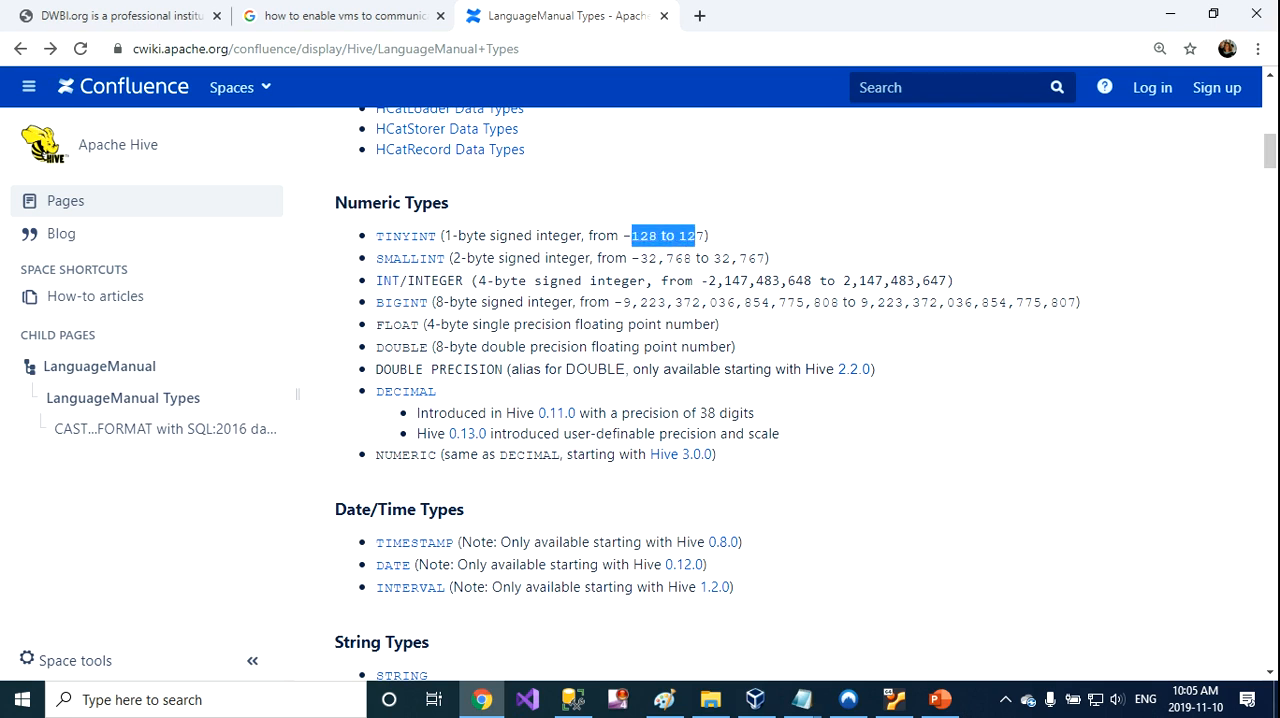
scroll("down", 3)
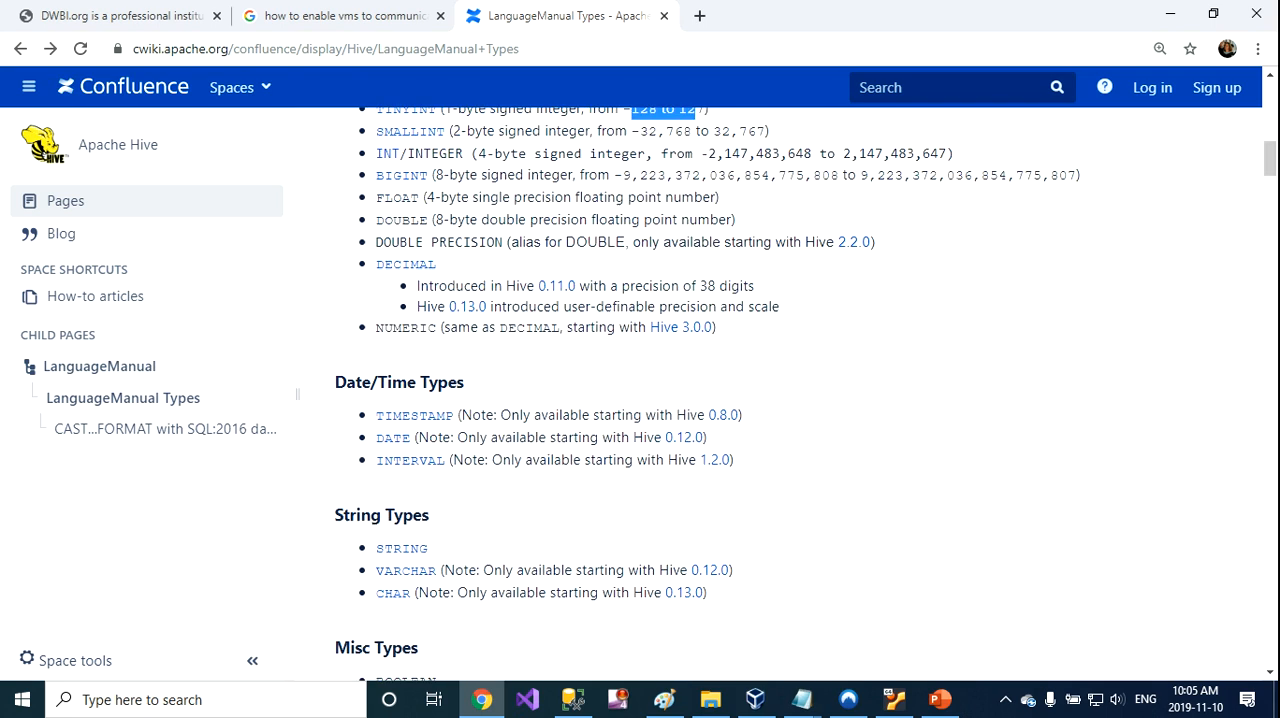
scroll("down", 3)
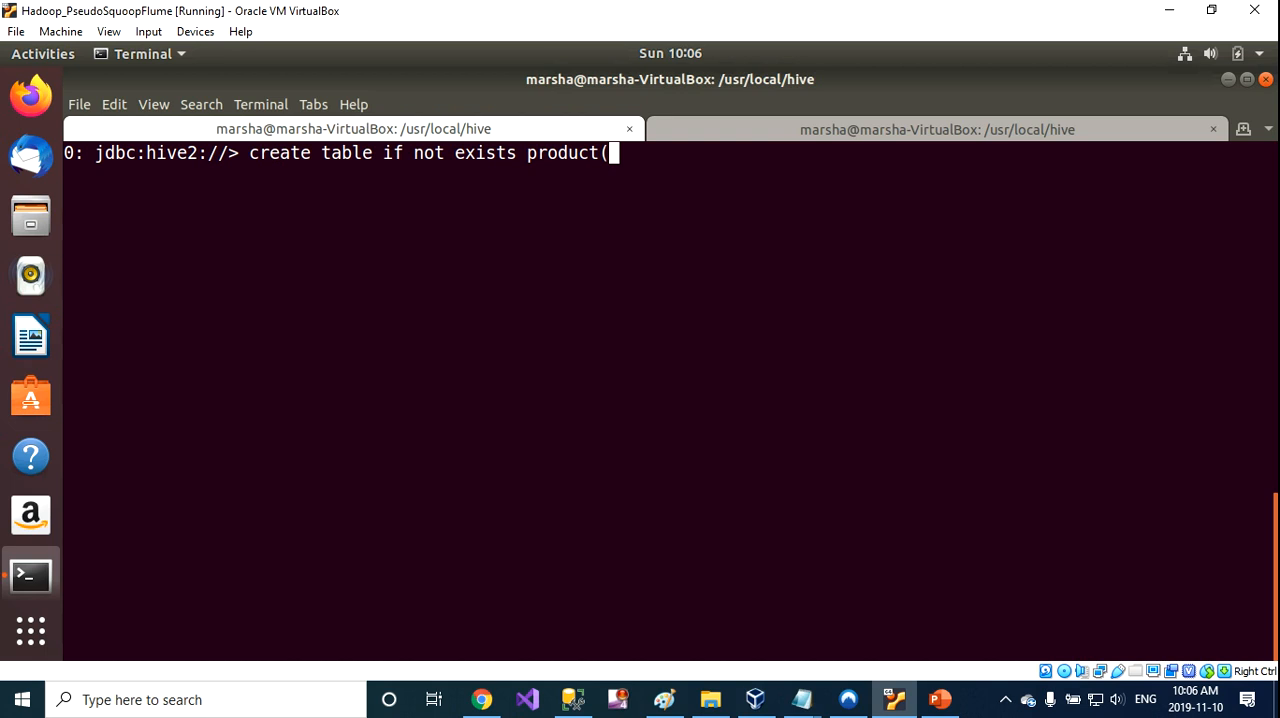
Finish the product table with 'id bigint, desc varchar(100)' and run 'show tables;'
type("id")
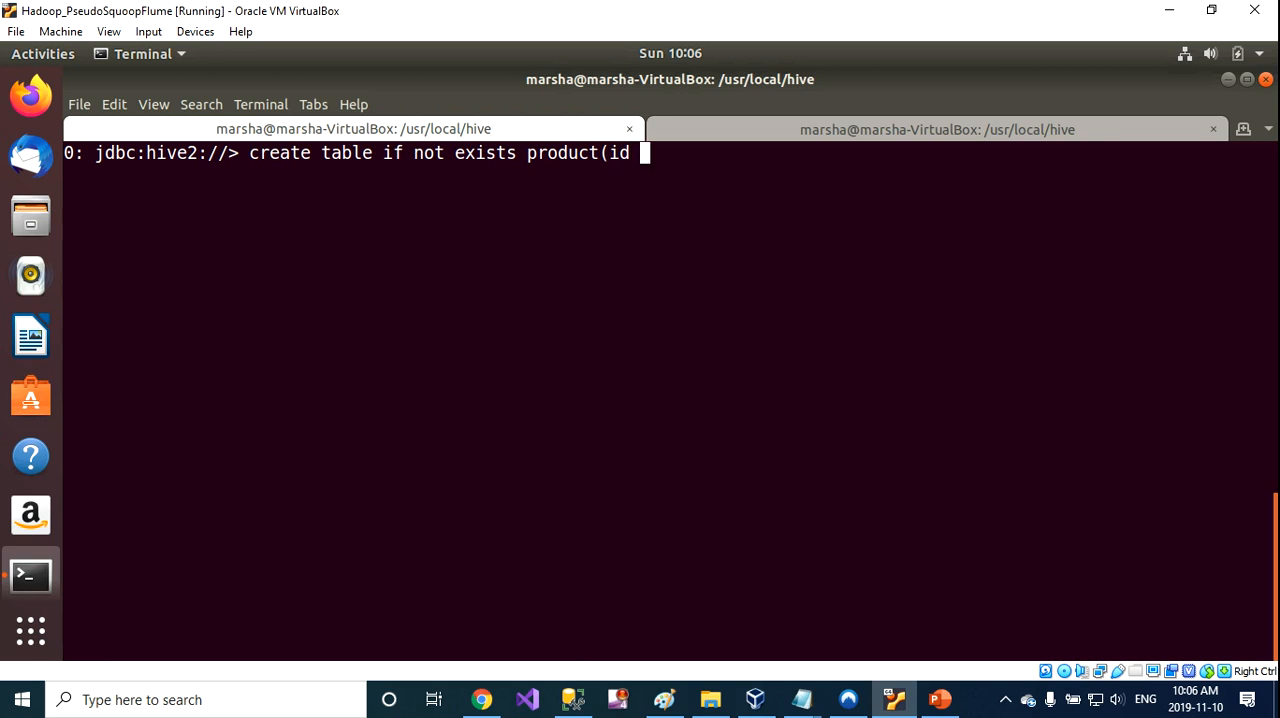
type("big")
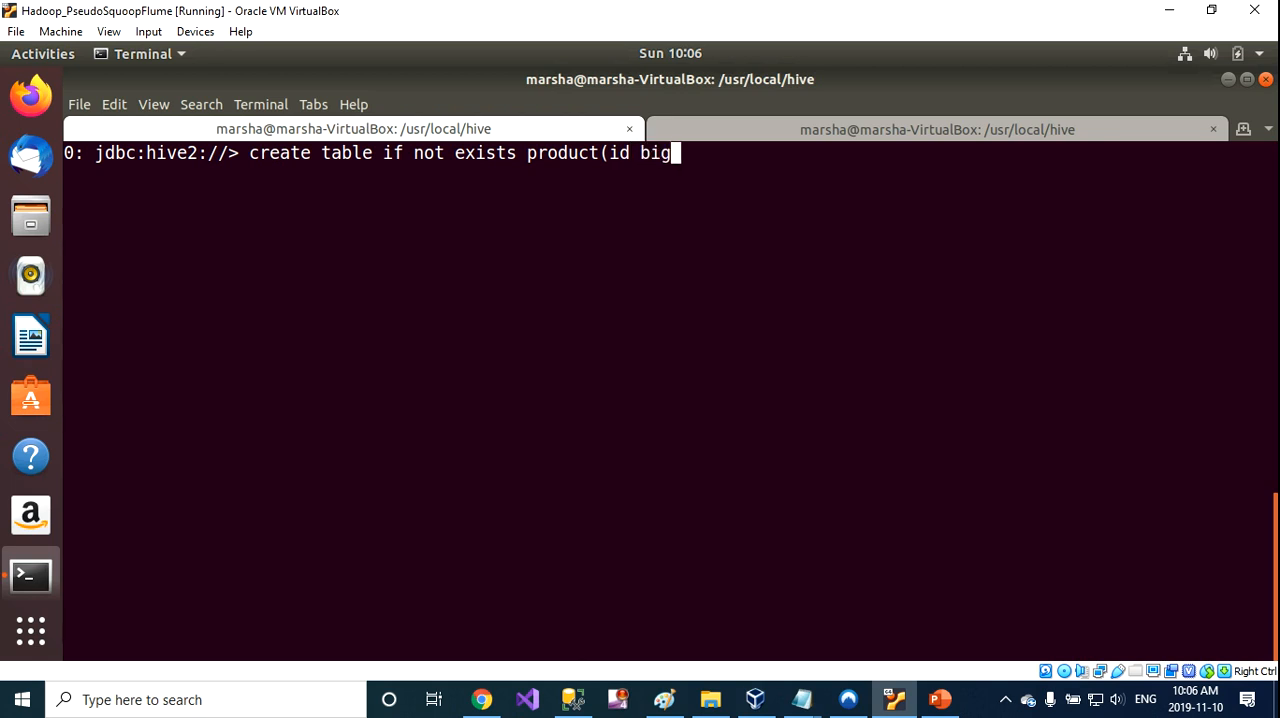
type("int,")
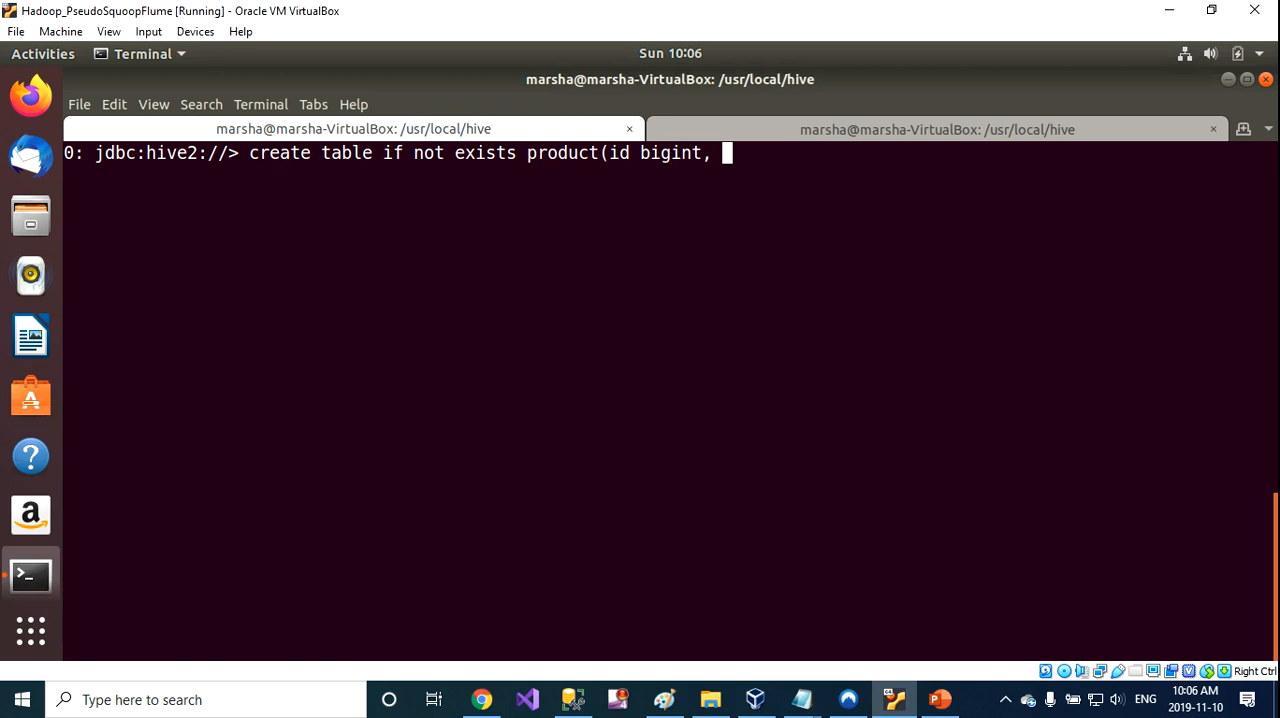
type("desc")
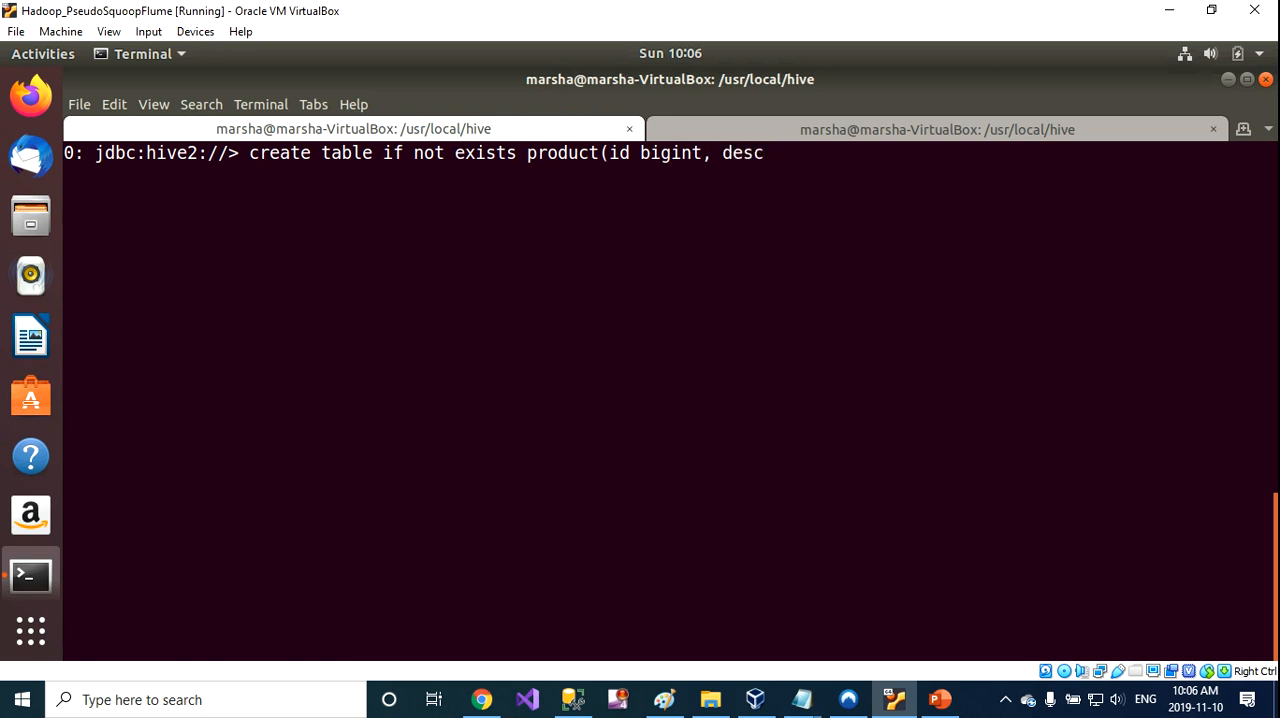
type("va")
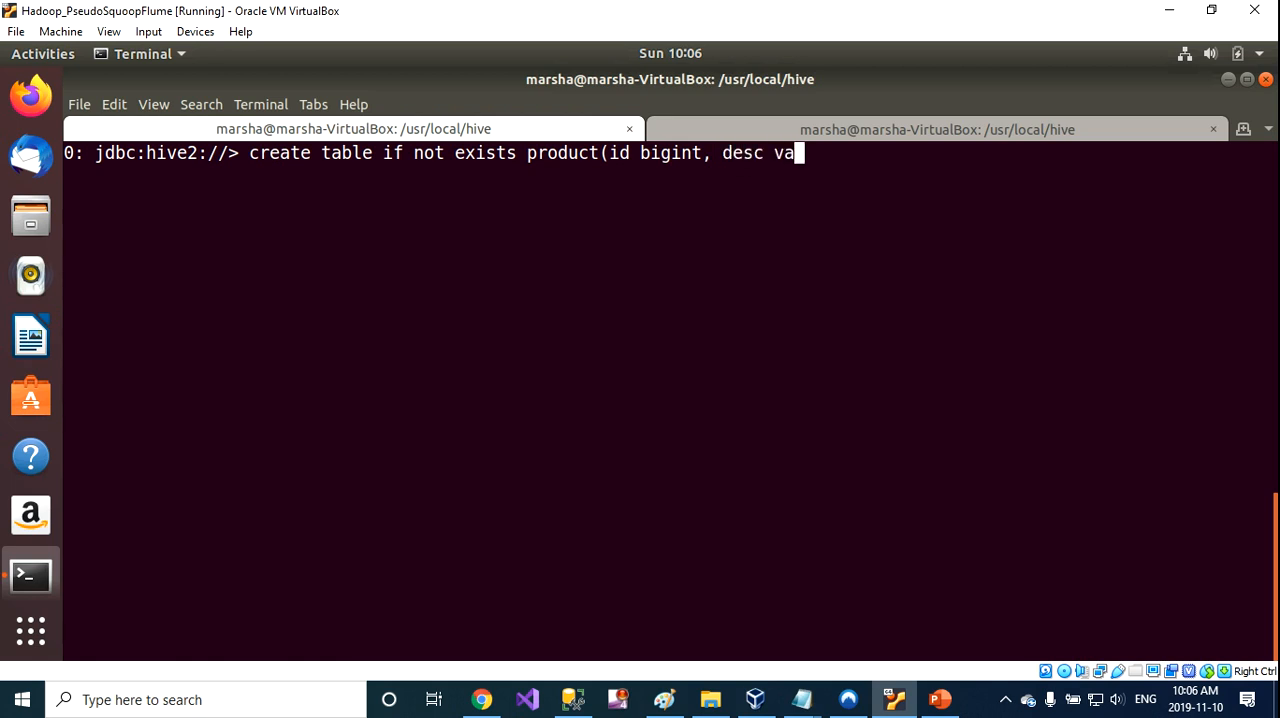
type("rchar(")
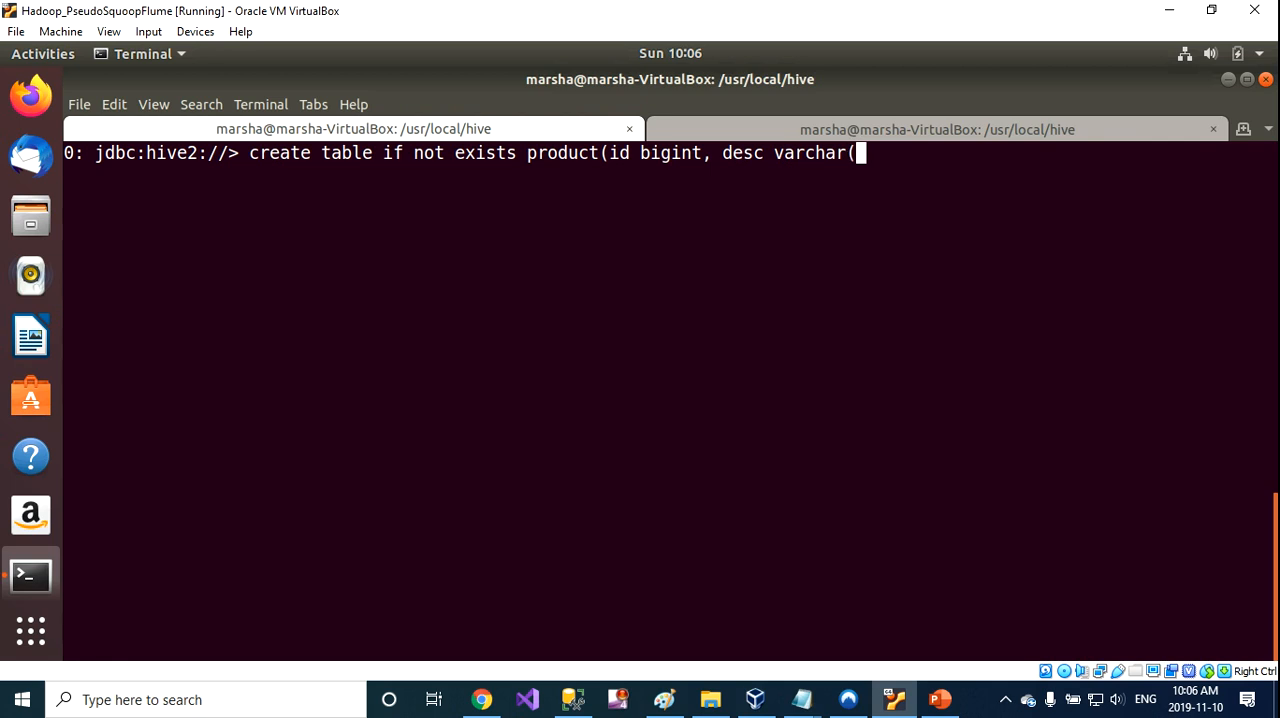
type("100")
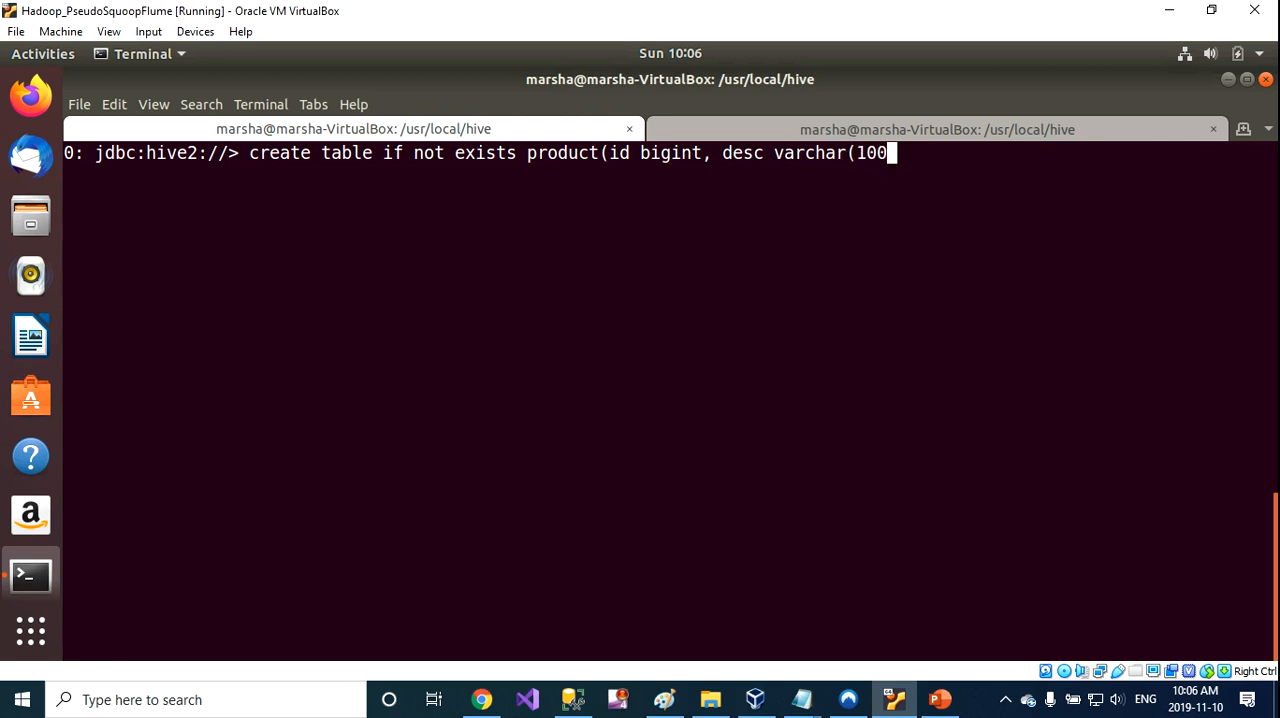
type("));")
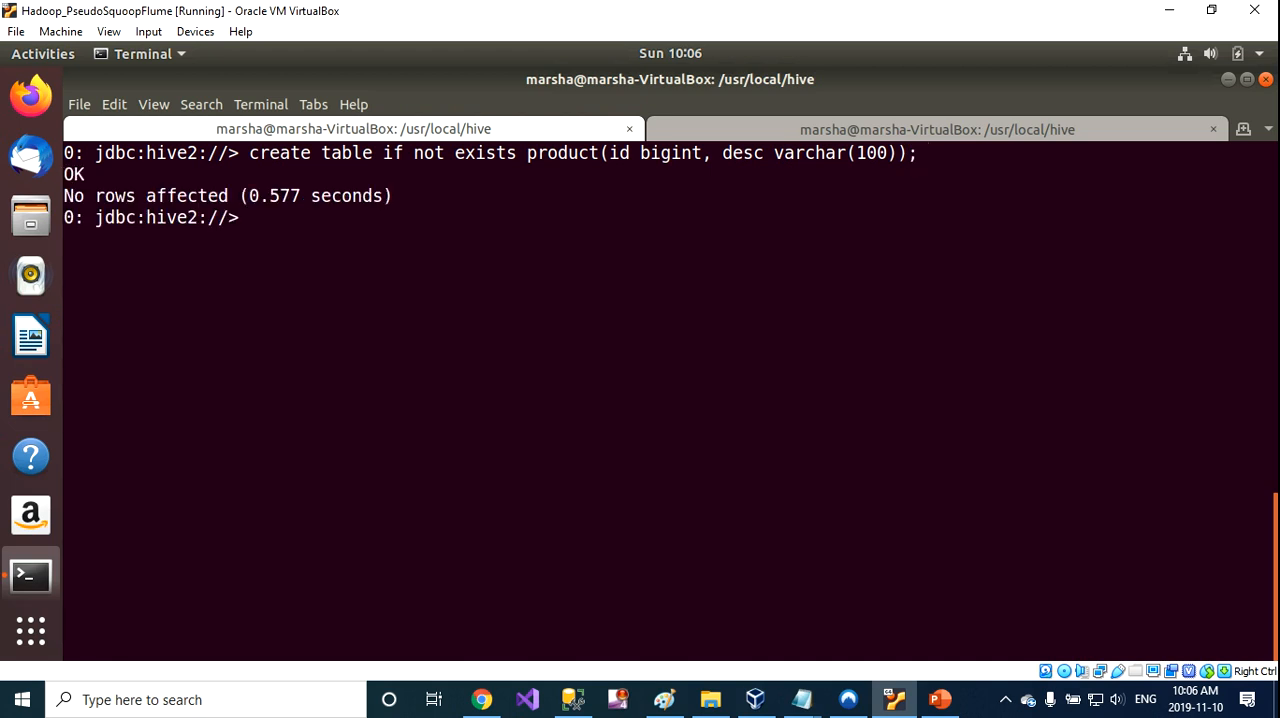
type("show tables;")
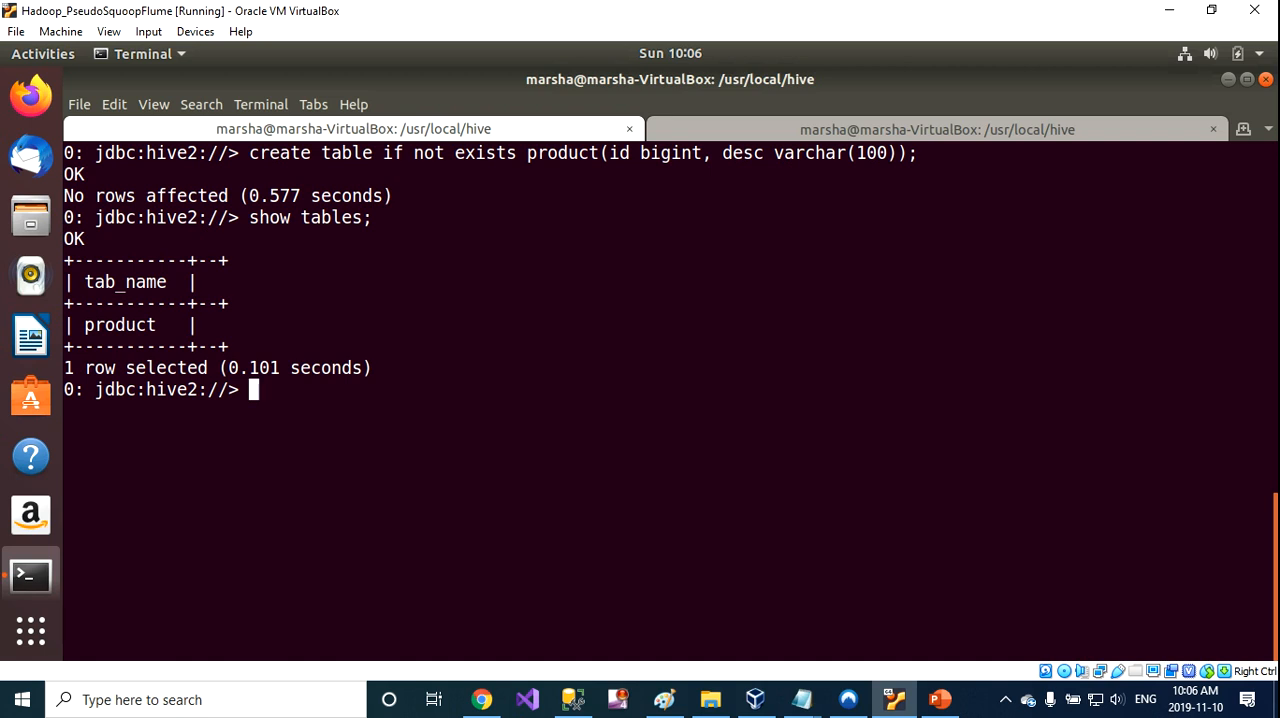
Run insert into product values (999999, 'Product 99999');
type("insert into")
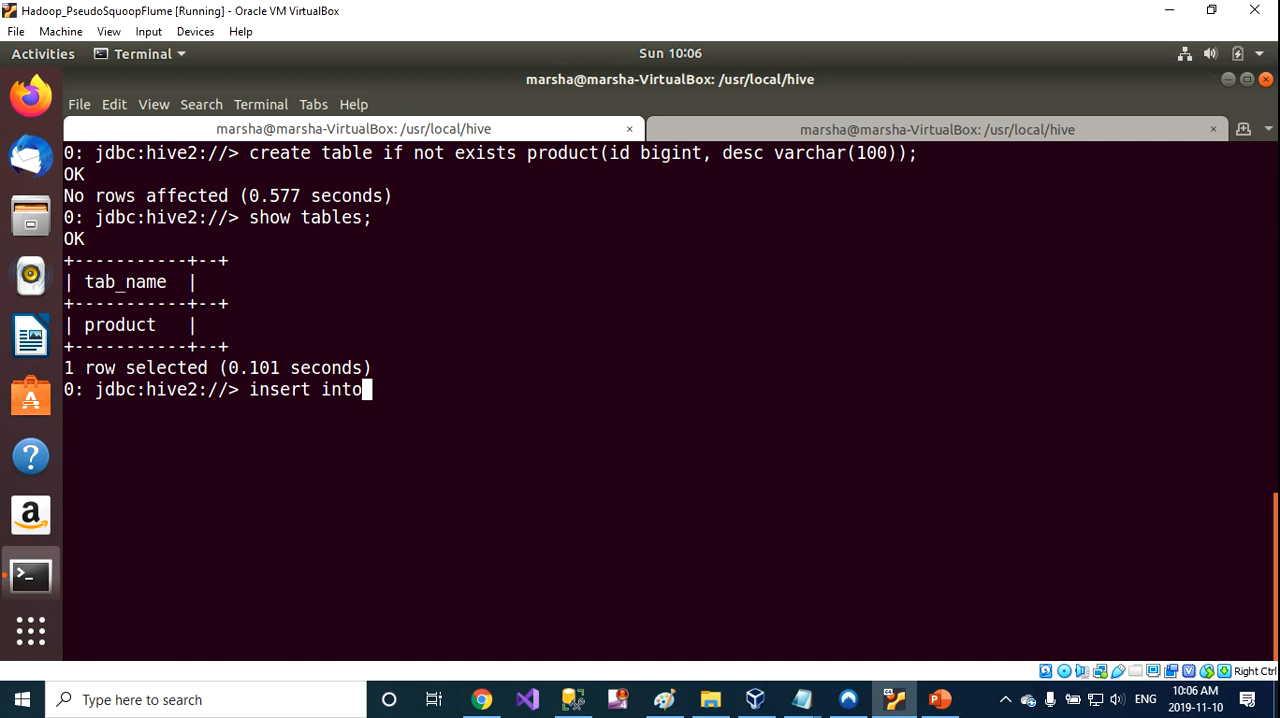
type("pro")
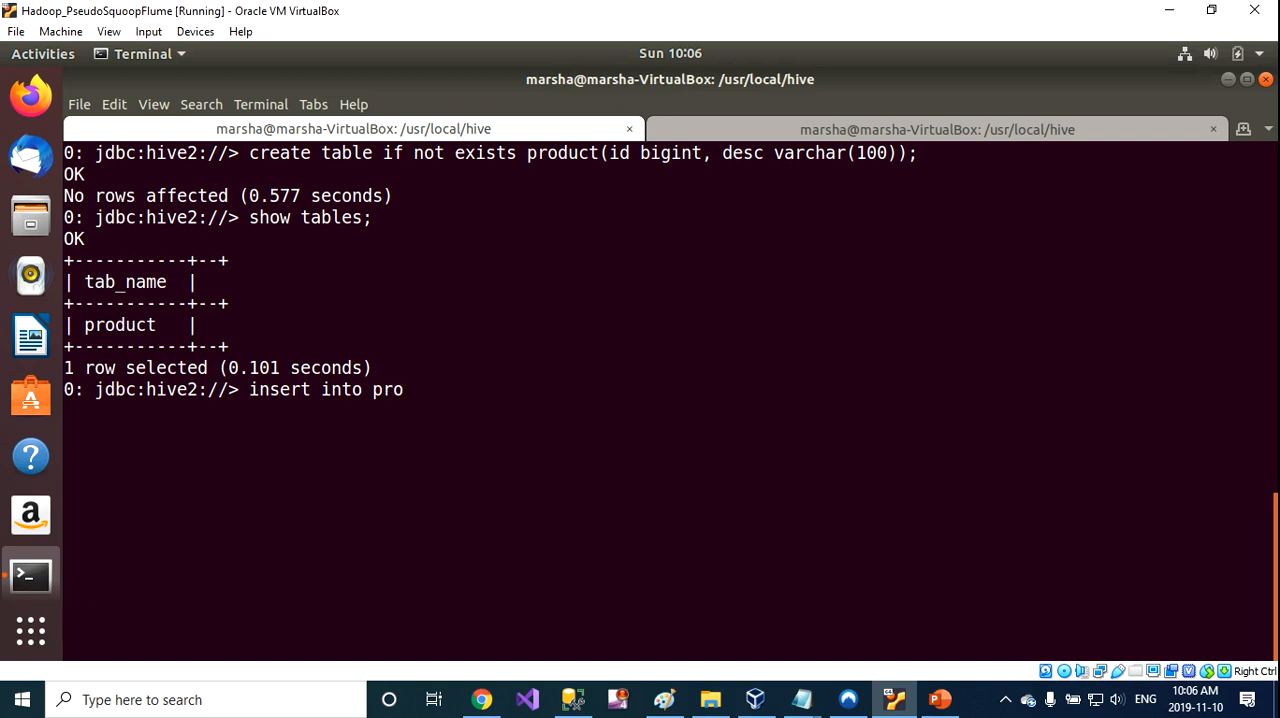
type("duct")
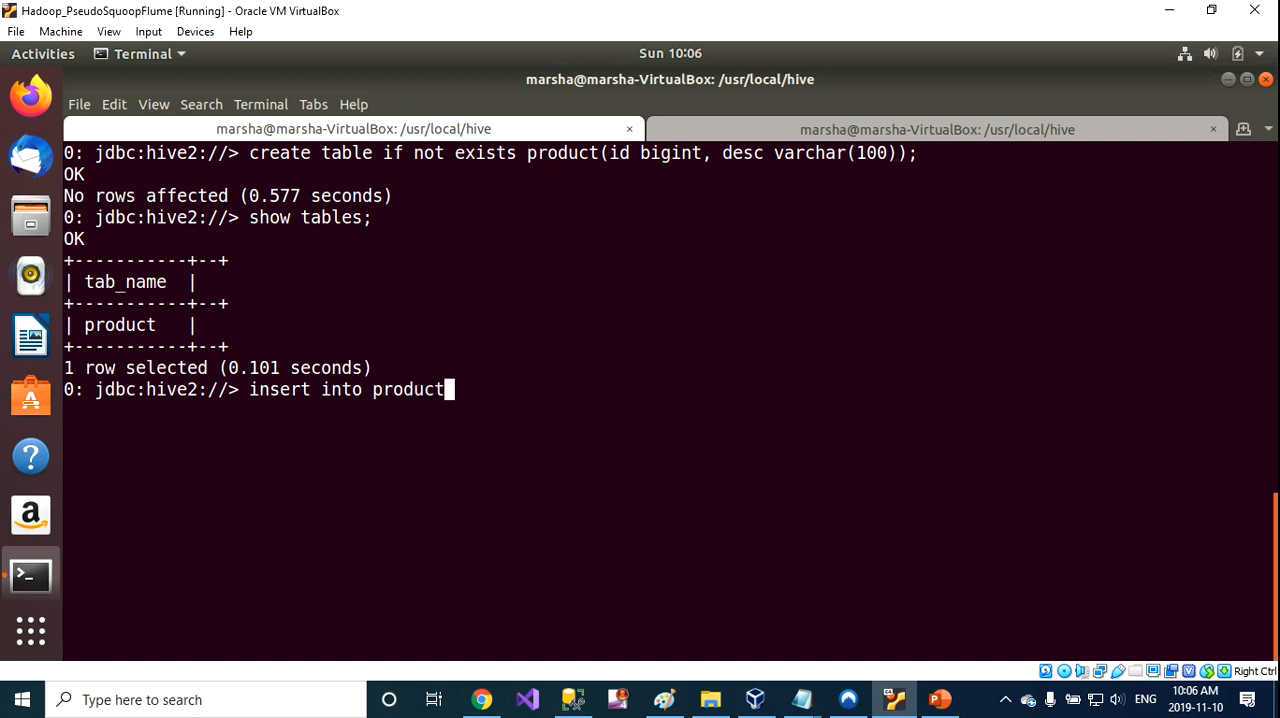
type("val")
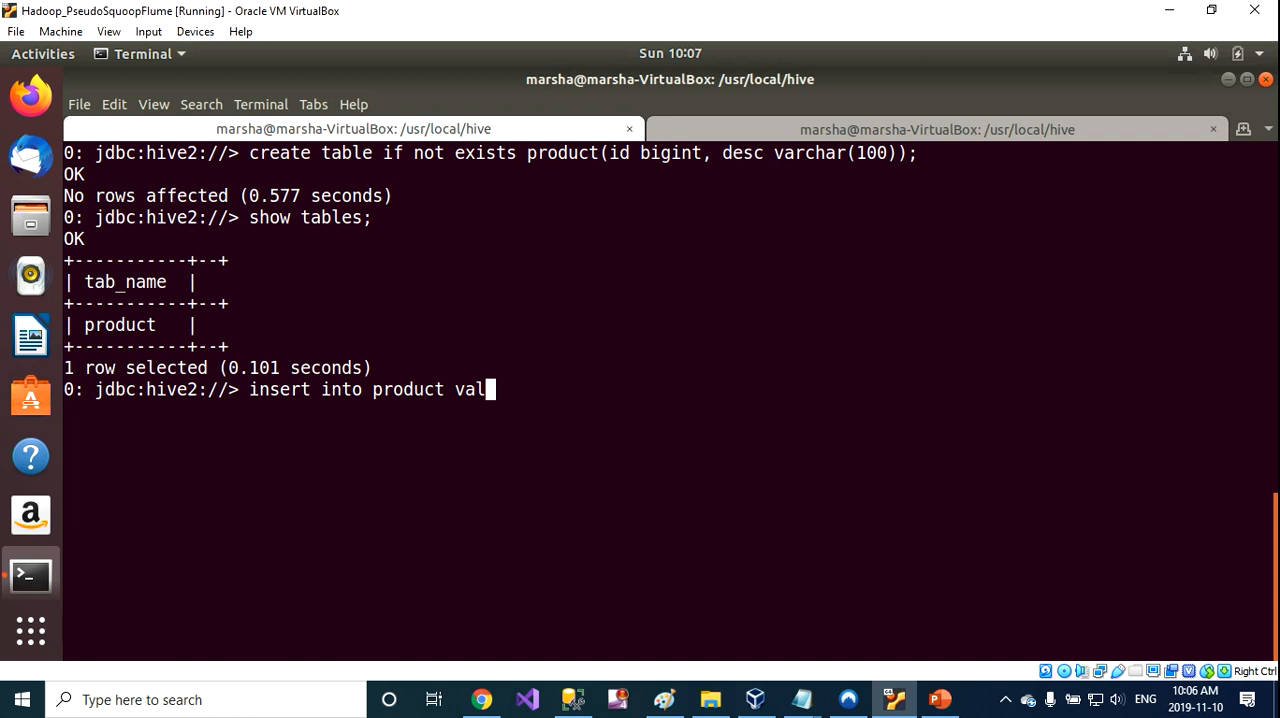
type("ues (")
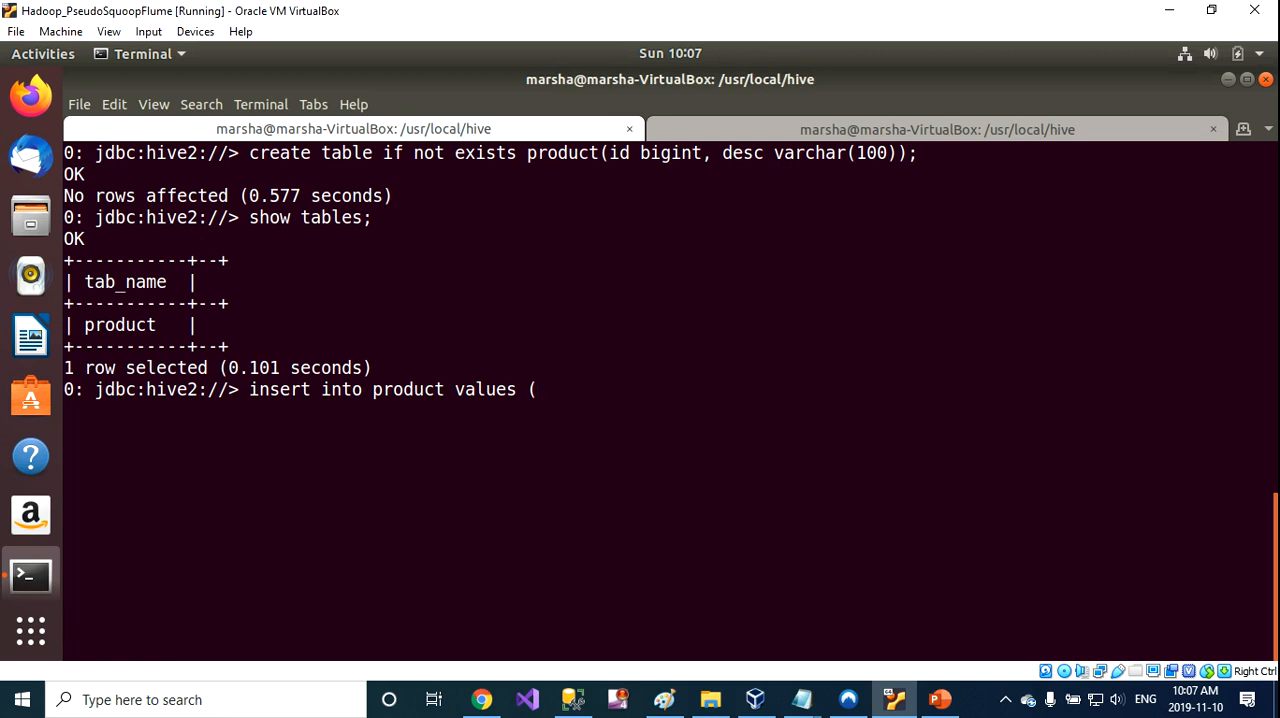
type("99")
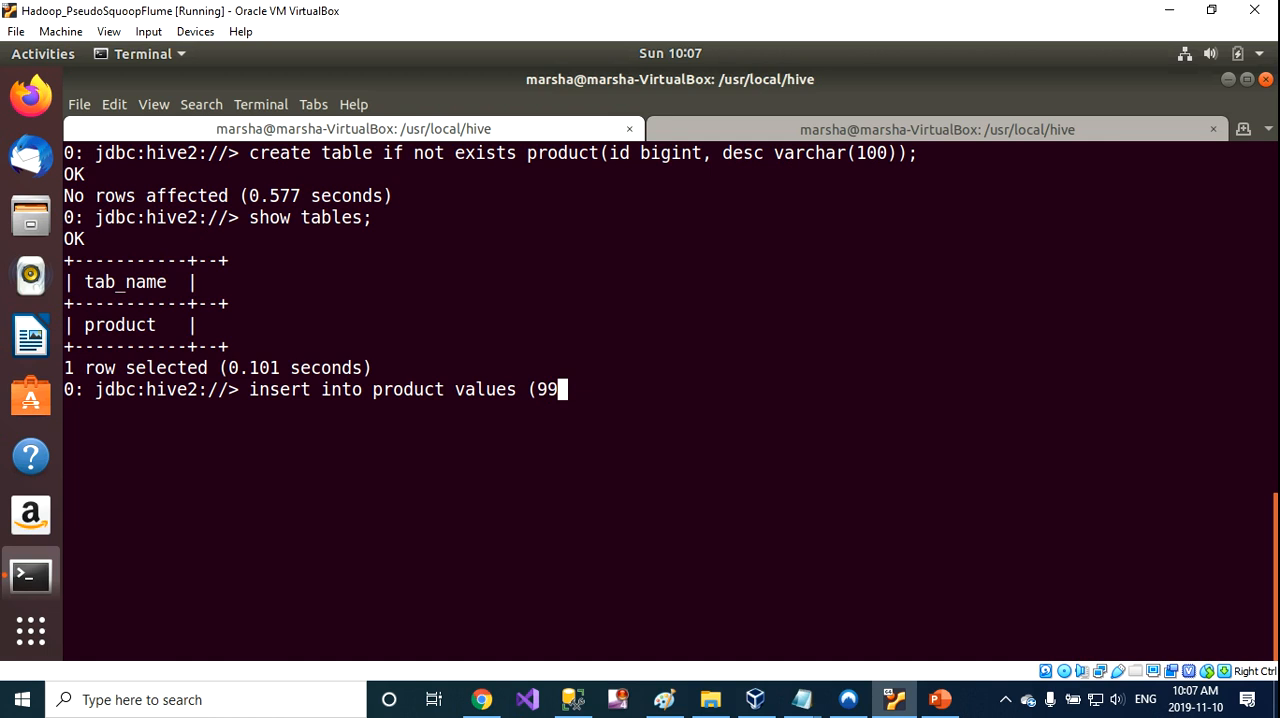
type("9999")
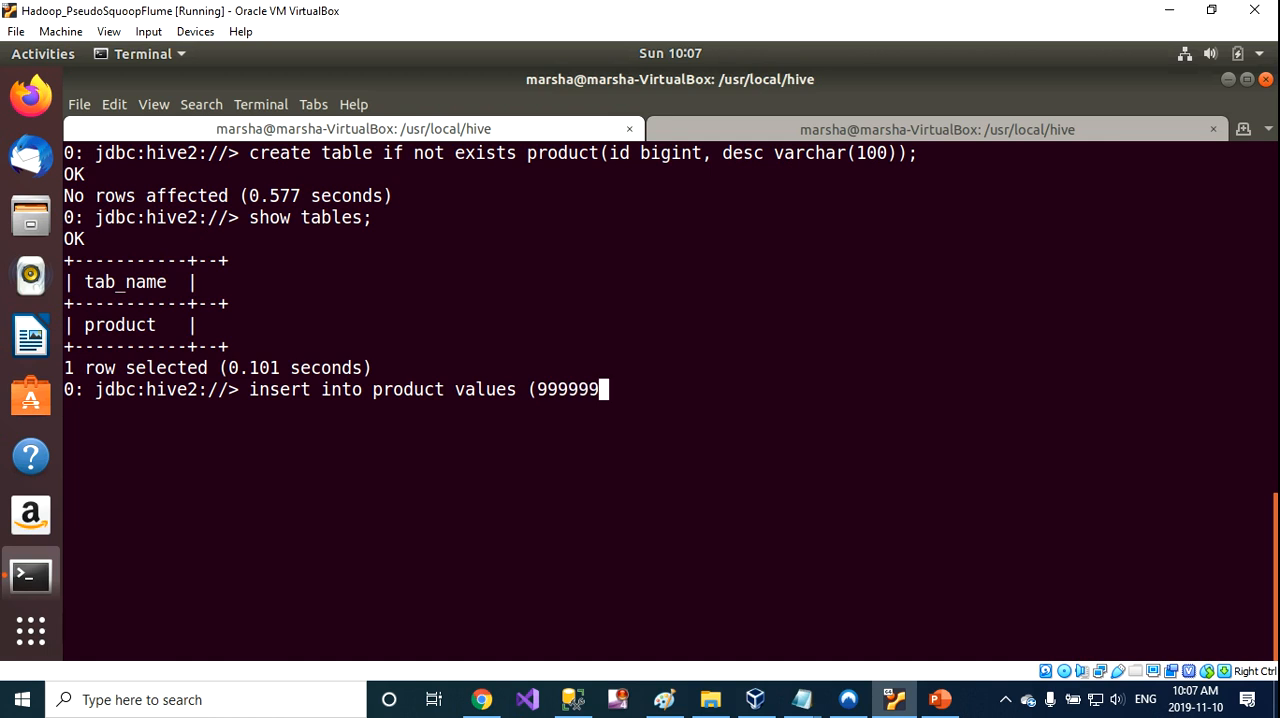
type(",")
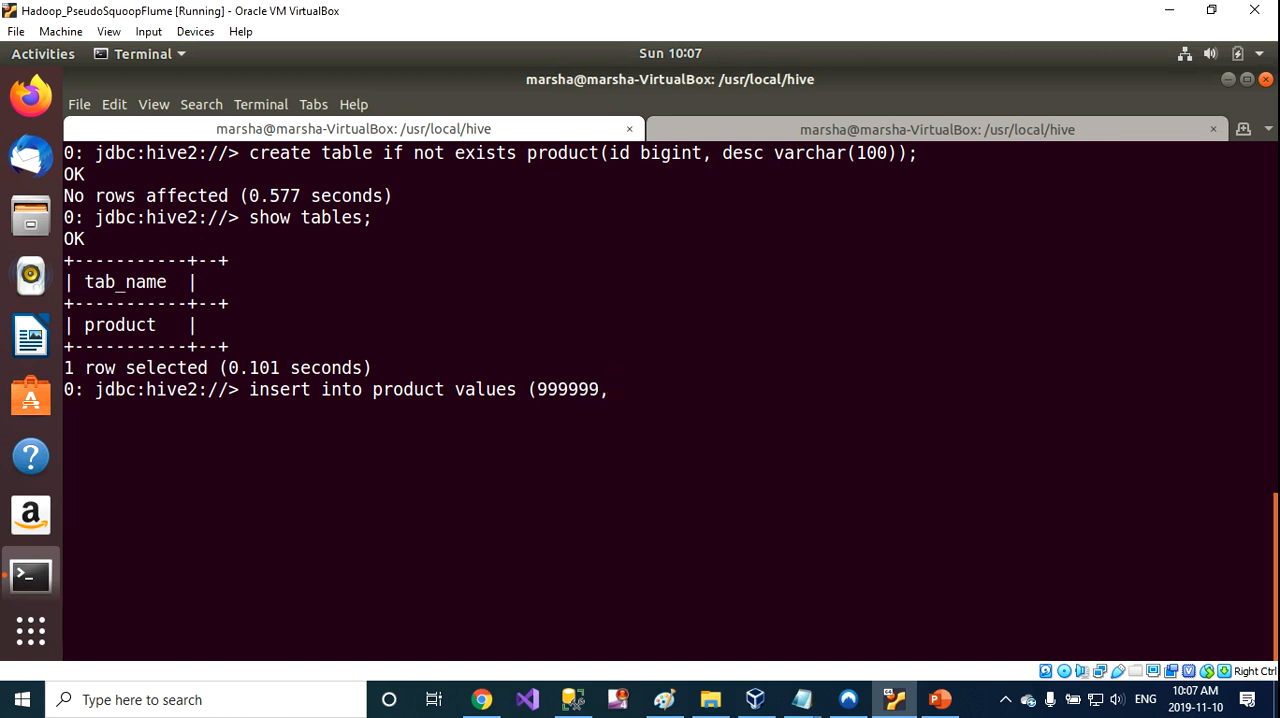
type("'Pr")
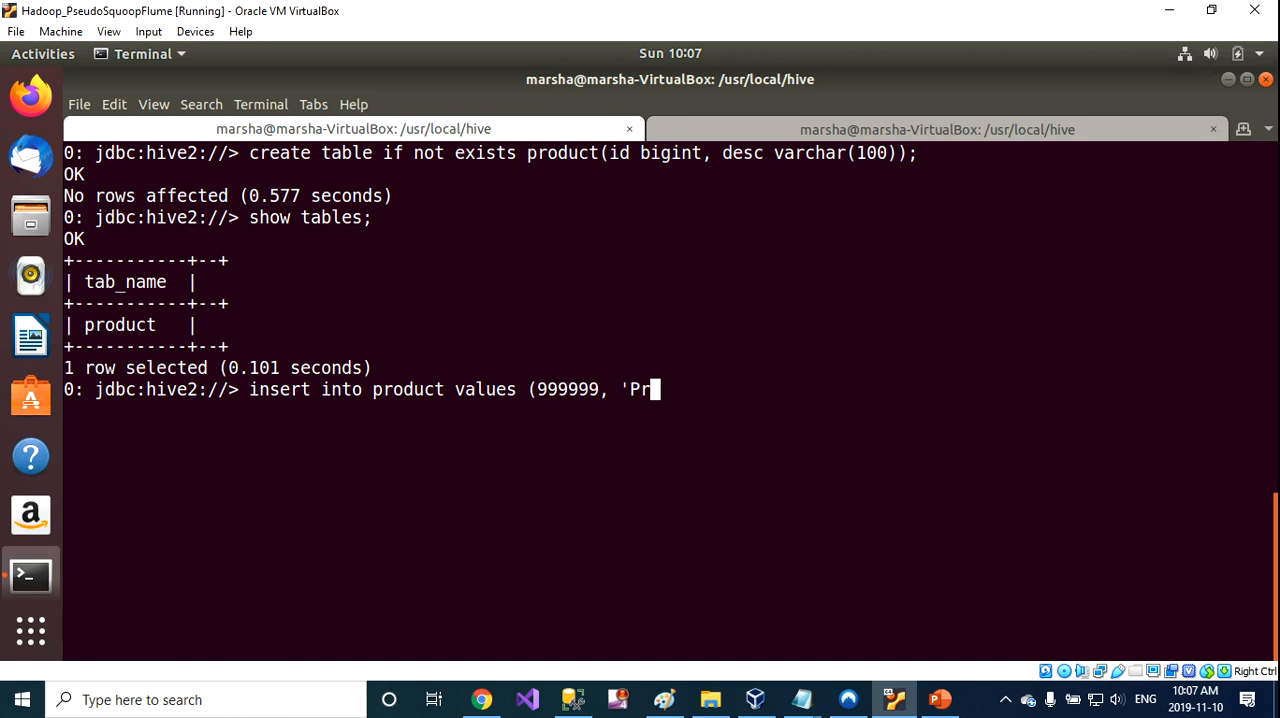
type("o")
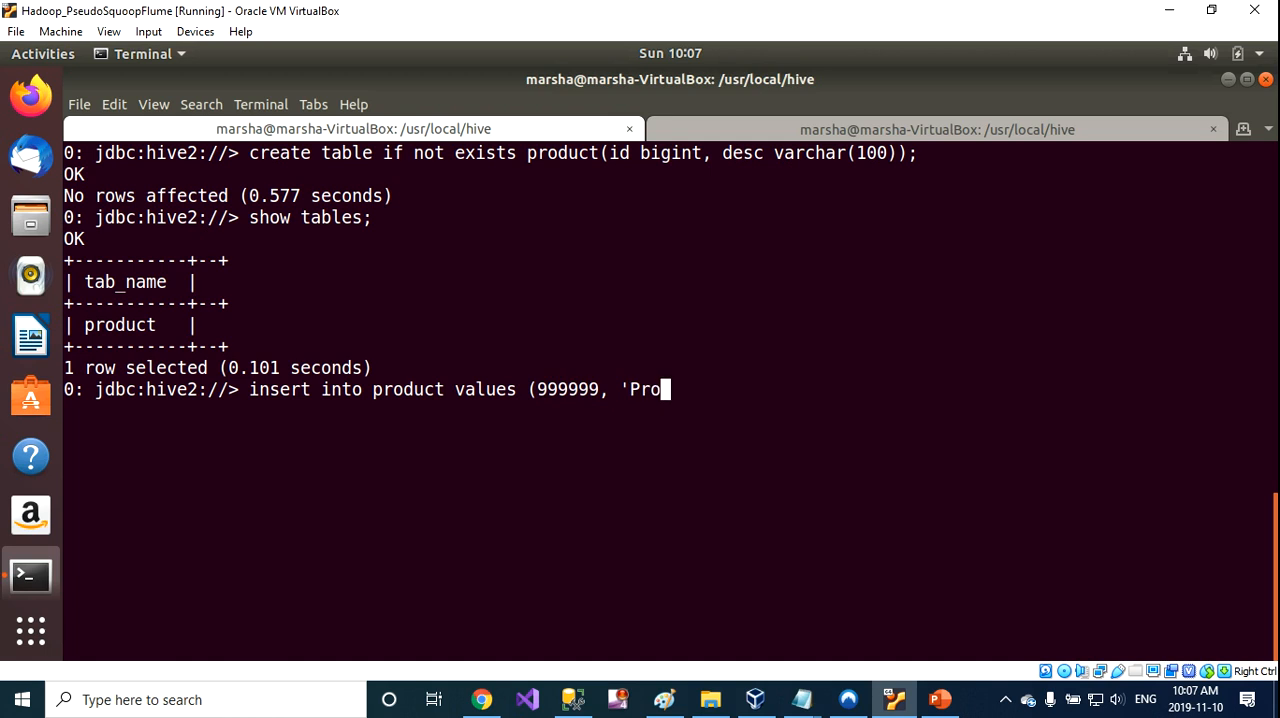
type("duct")
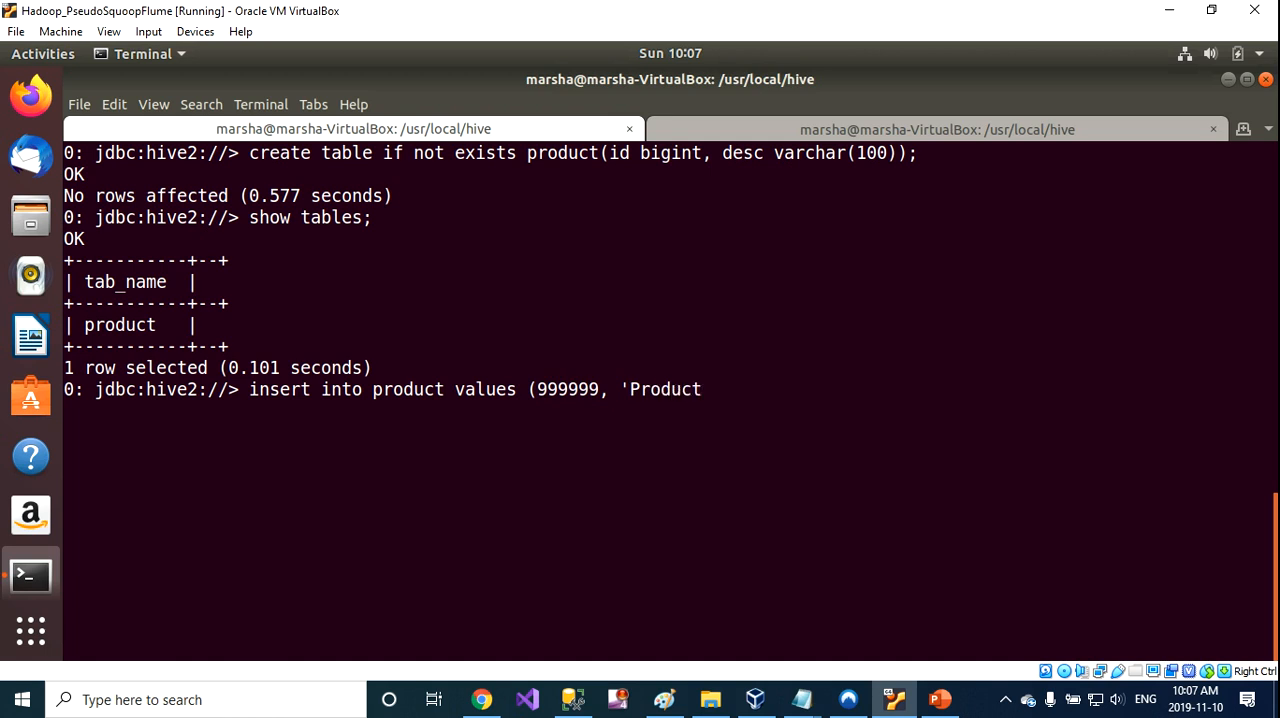
type("99999')")
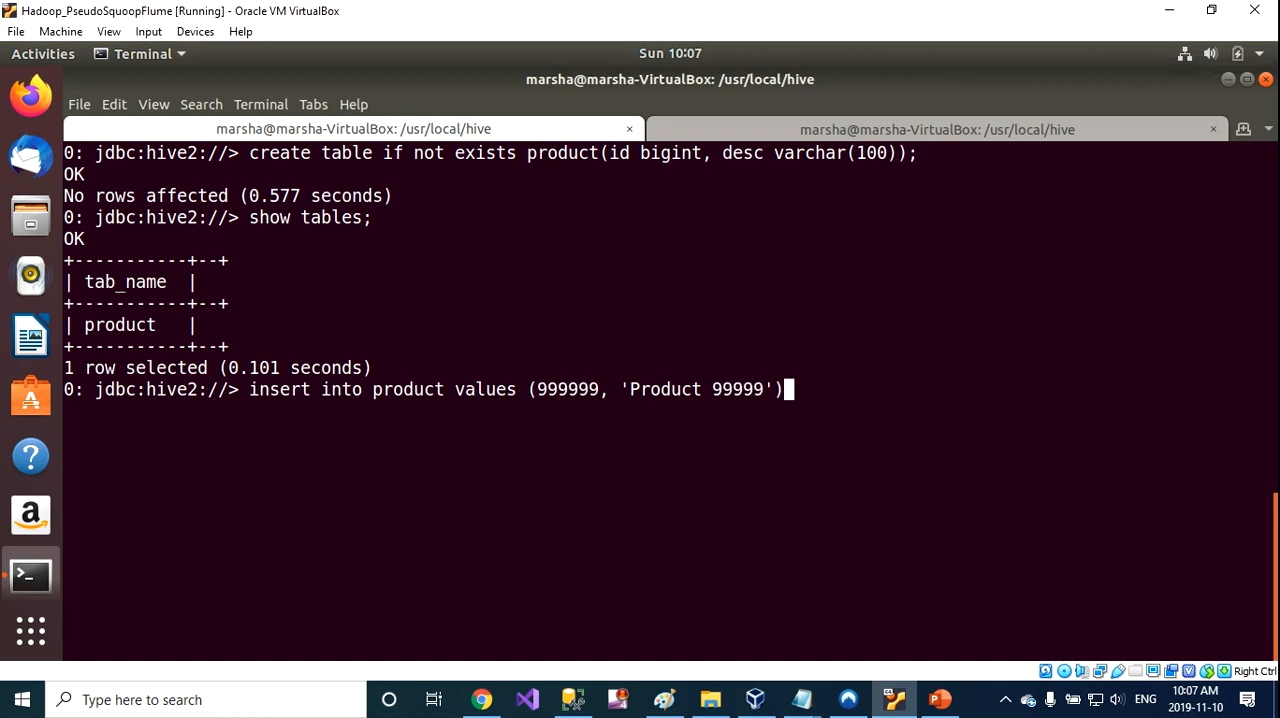
type(";")
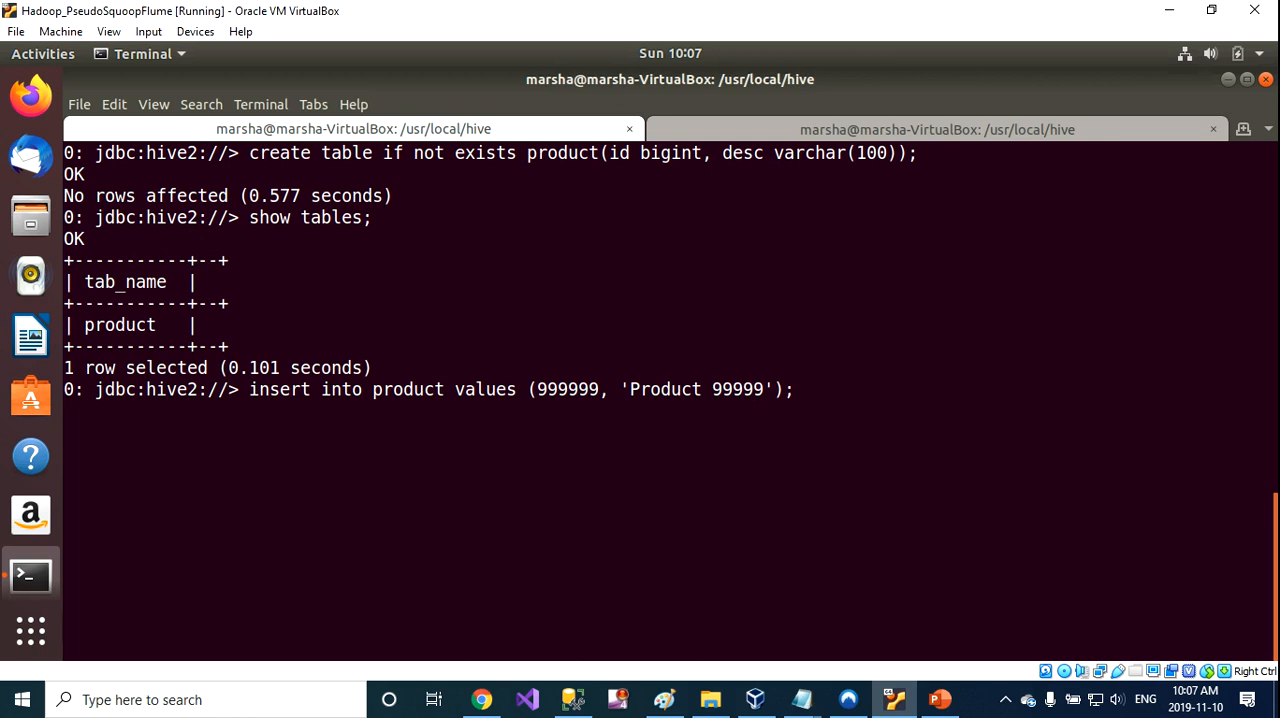
key("Return")
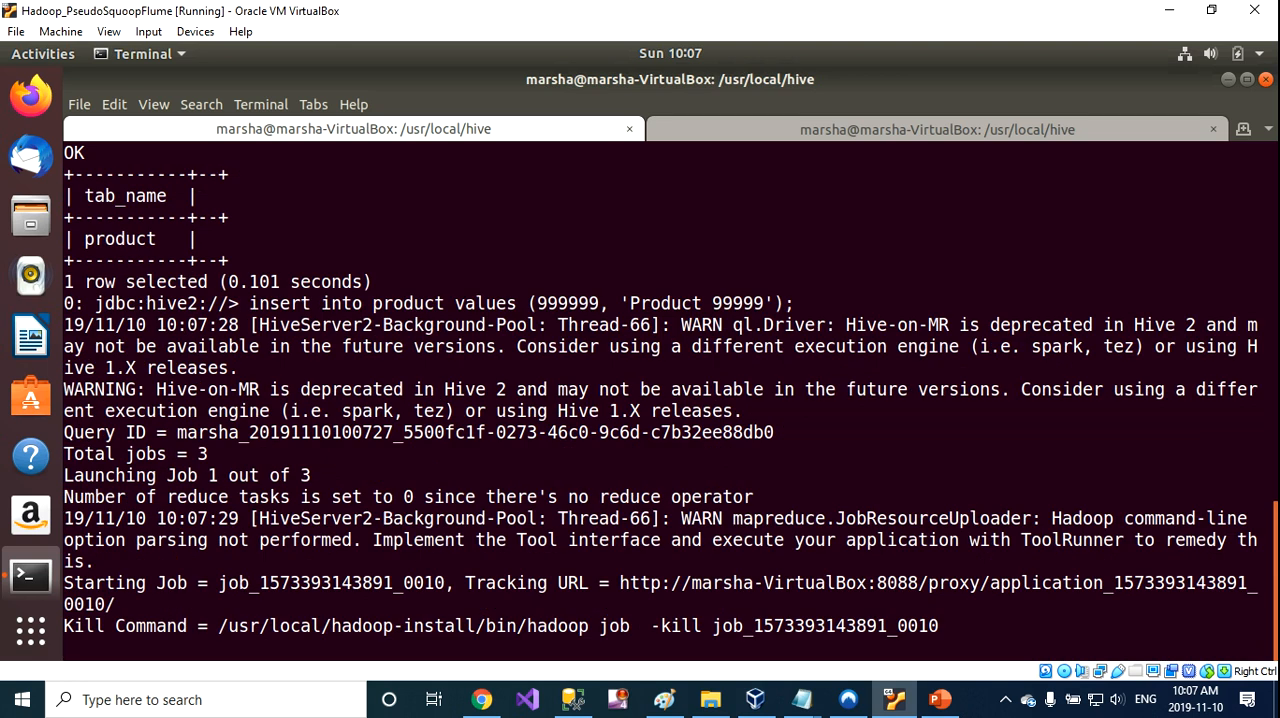
Review the insert job output, clear it, and retype the product insert statement
scroll("down", 3)
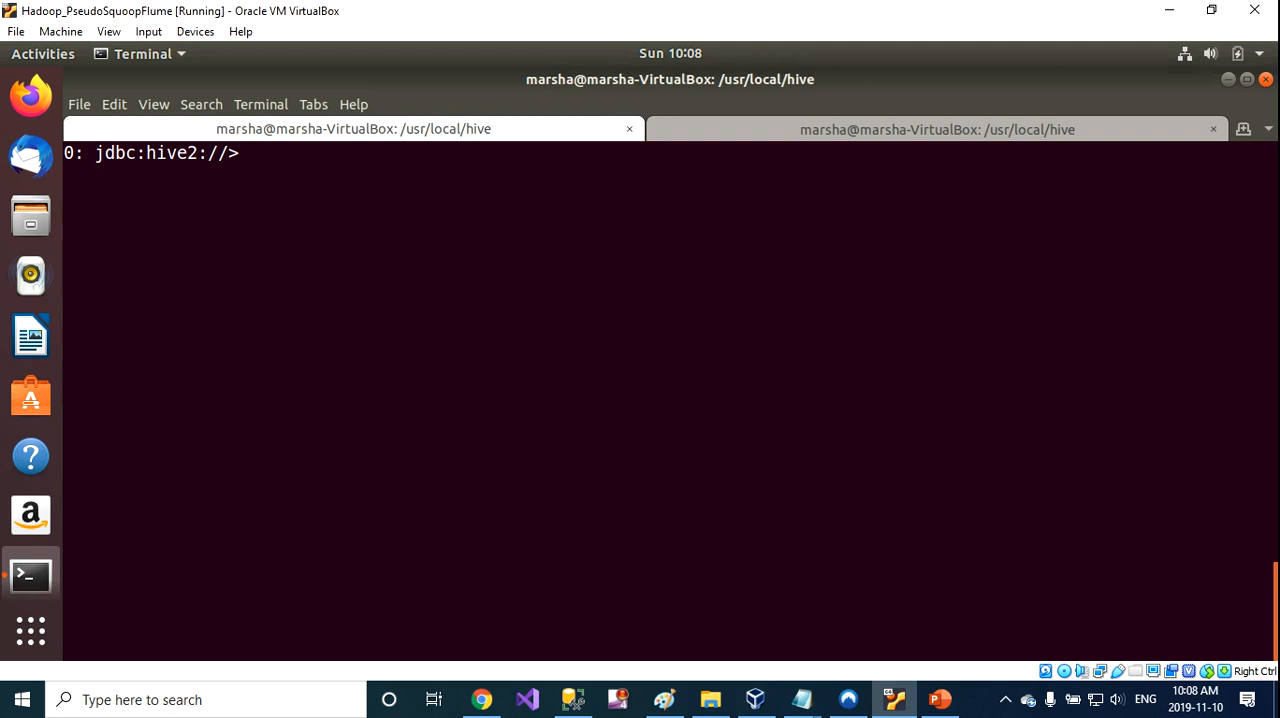
type("insert into product values (999999, 'Product 99999');")
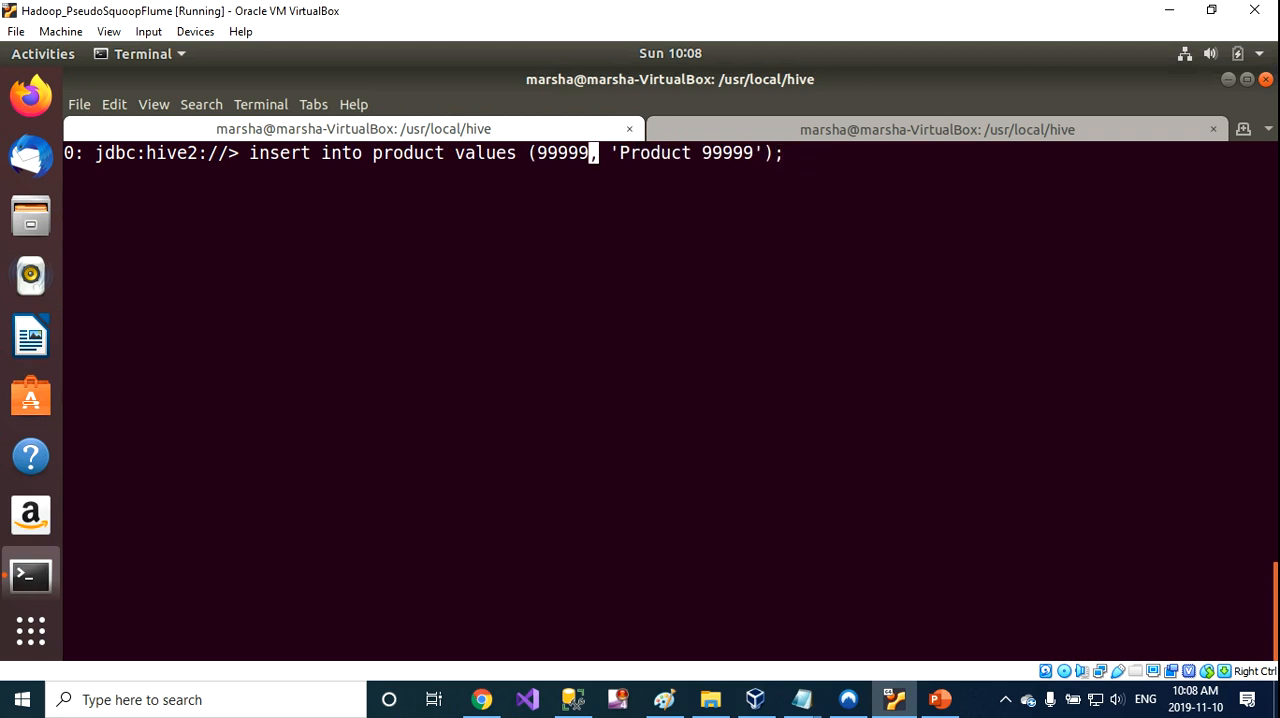
Edit the insert to rows (888888, 'Product 8888888'), (777777, 'Product 7777…') and run it, hitting a parse error
type("8888")
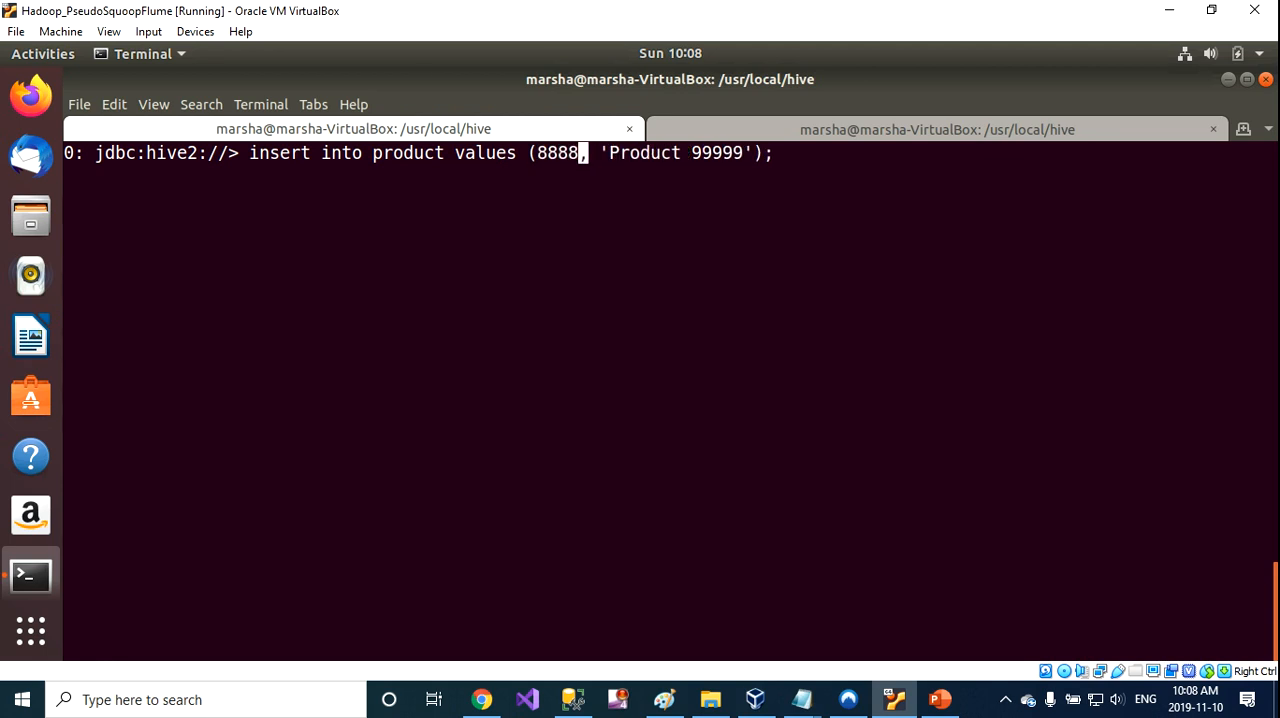
type("88")
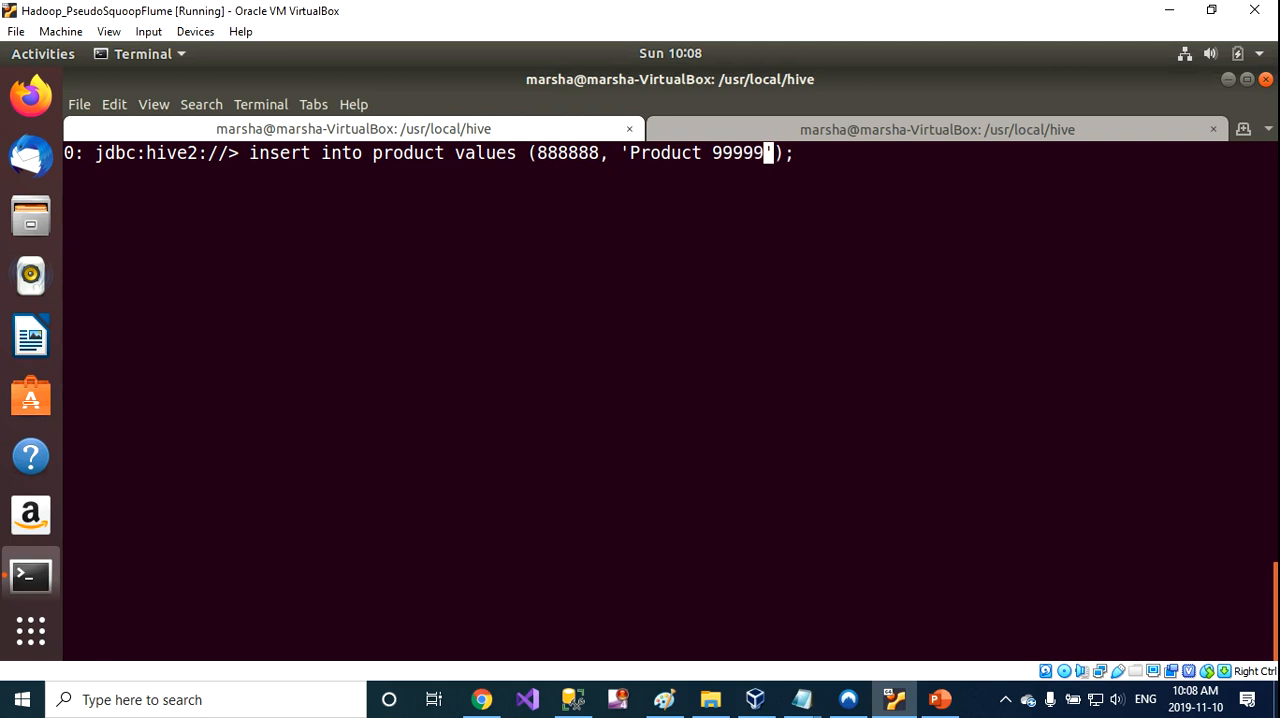
key("BackSpace")
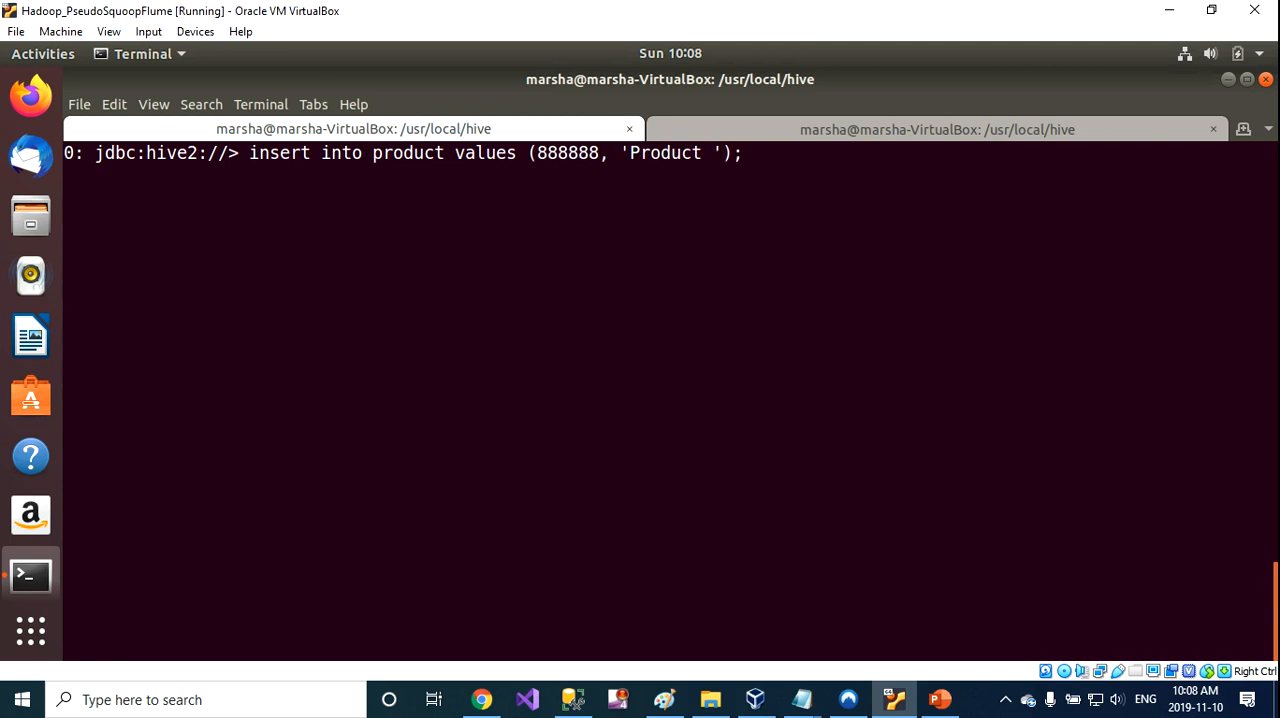
type("8888888")
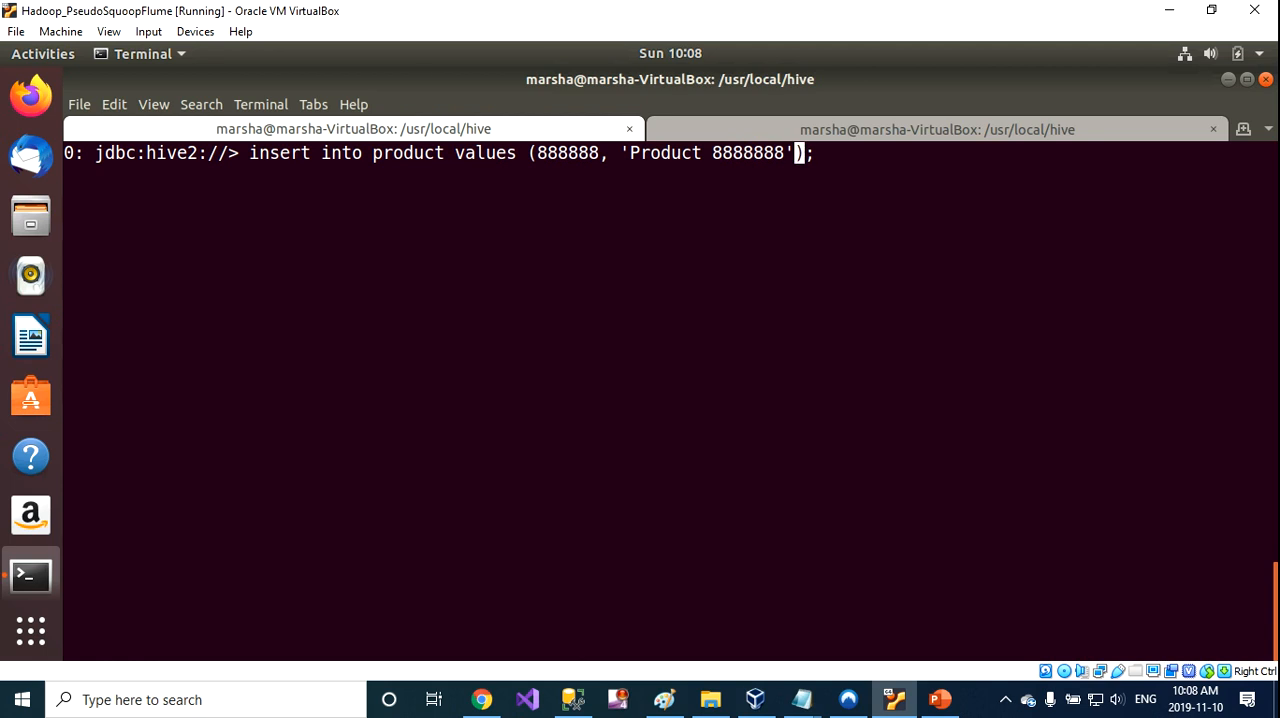
type(",")
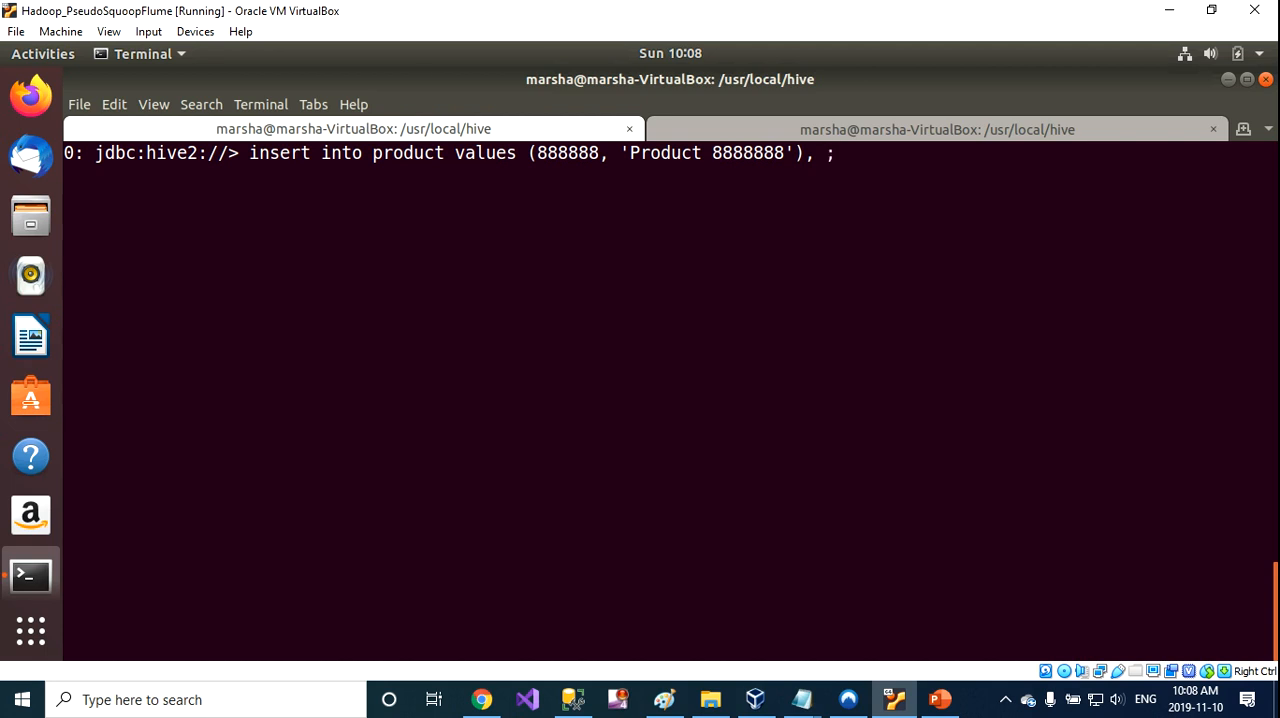
type("(777777,")
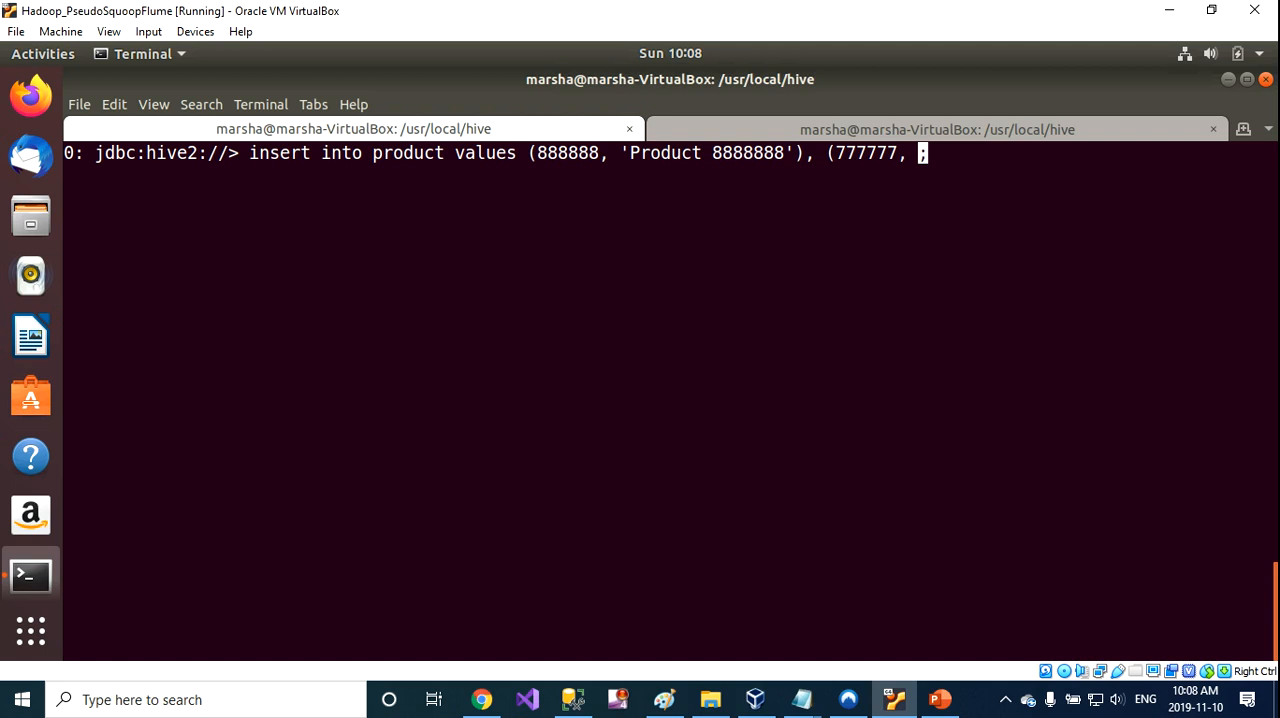
type("'Pro")
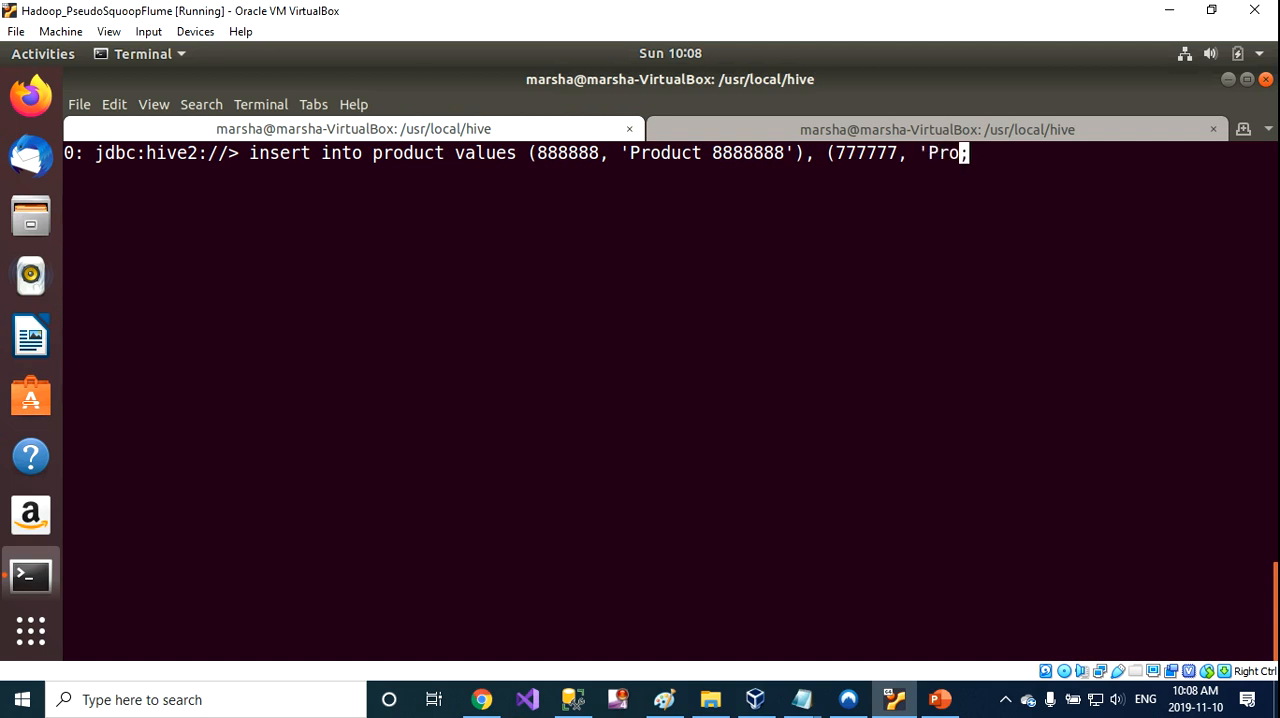
type("d")
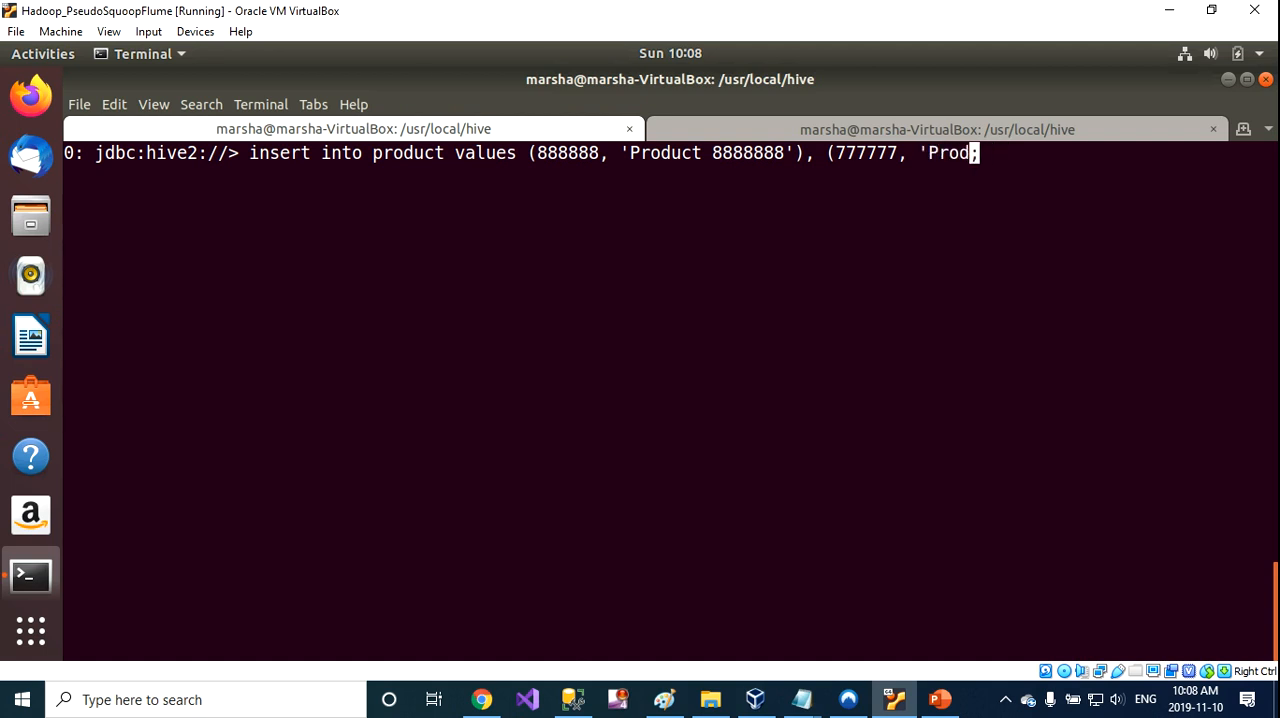
type("uct 7777")
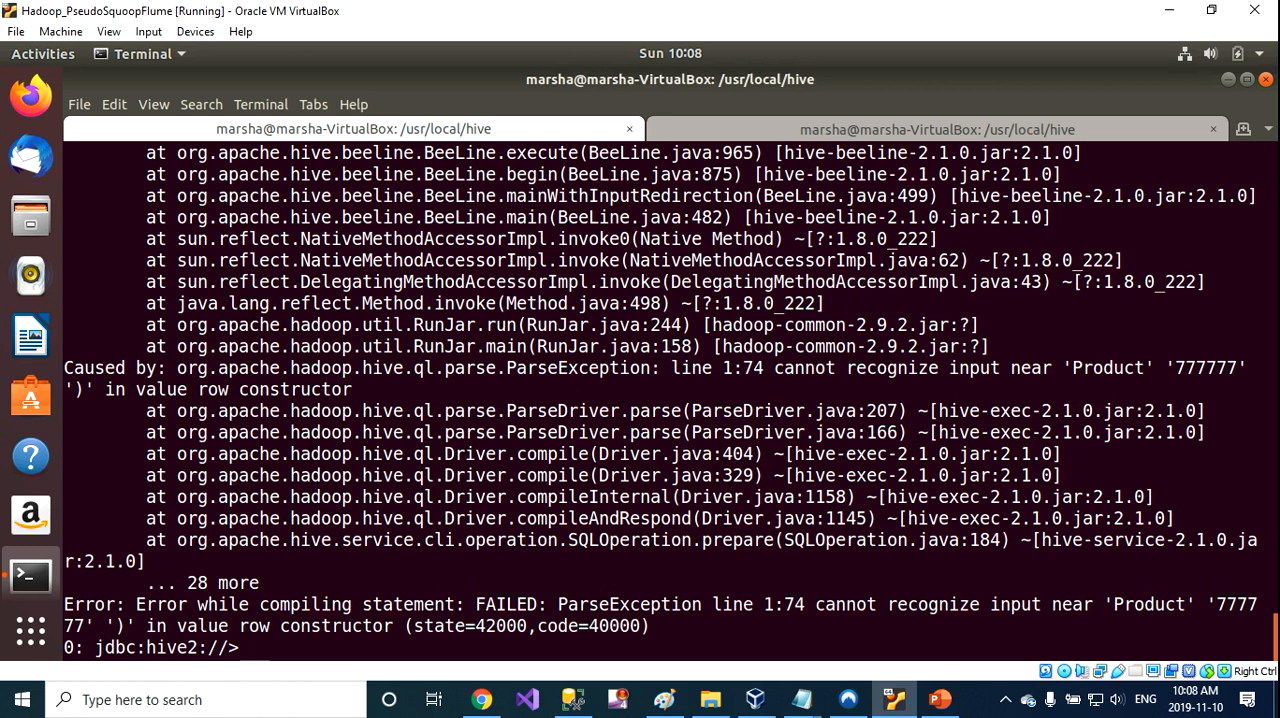
Run the corrected insert of 888888 'Product 8888888' and 777777 'Product 777777', then begin a select
type("insert into product values (888888, 'Product 8888888'), (777777, 'Product 777777');")
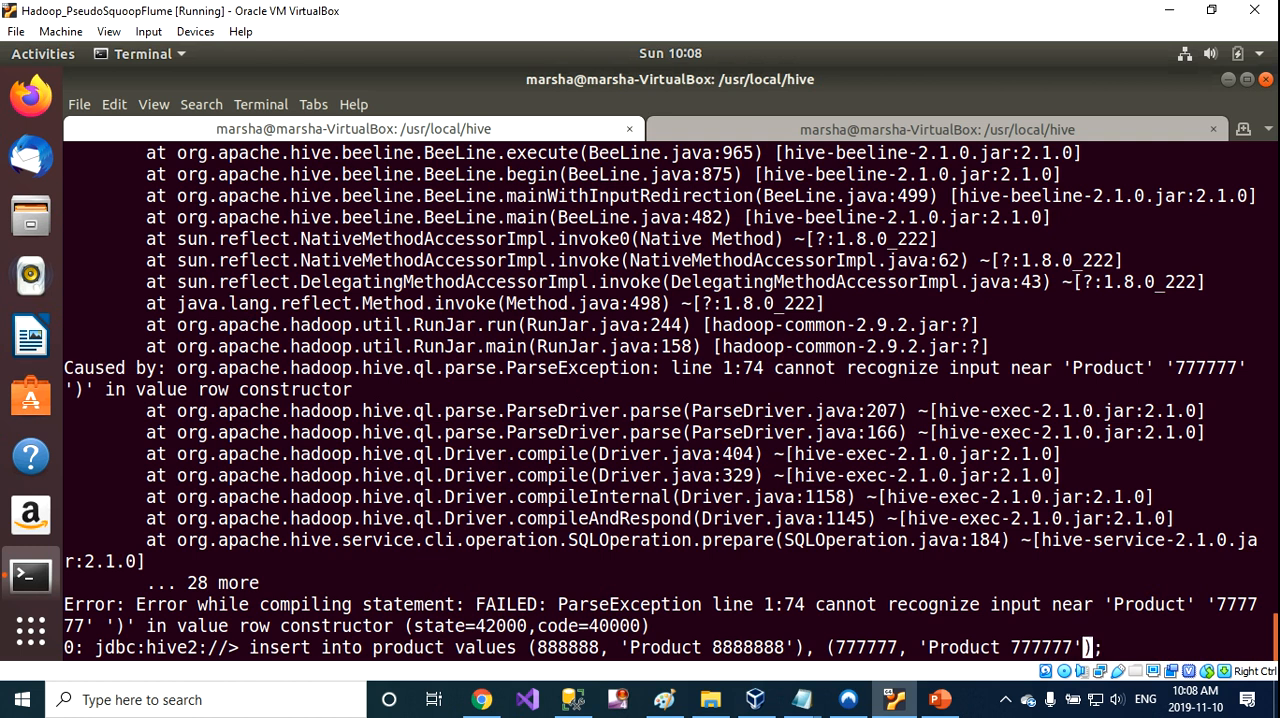
key("Return")
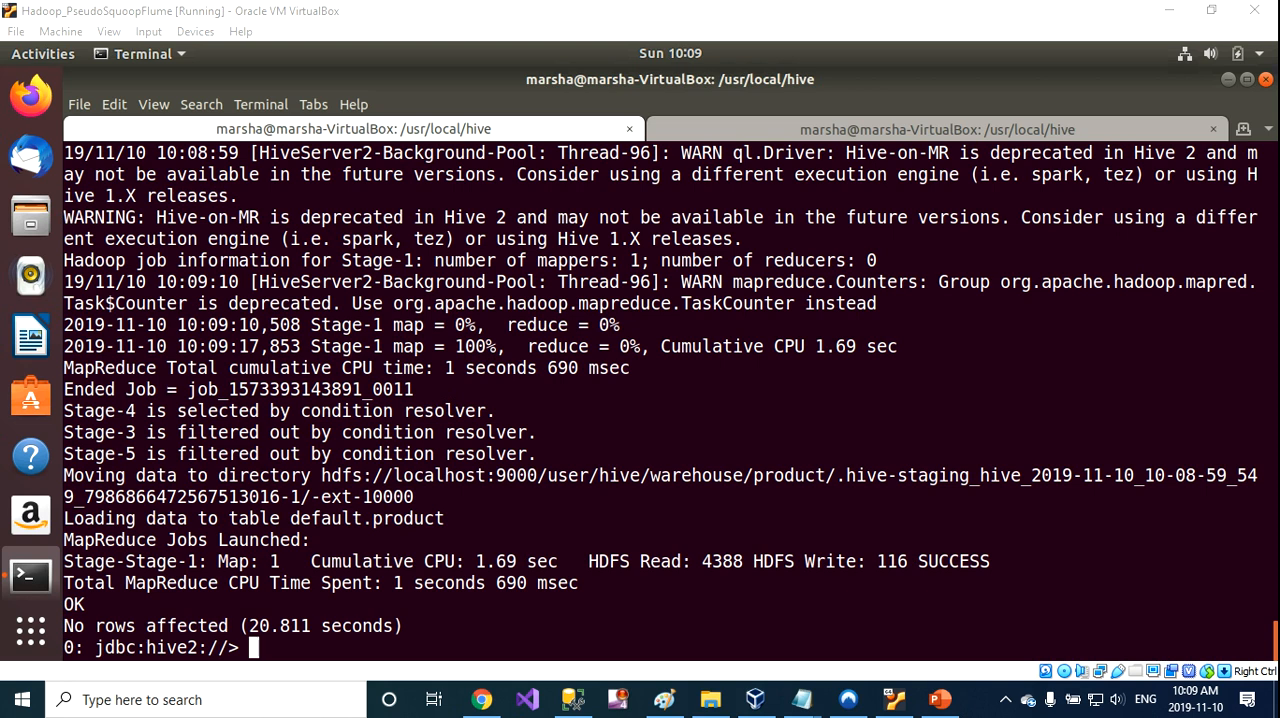
type("select")
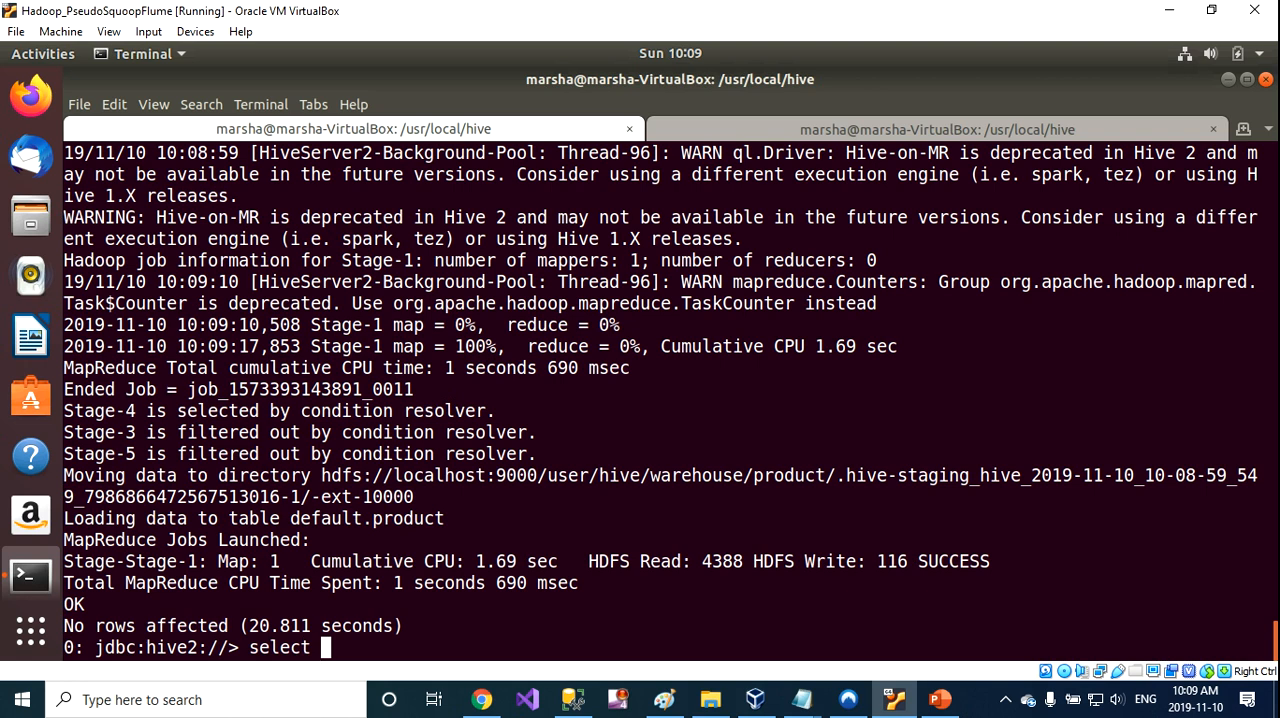
Run select * from product, returning rows 999999, 888888 and 777777
type("* from product;")
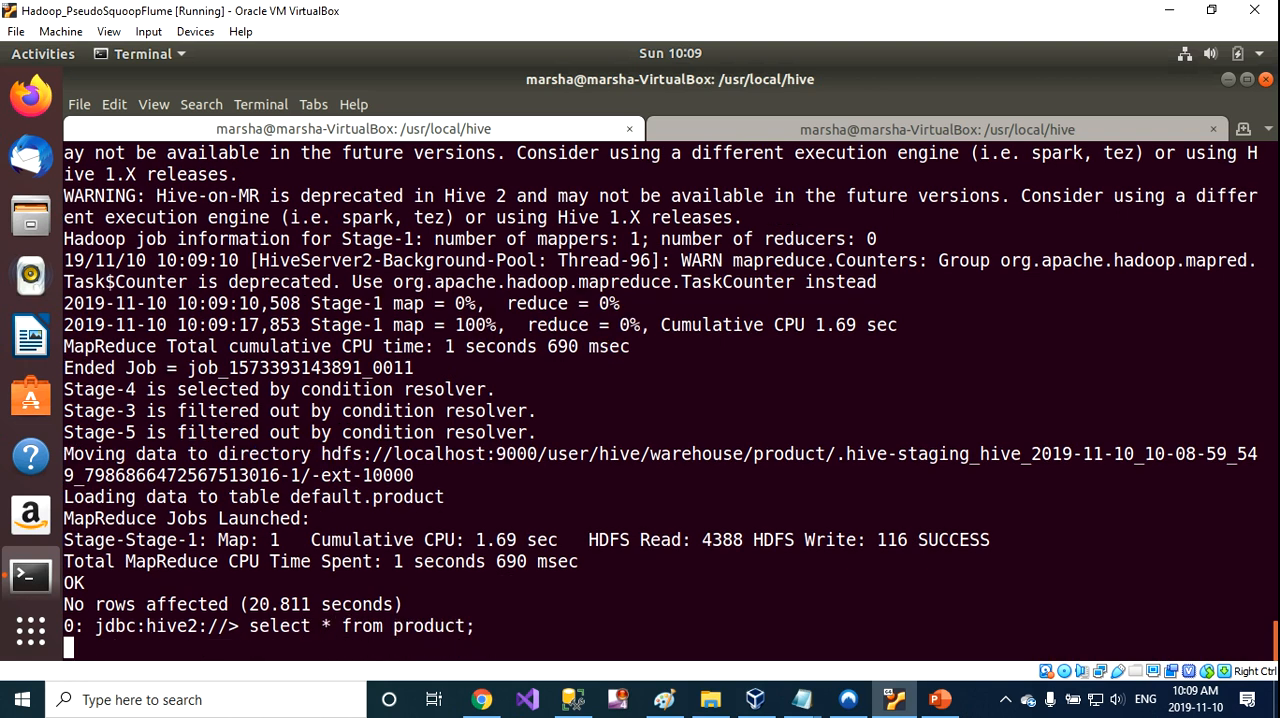
key("Return")
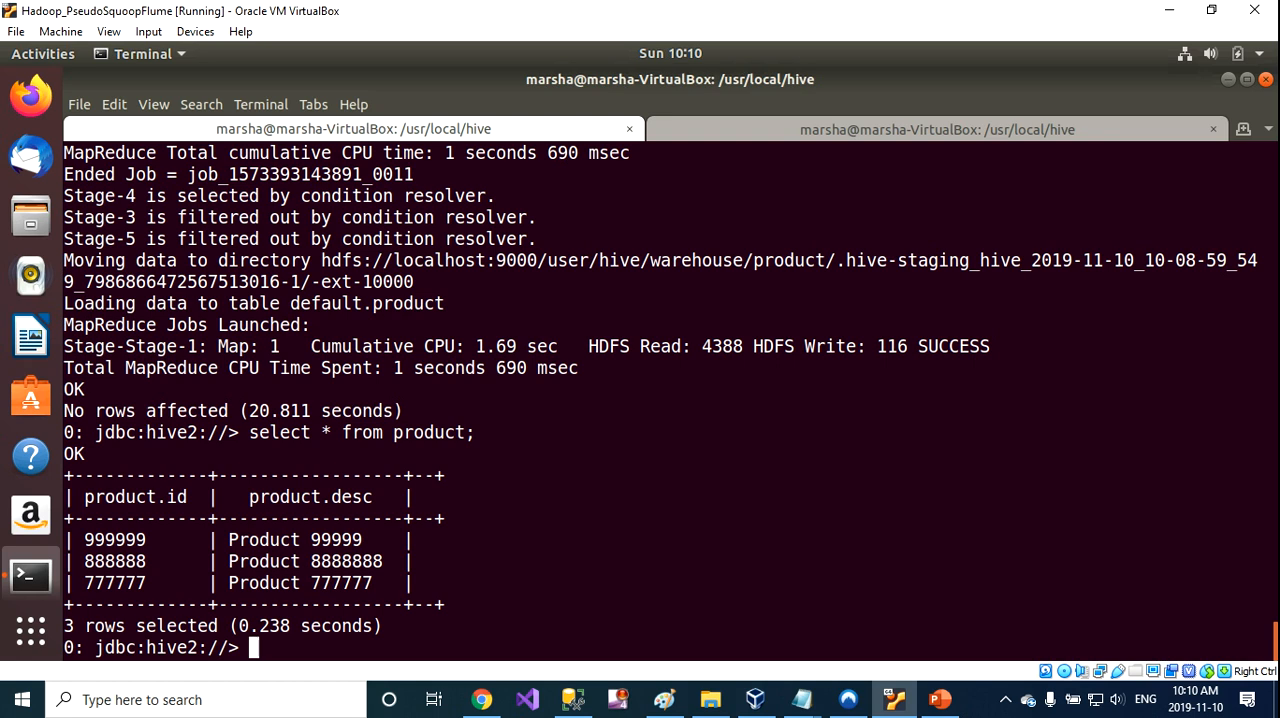
Run describe formatted product, showing id bigint and desc varchar(100) columns
type("describe")
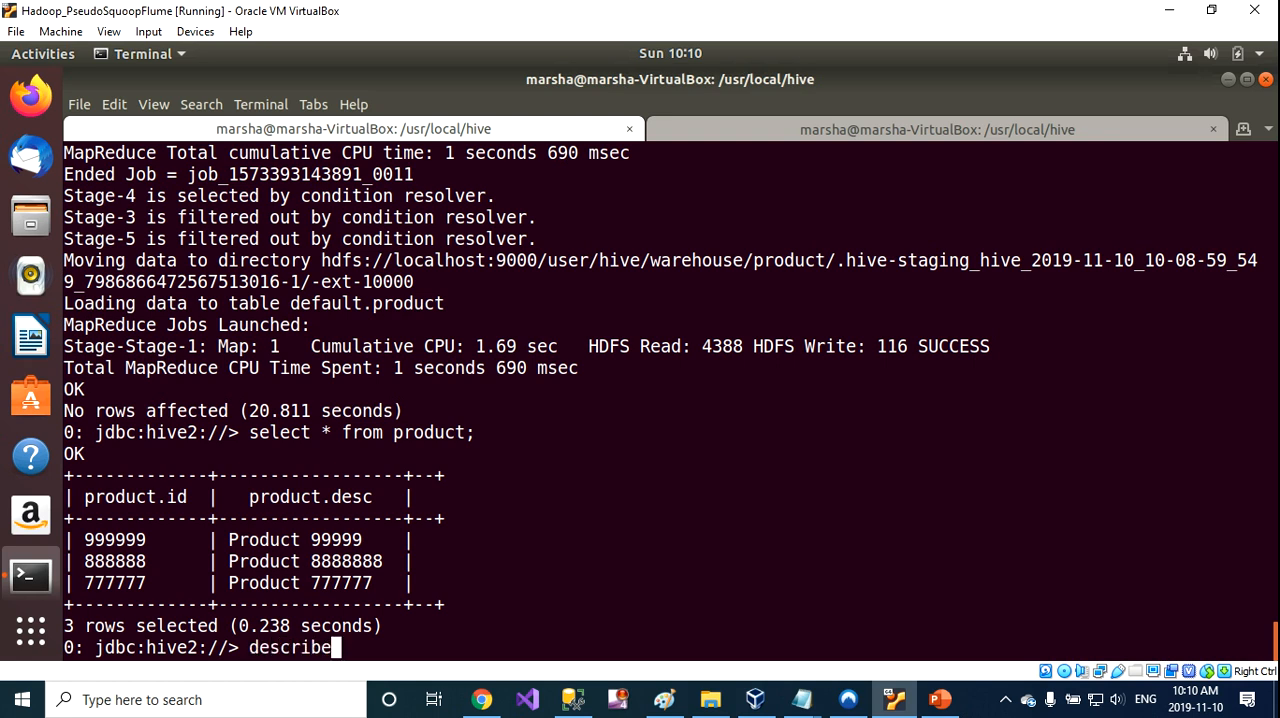
type("product;")
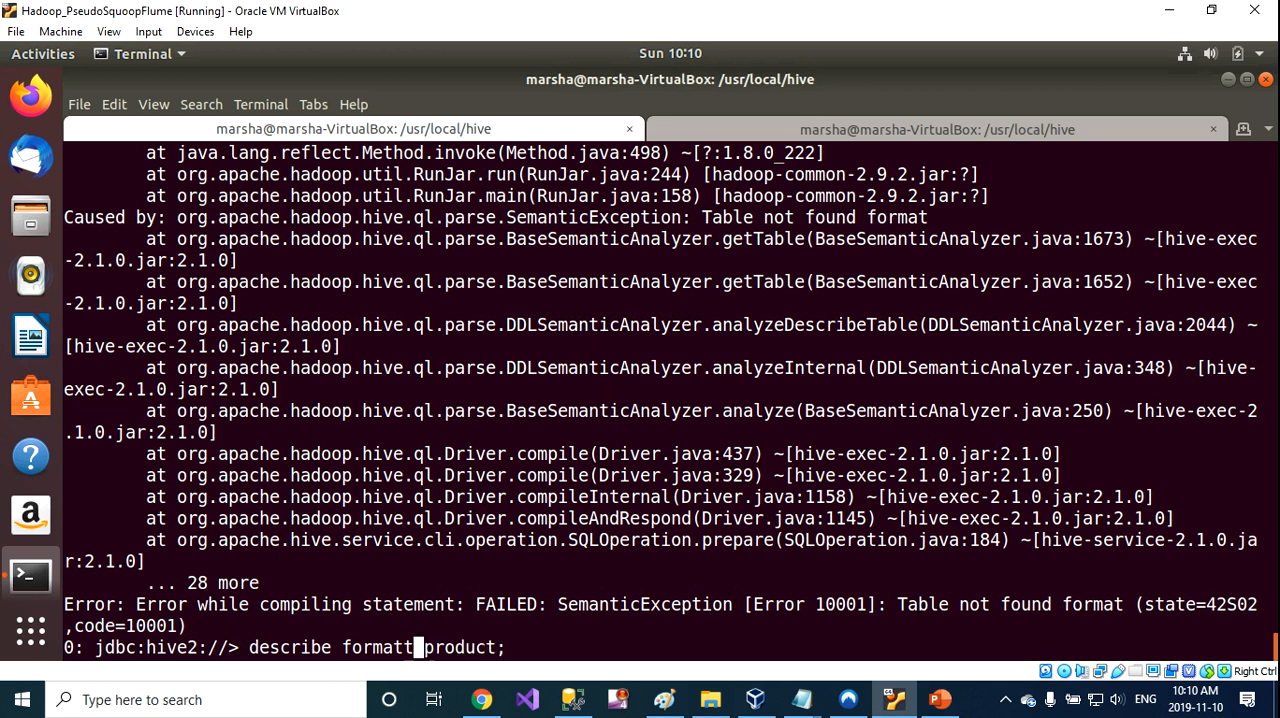
type("ed")
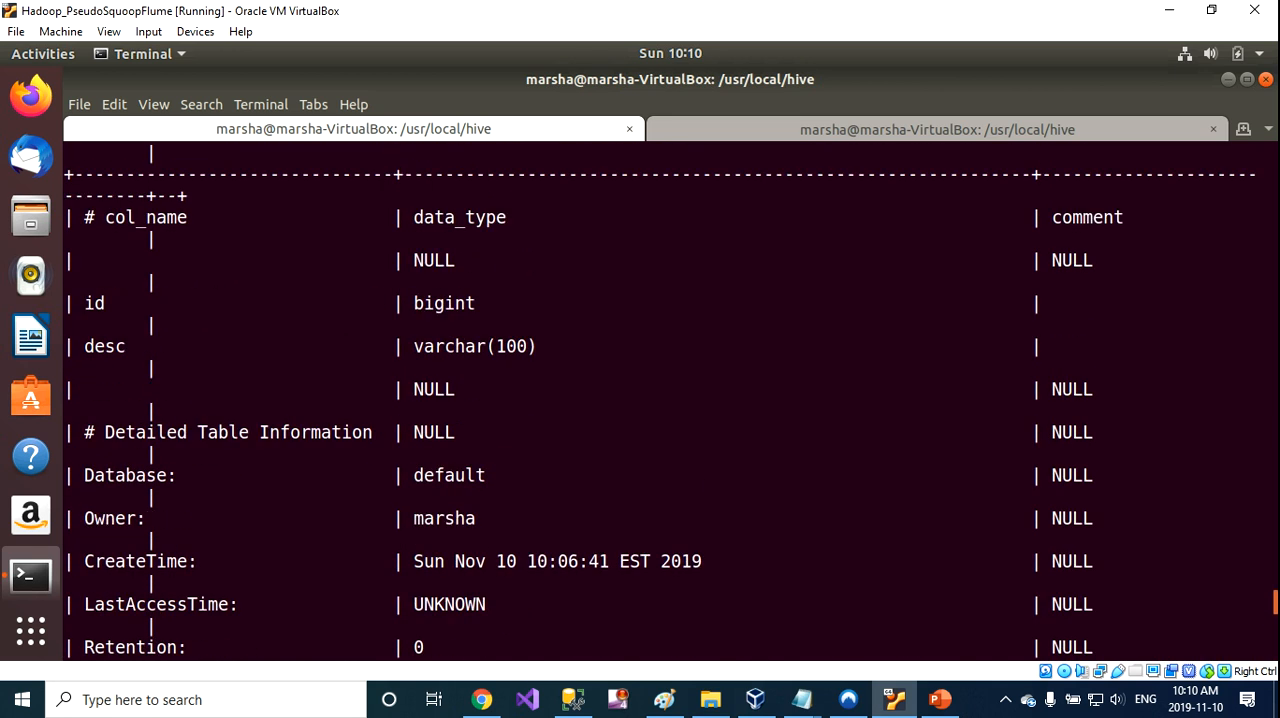
Scroll the description to the owner marsha, MANAGED_TABLE type and 3-row count
scroll("down", 3)
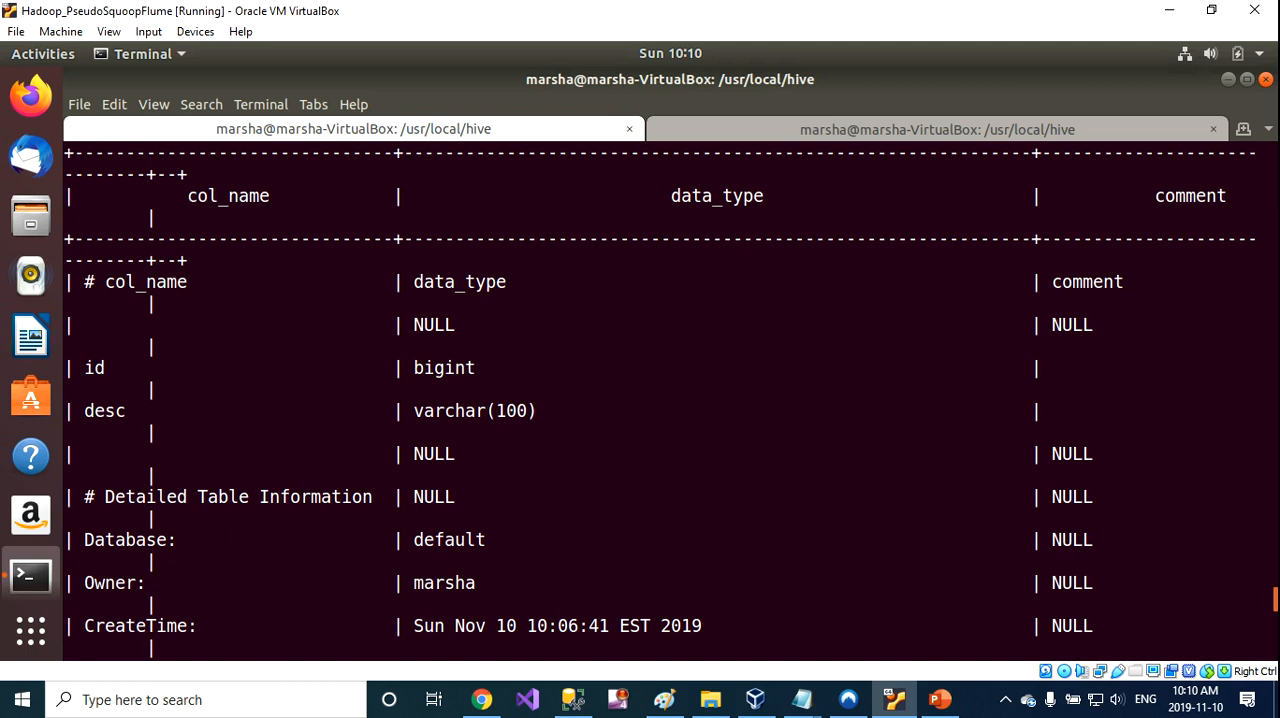
scroll("down", 3)
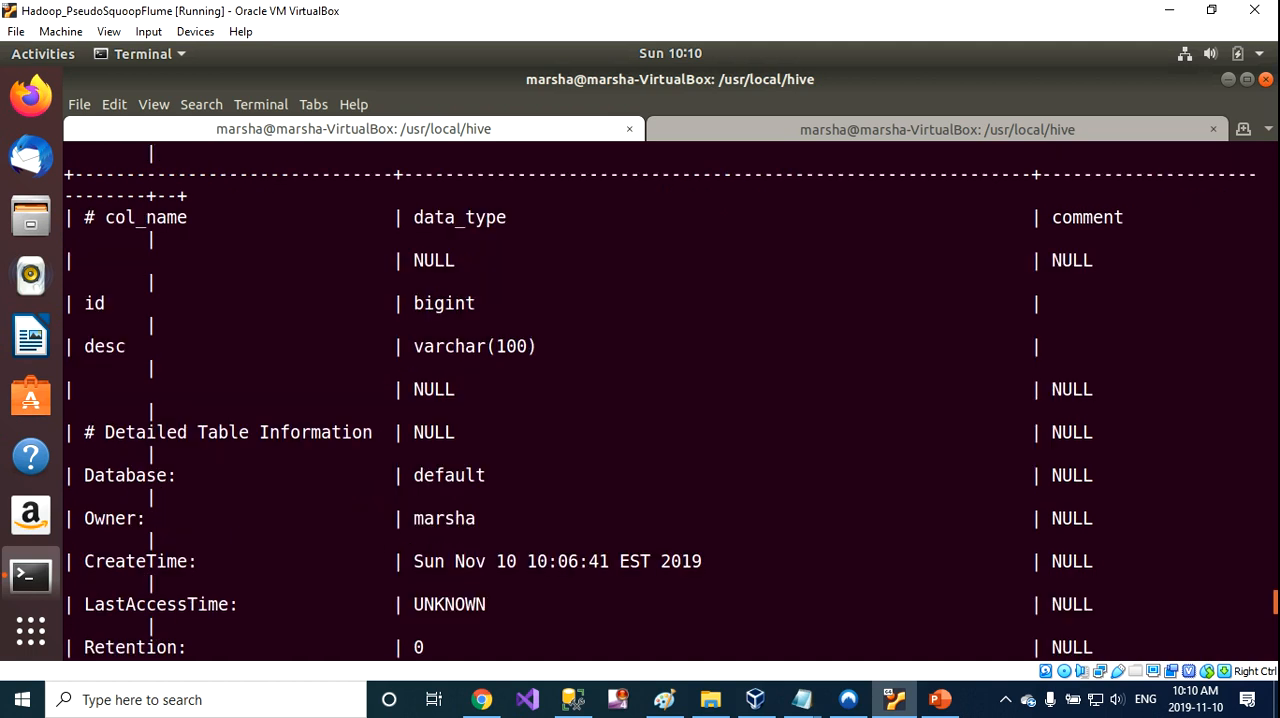
double_click(444, 518)
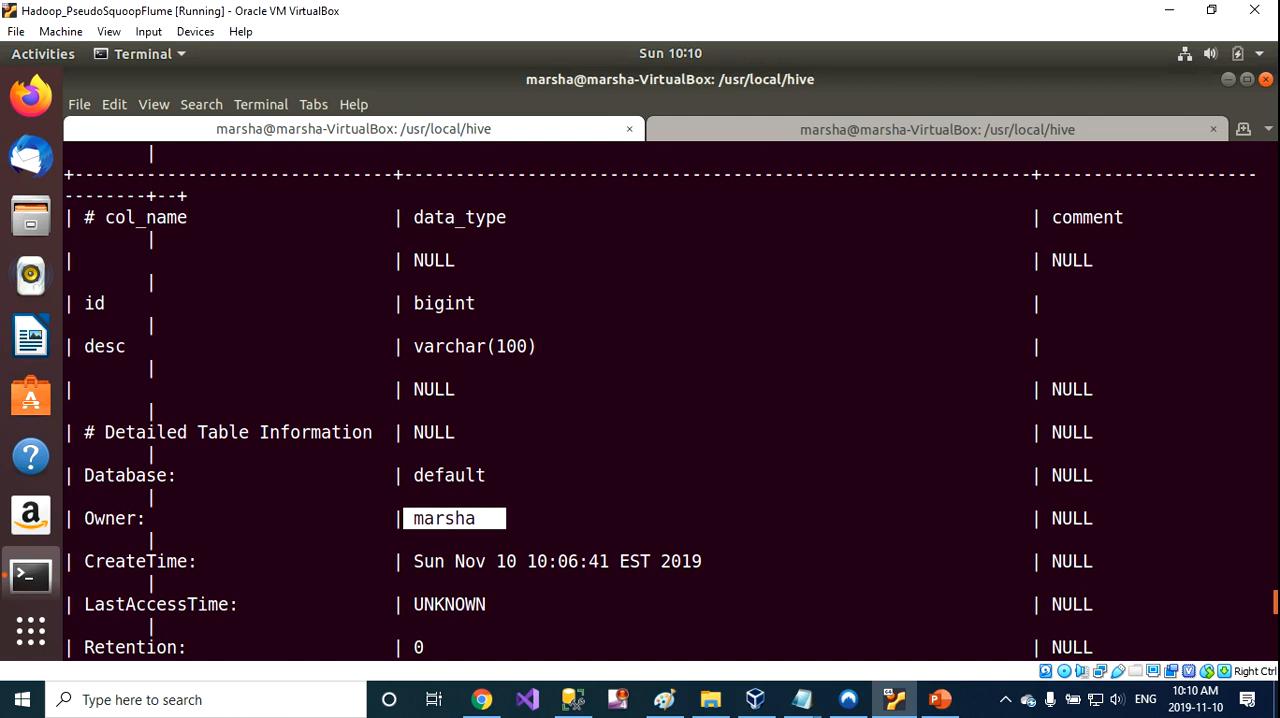
scroll("down", 3)
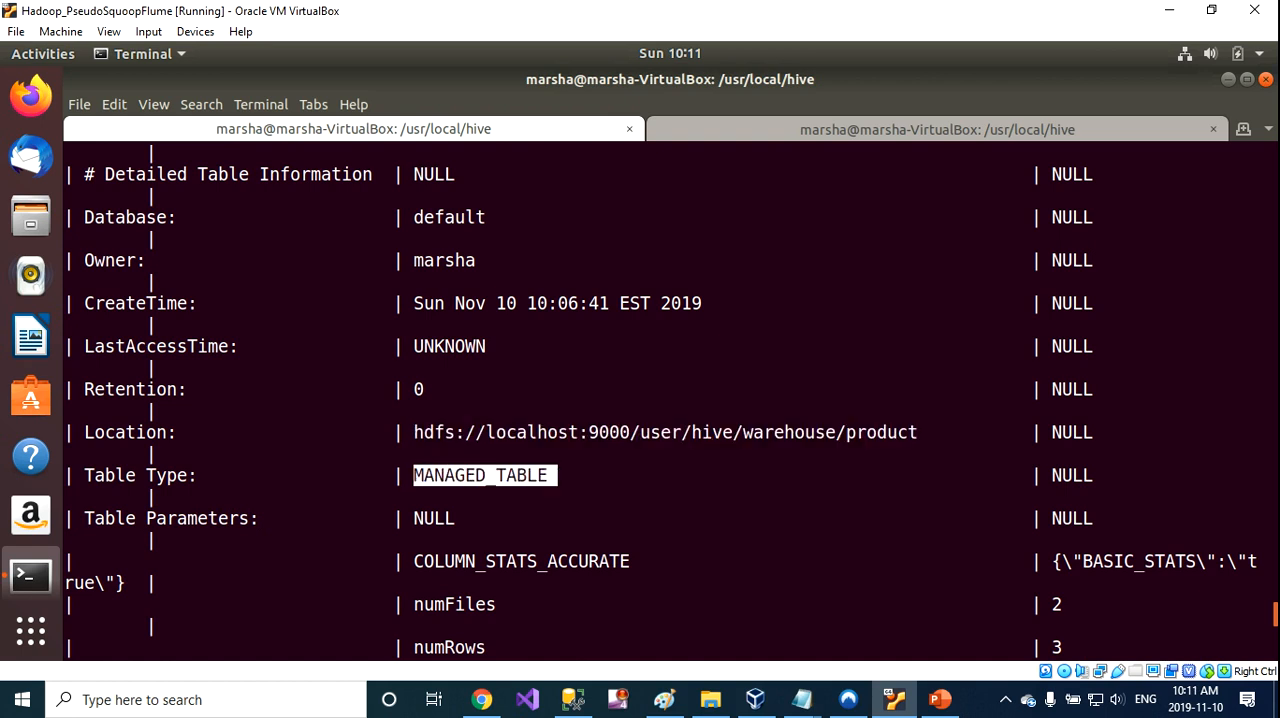
scroll("down", 3)
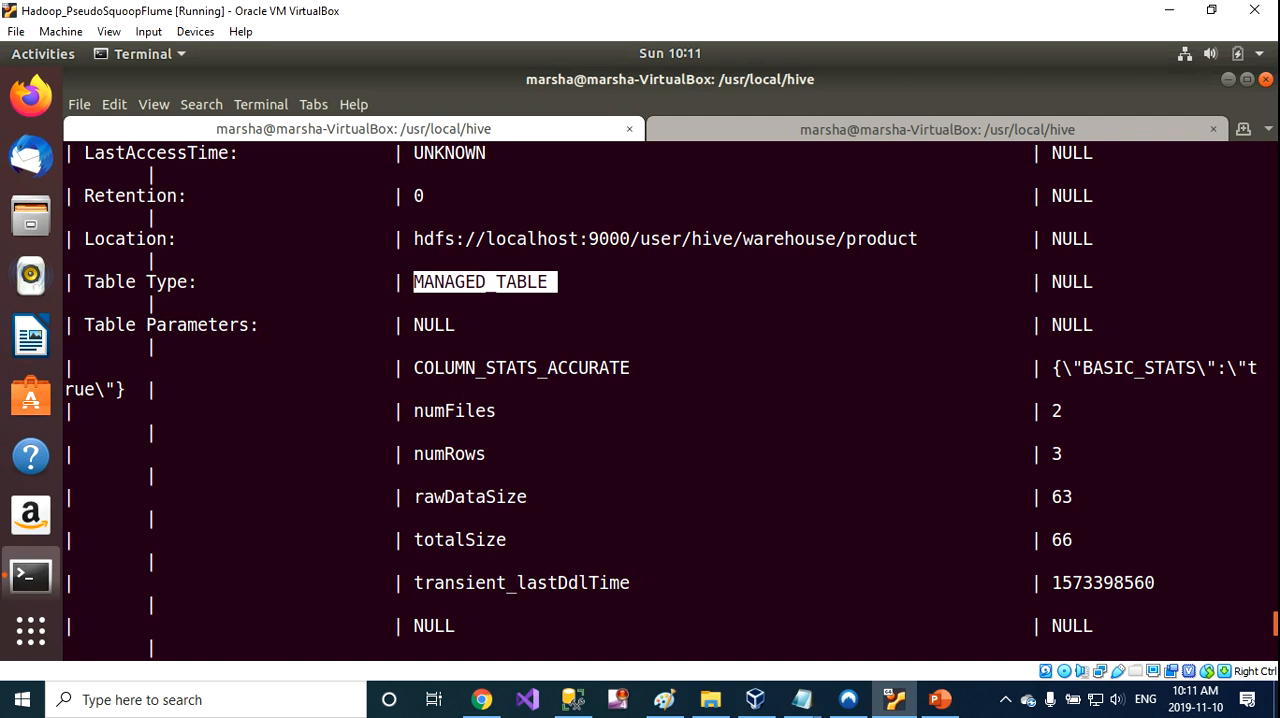
scroll("down", 3)
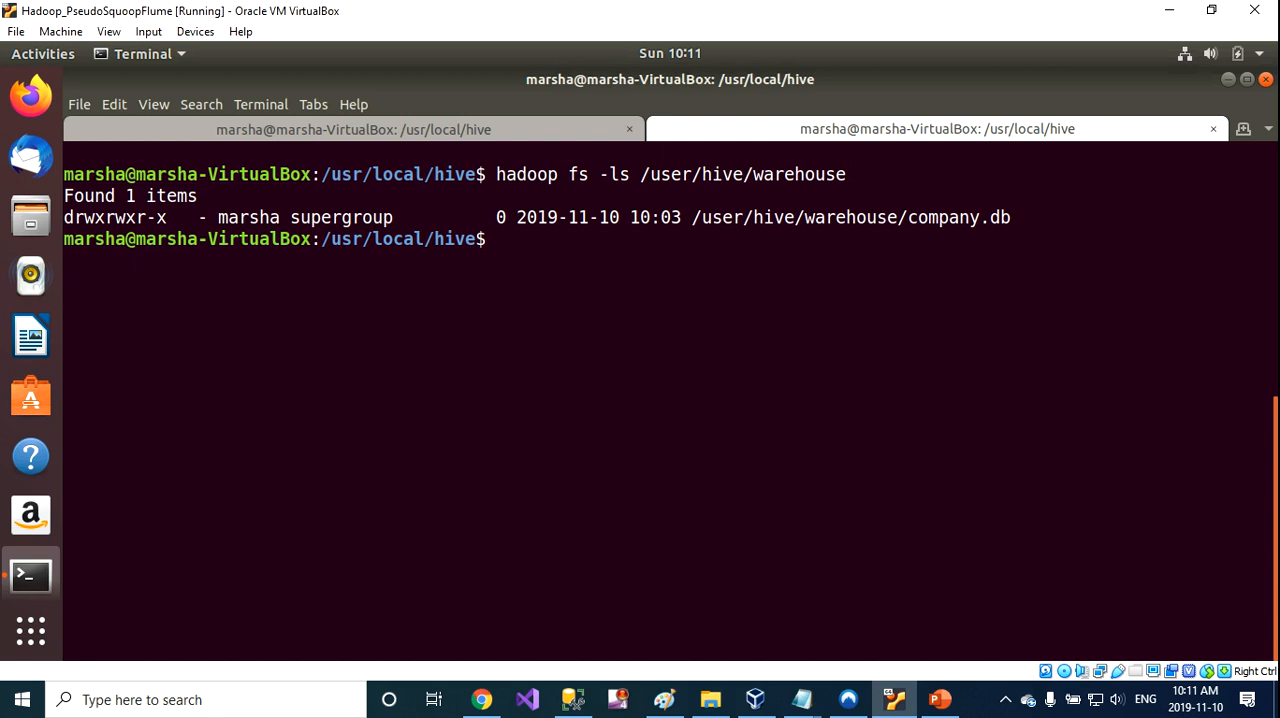
List /user/hive/warehouse, showing the new product directory beside company.db
type("hadoop fs -ls /user/hive/warehouse")
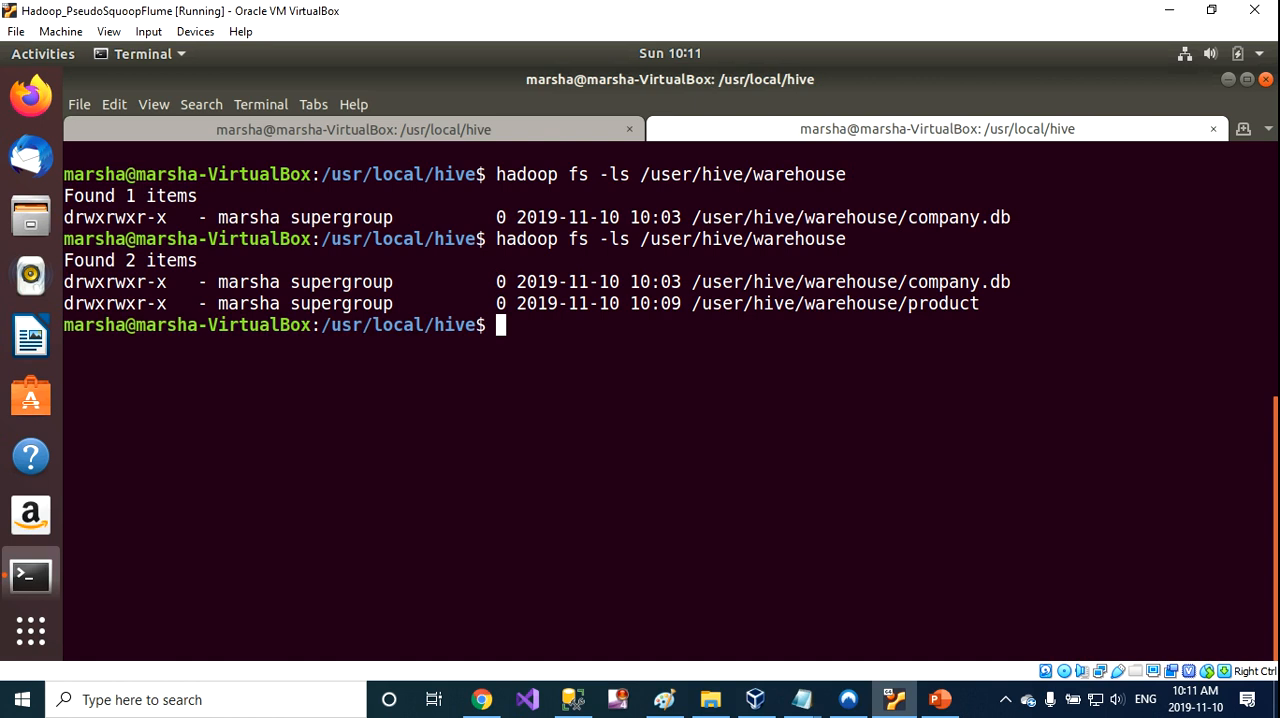
double_click(936, 304)
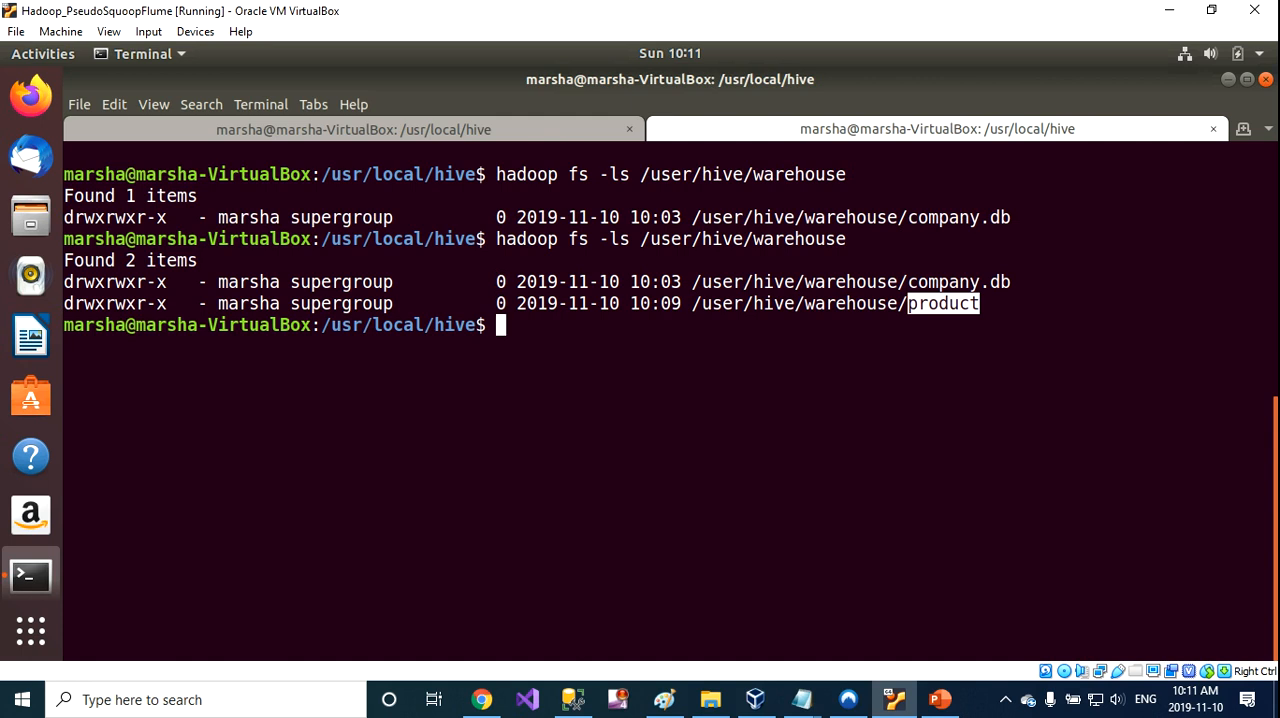
List the product directory's two files, 000000_0 and 000000_0_copy_1, copying the first name
type("hadoop fs -ls /user/hive/warehouse")
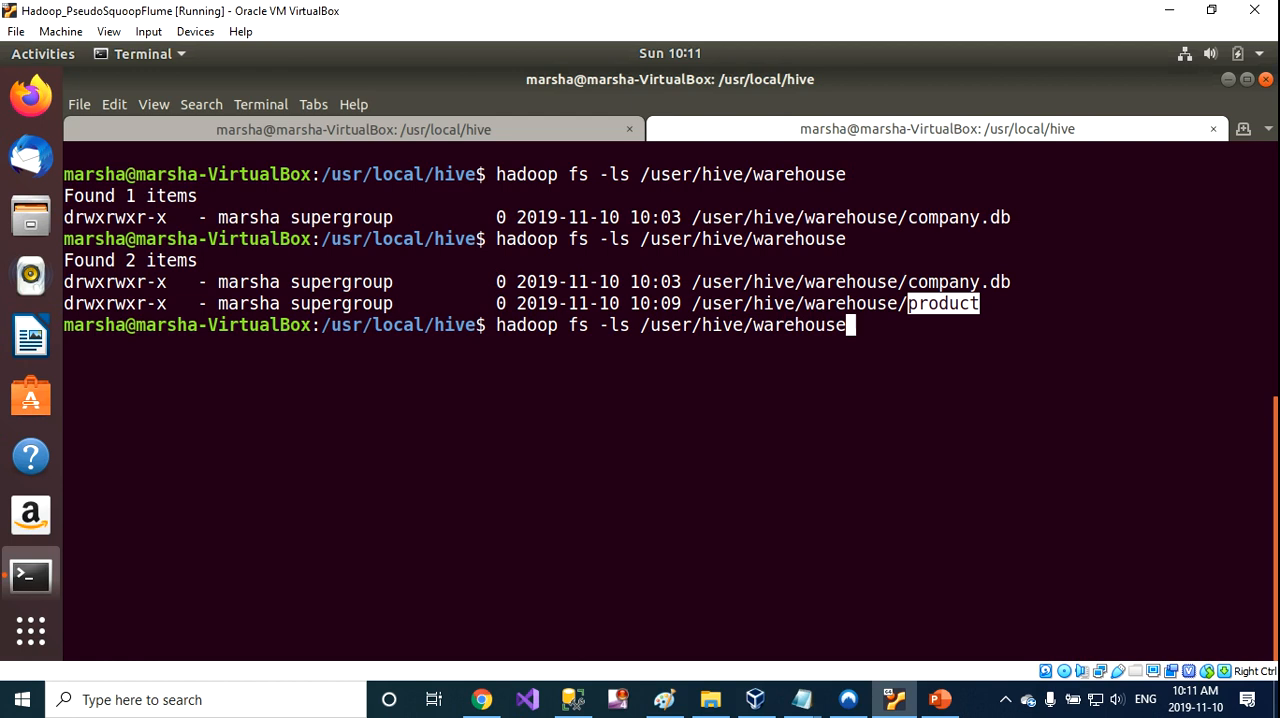
type("/product")
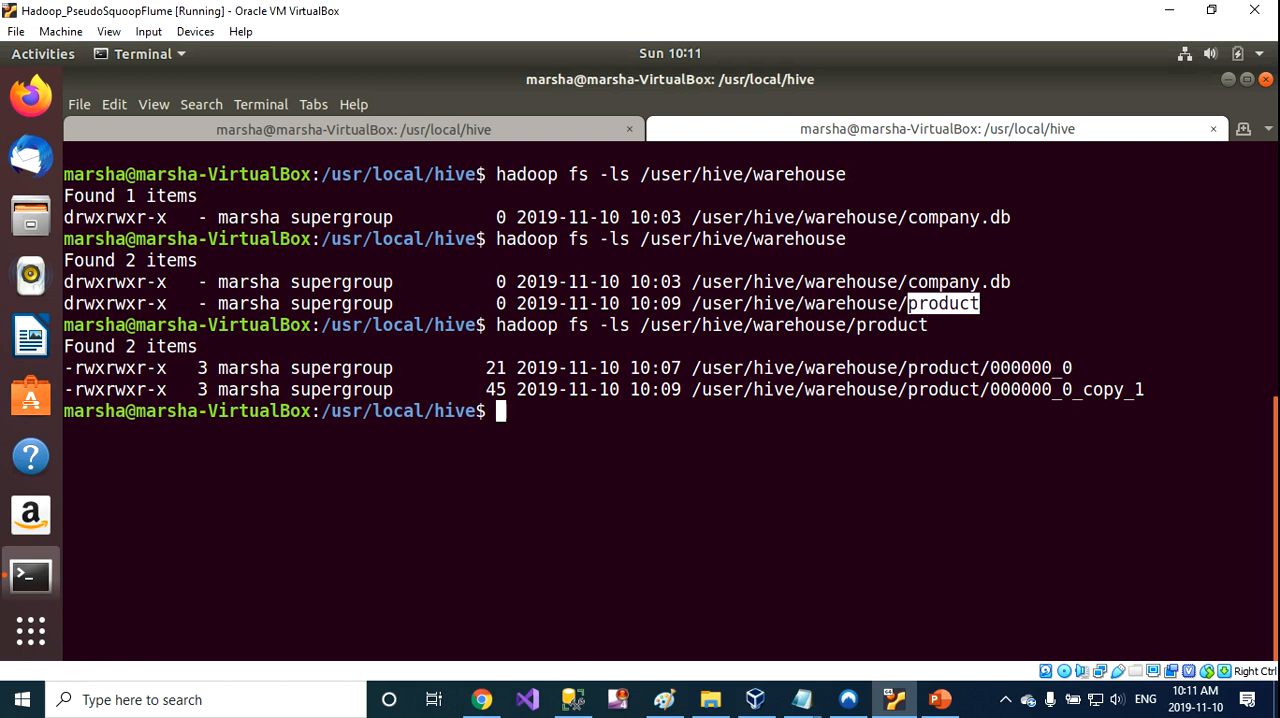
right_click(1030, 368)
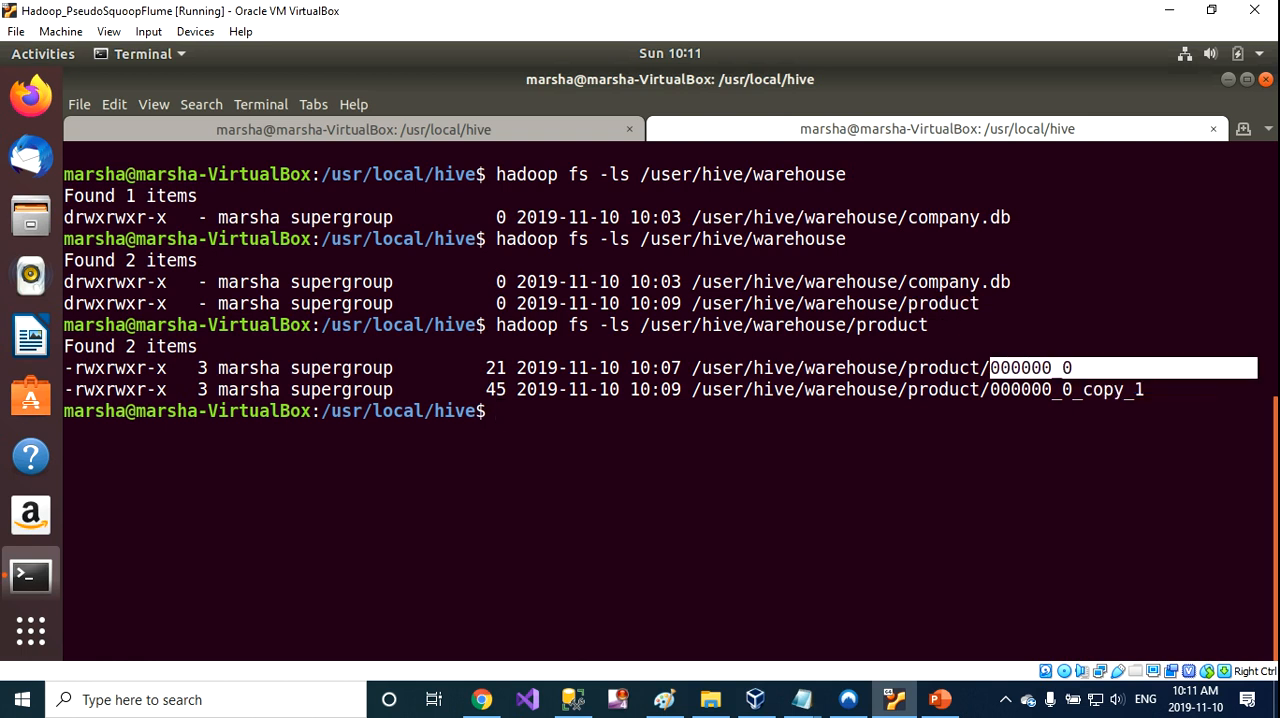
type("hadoop fs")
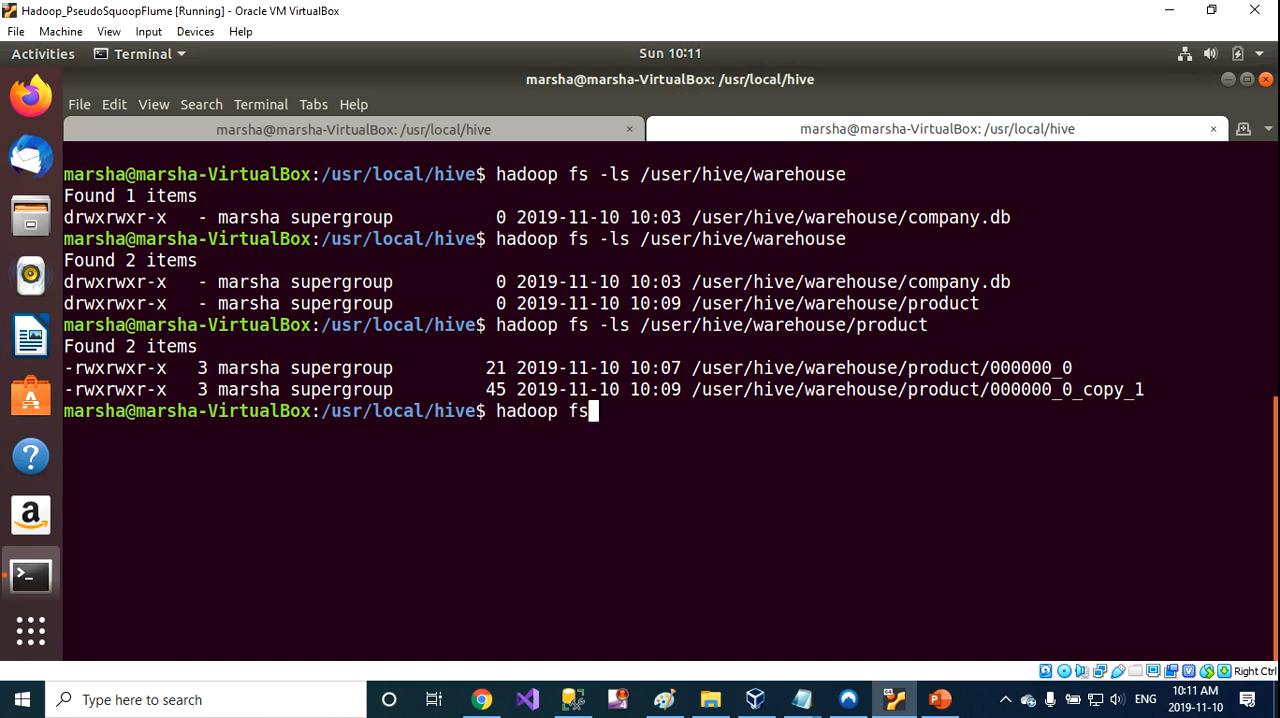
Cat /user/hive/warehouse/product/000000_0, showing row 999999 Product 99999, then return to Beeline
type("-cat")
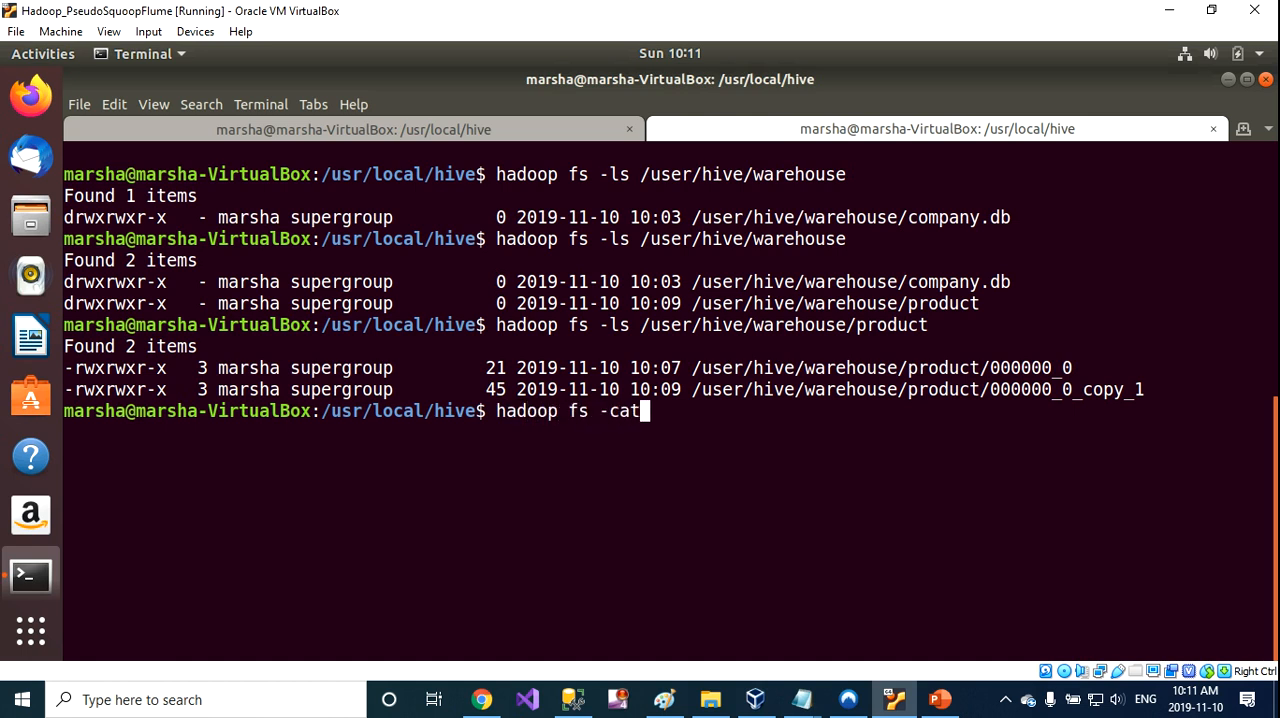
type("/use")
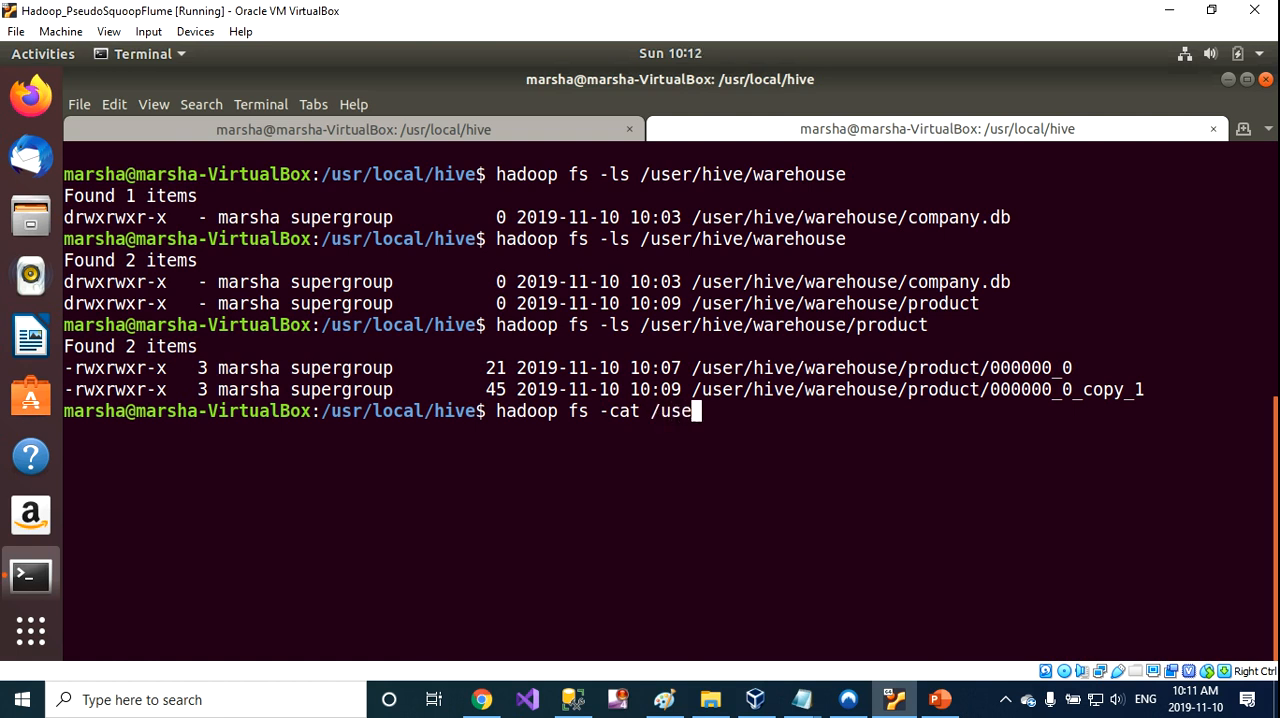
type("r/hive")
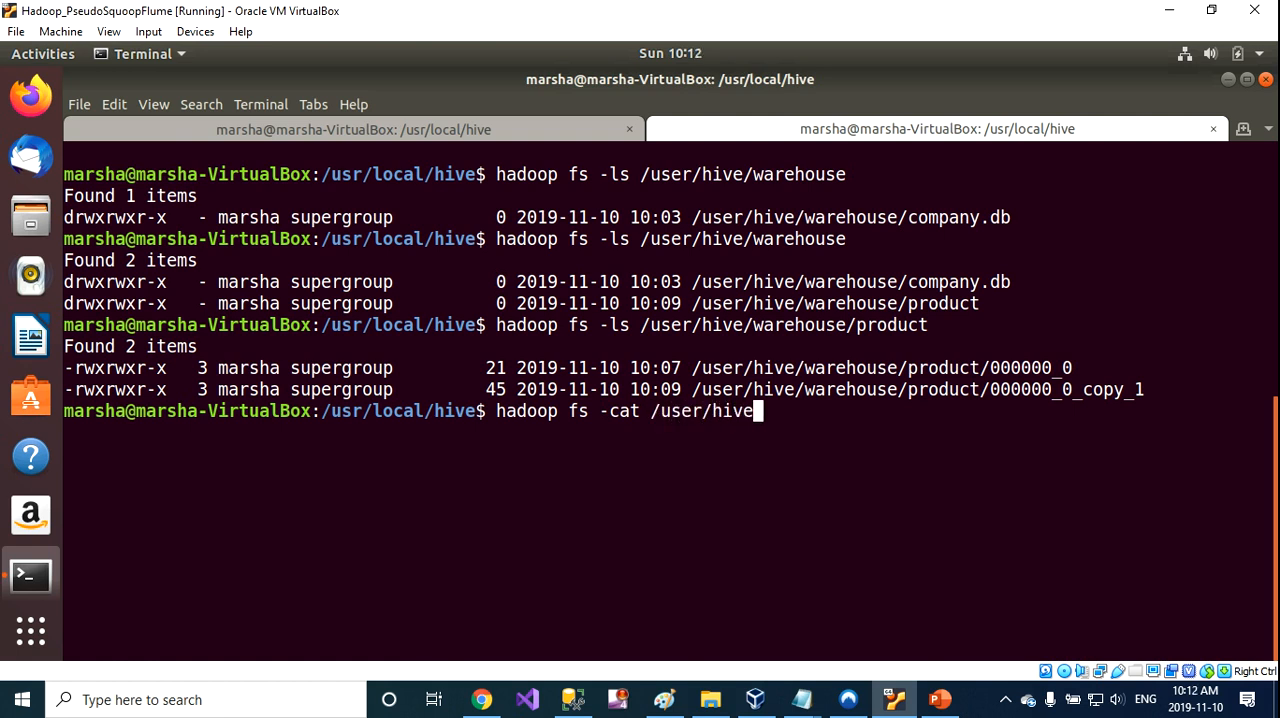
type("/warehouse")
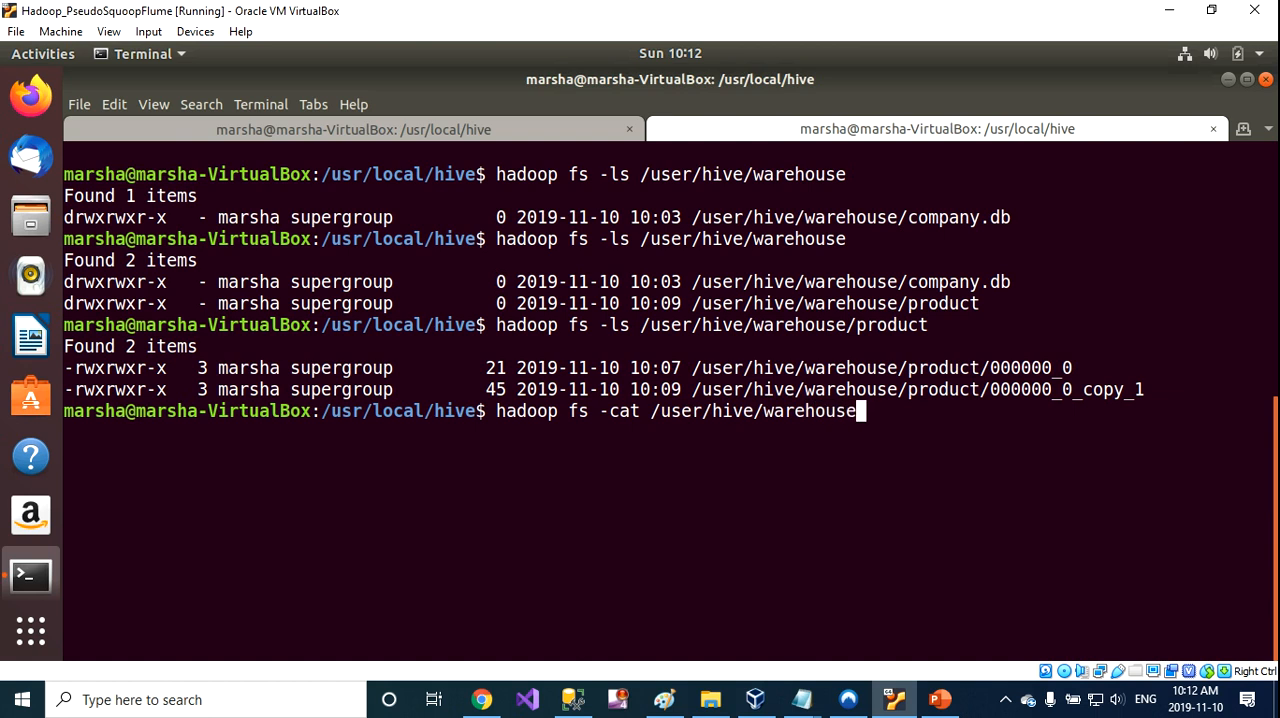
type("/pro")
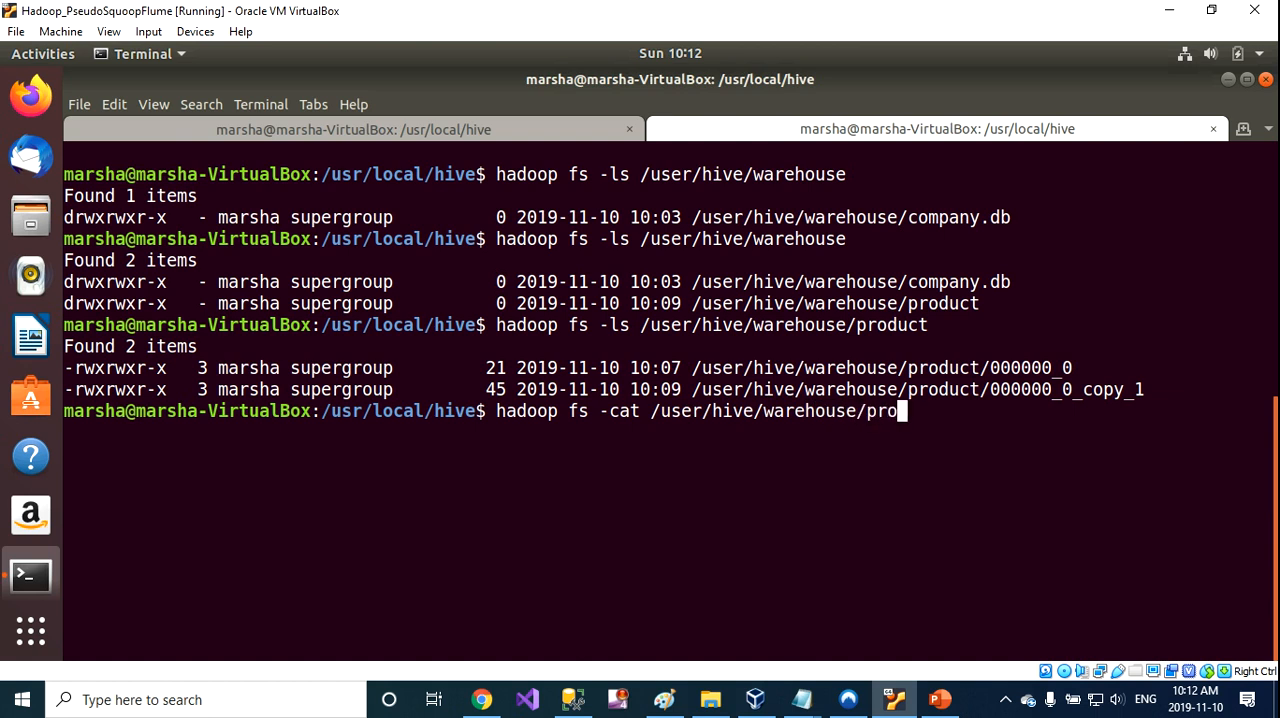
type("duct/")
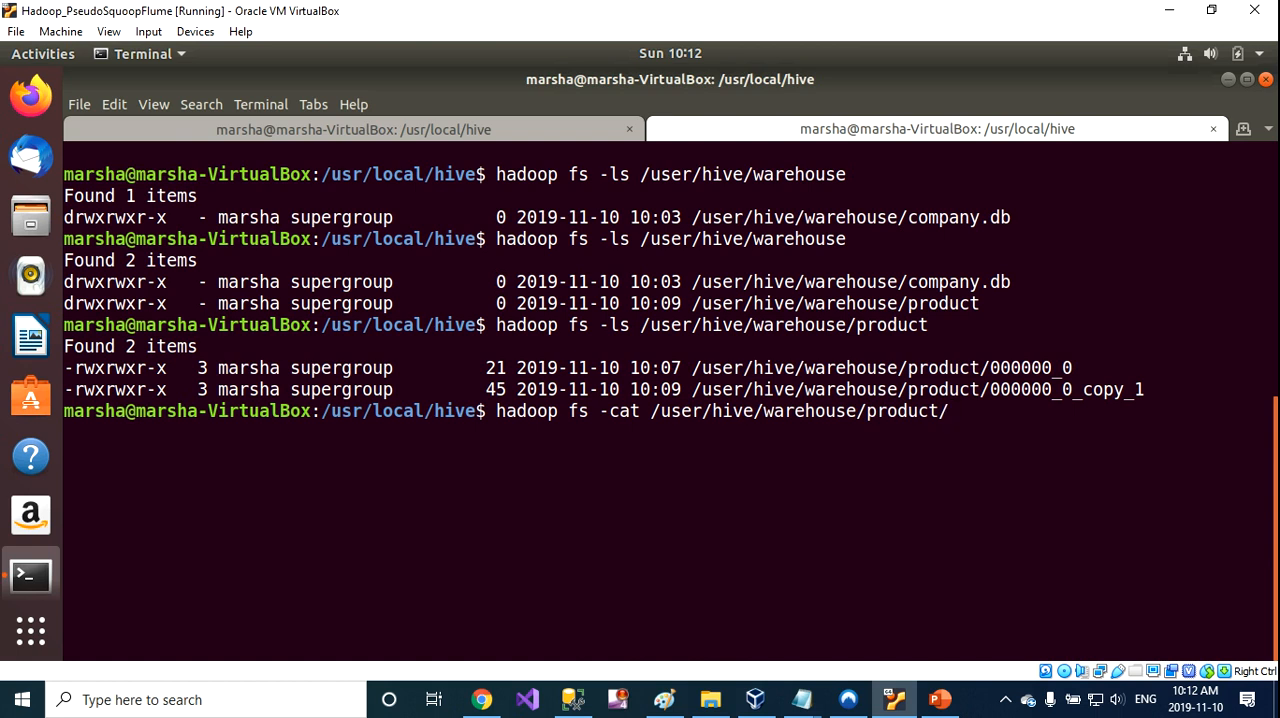
type("000000_0")
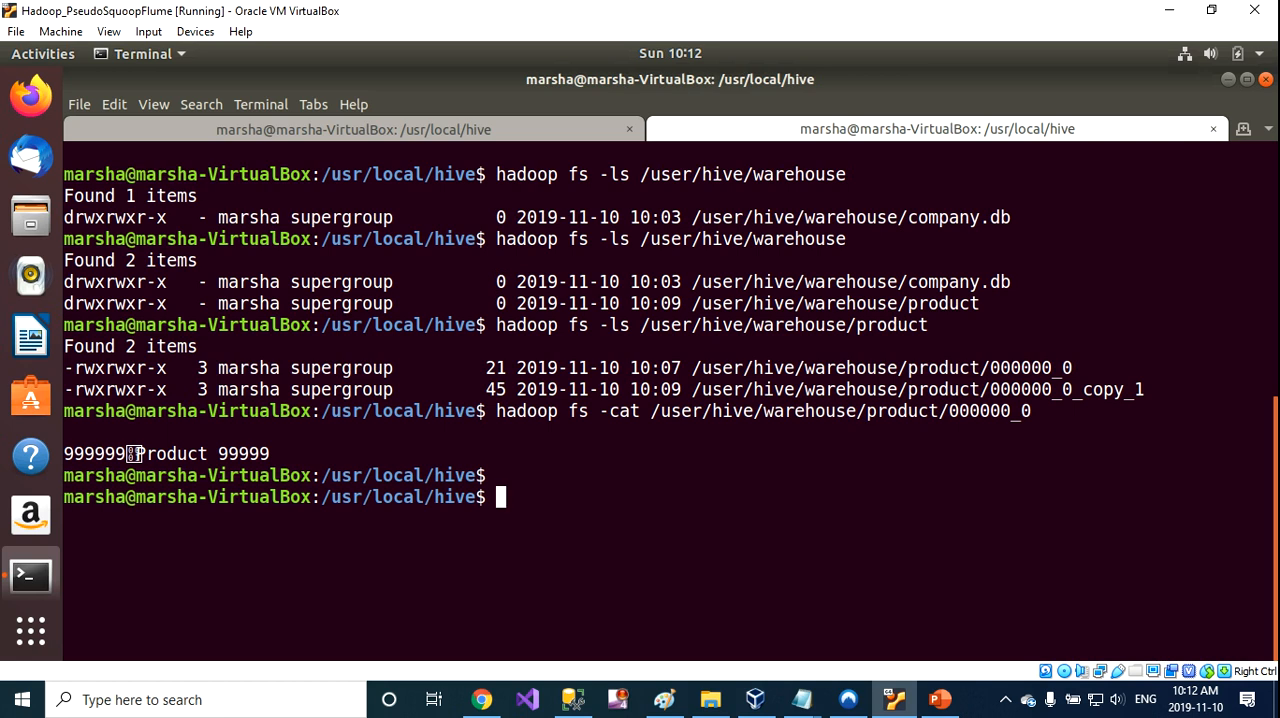
double_click(1064, 388)
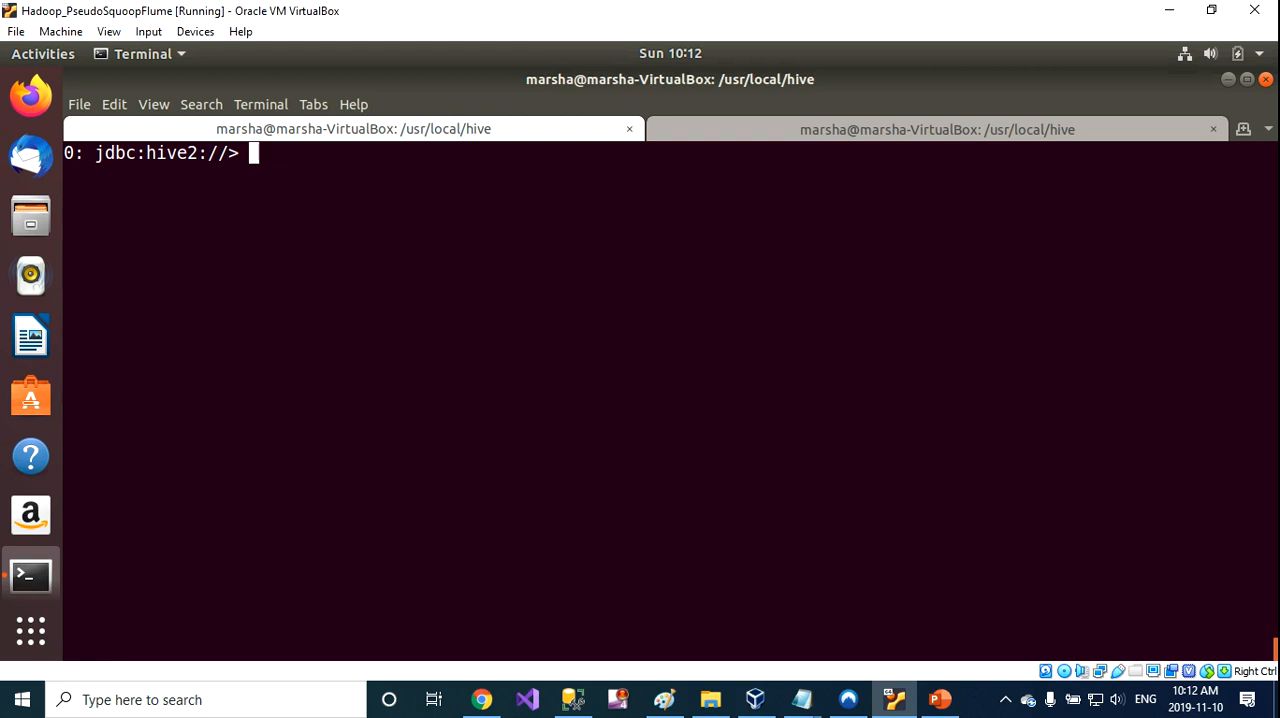
Enter drop table product; in Beeline
type("dropt")
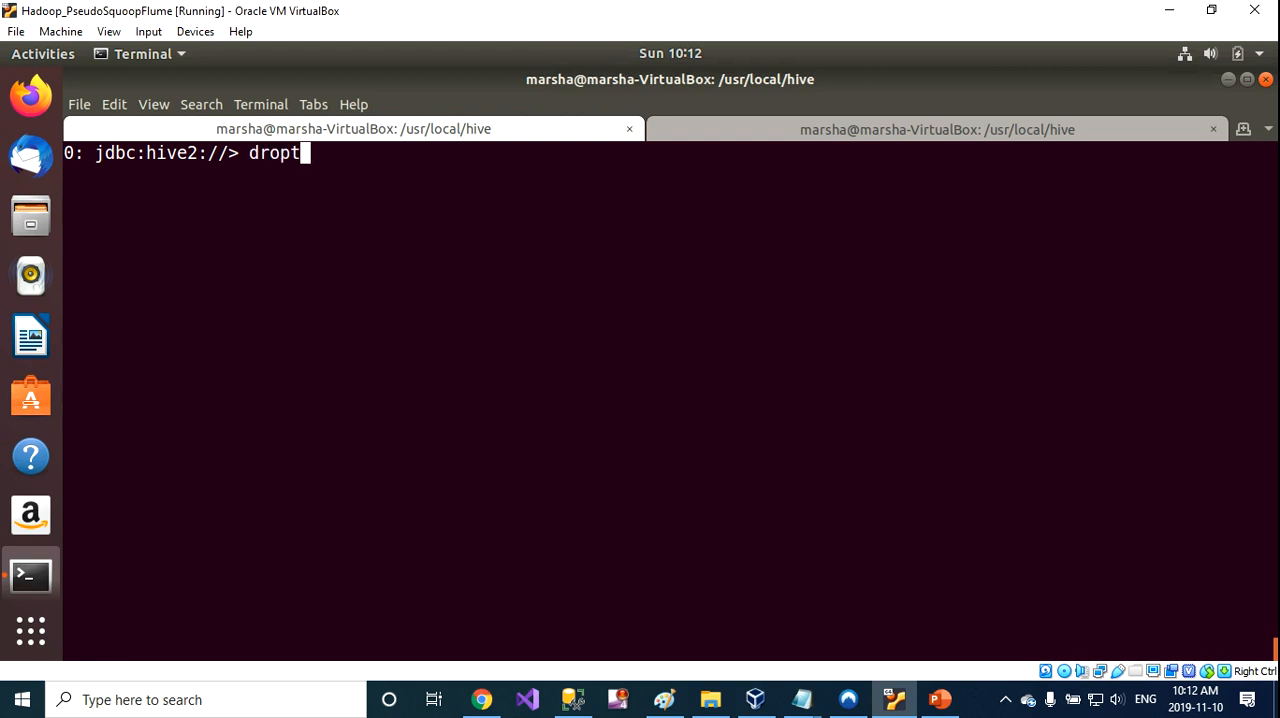
type("table")
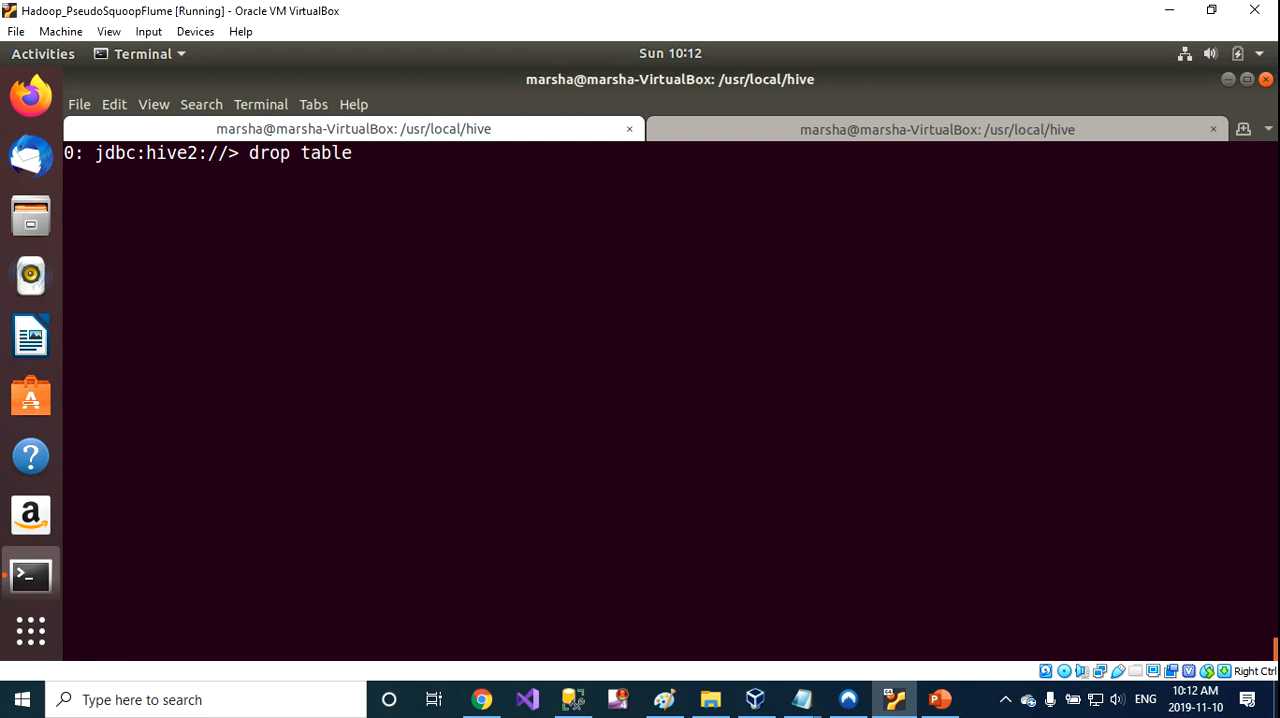
type("product")
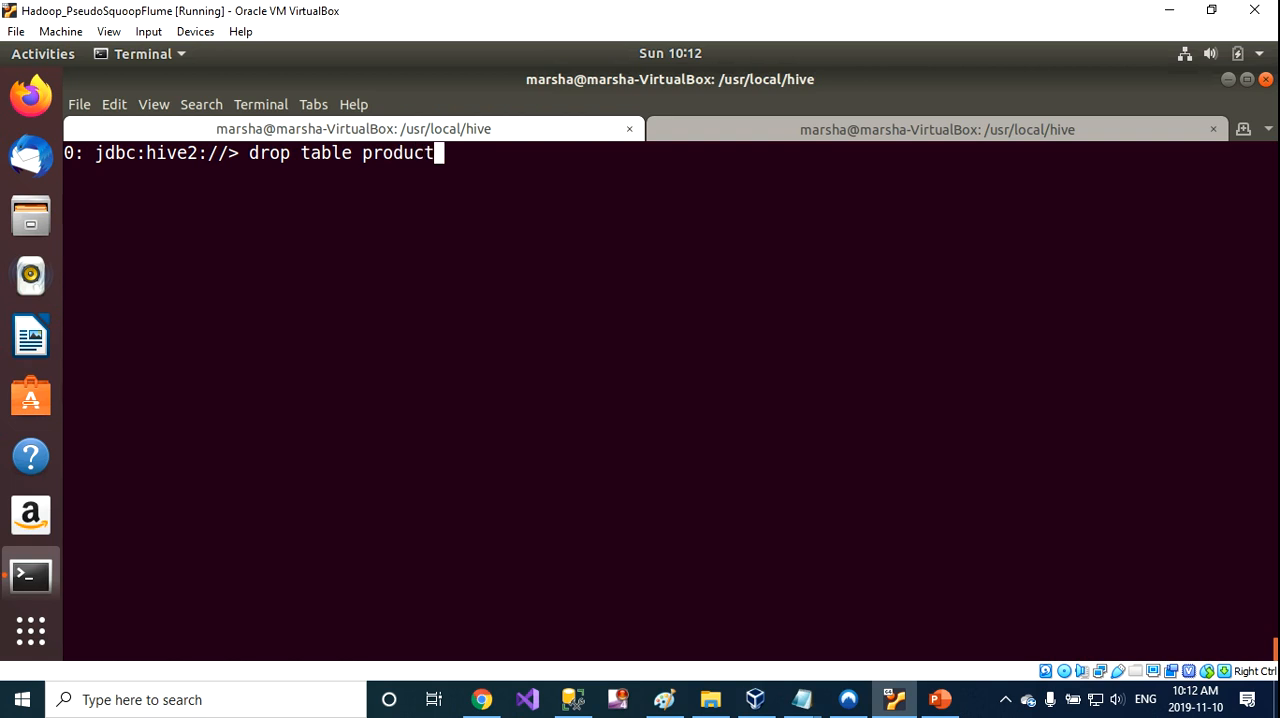
type(";")
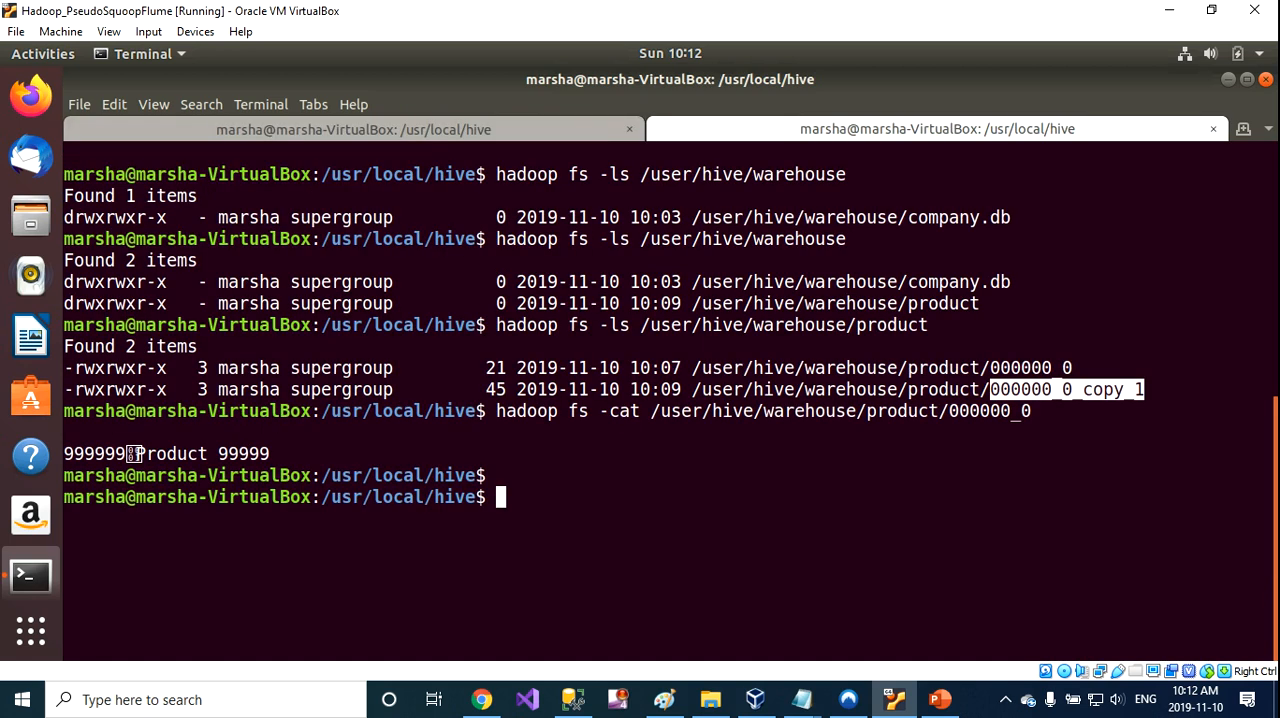
Recall the product file cat command in the shell and edit its file name
type("hadoop fs -cat /user/hive/warehouse/product/000000_0")
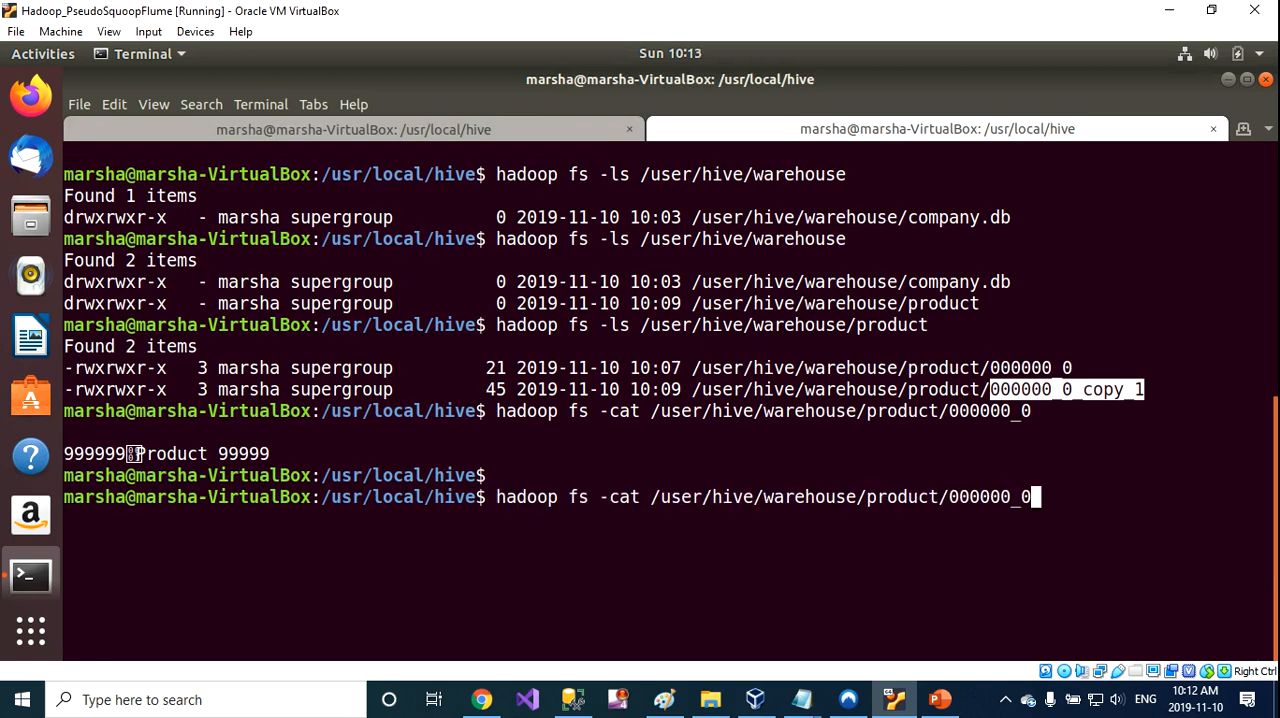
key("BackSpace")
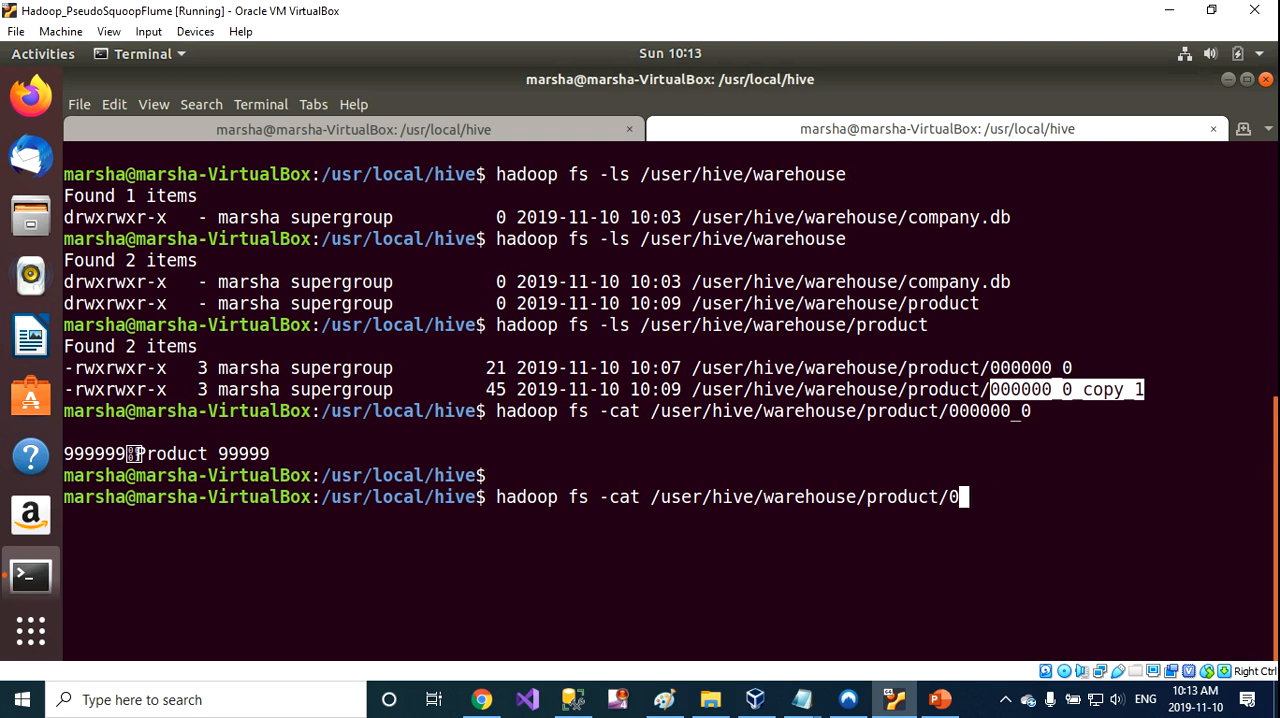